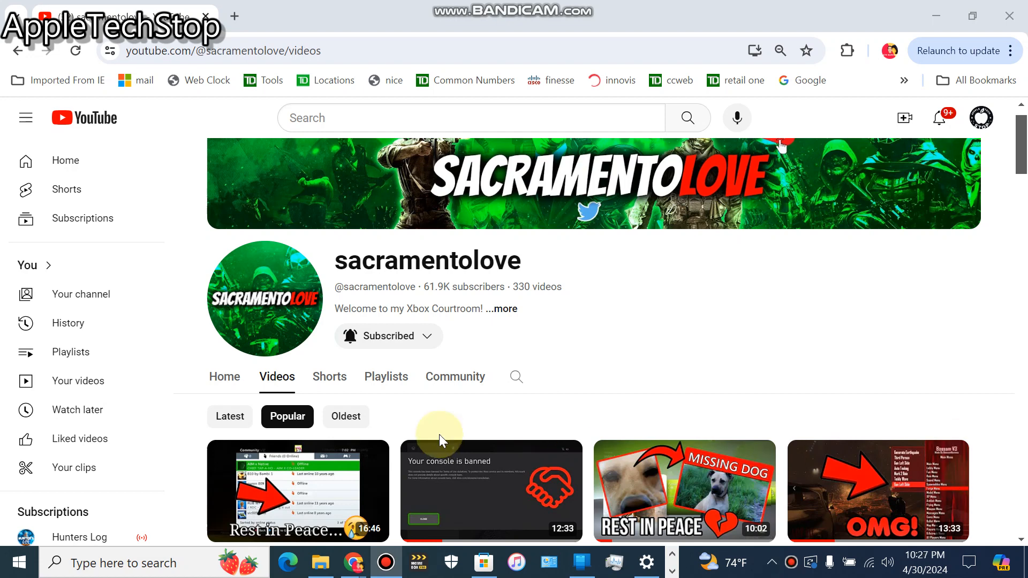
mouse_move(355, 368)
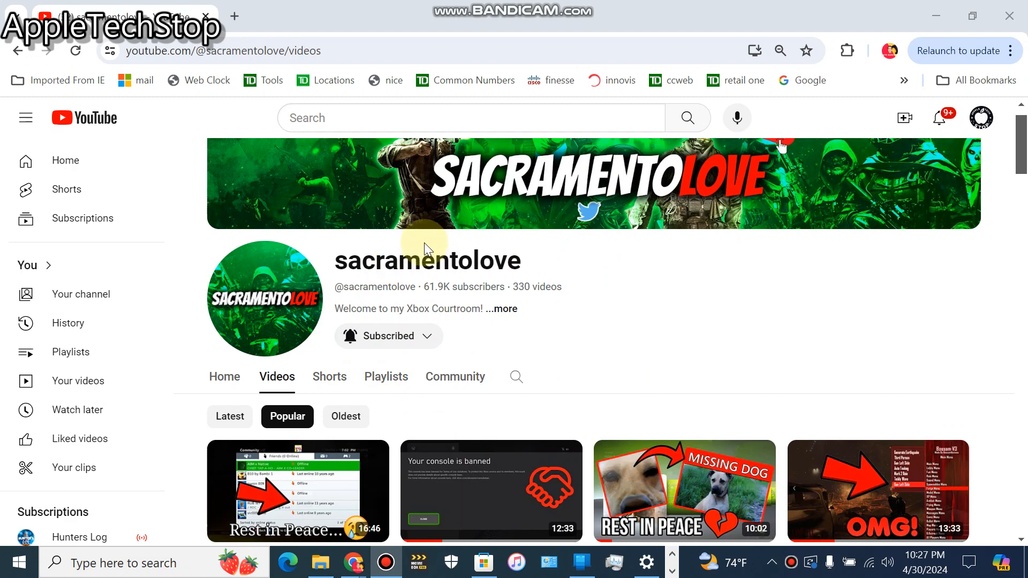
mouse_move(426, 244)
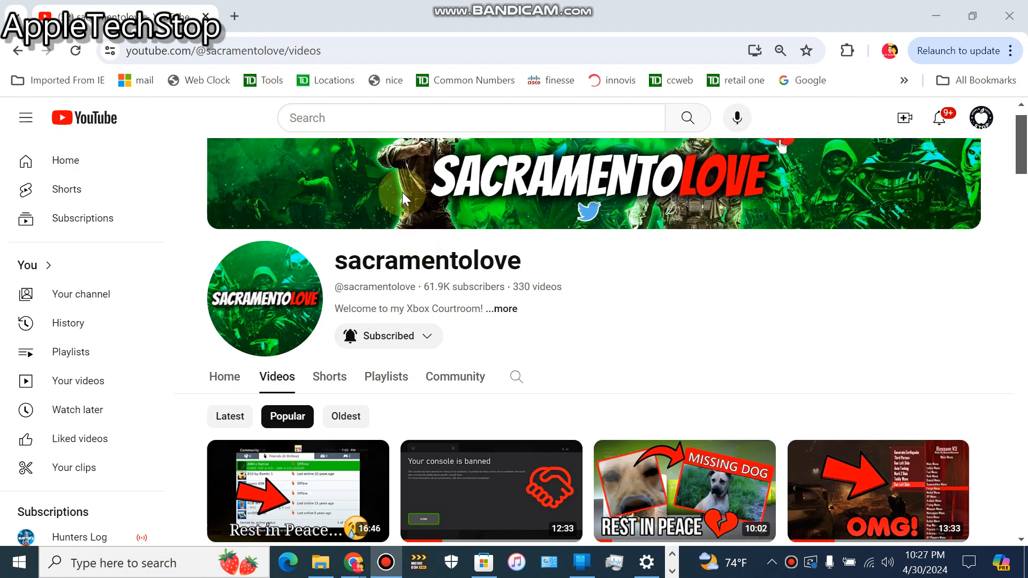
mouse_move(426, 255)
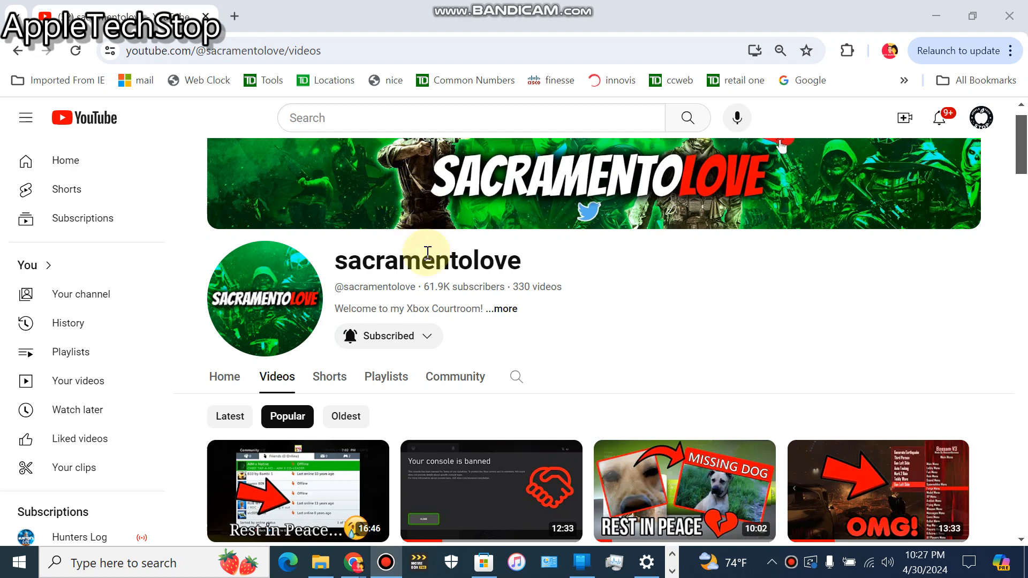
mouse_move(468, 226)
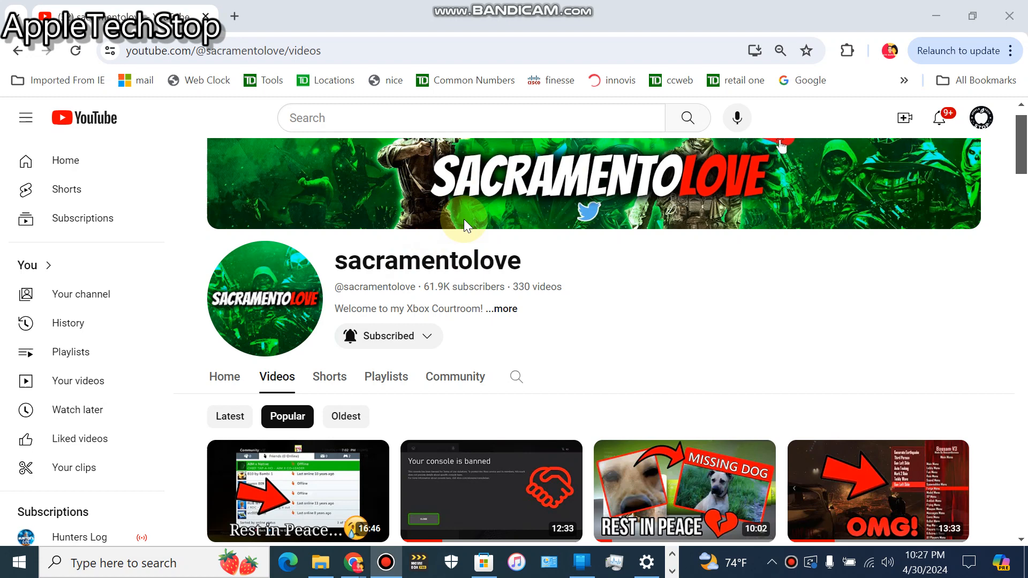
mouse_move(437, 221)
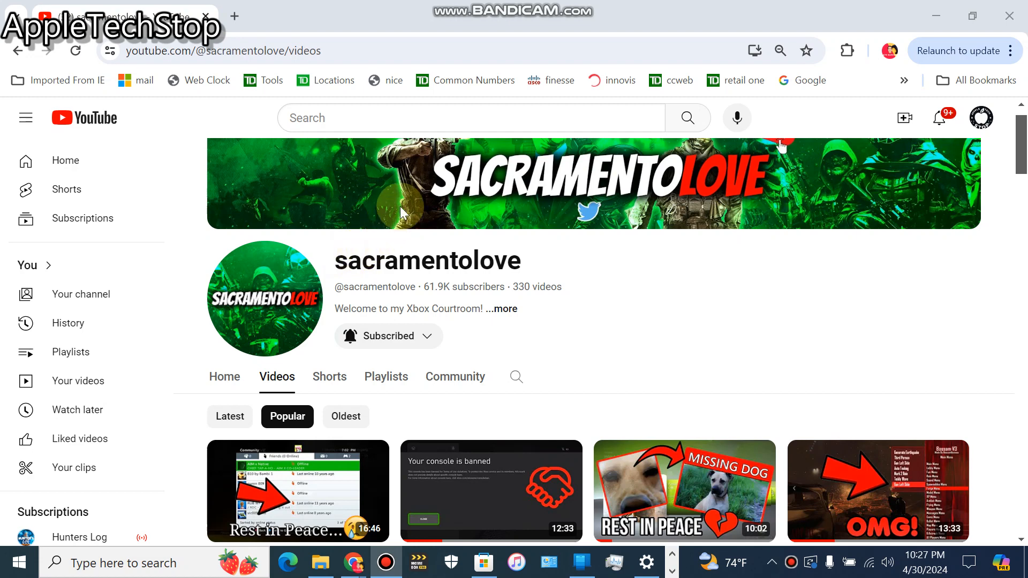
mouse_move(437, 173)
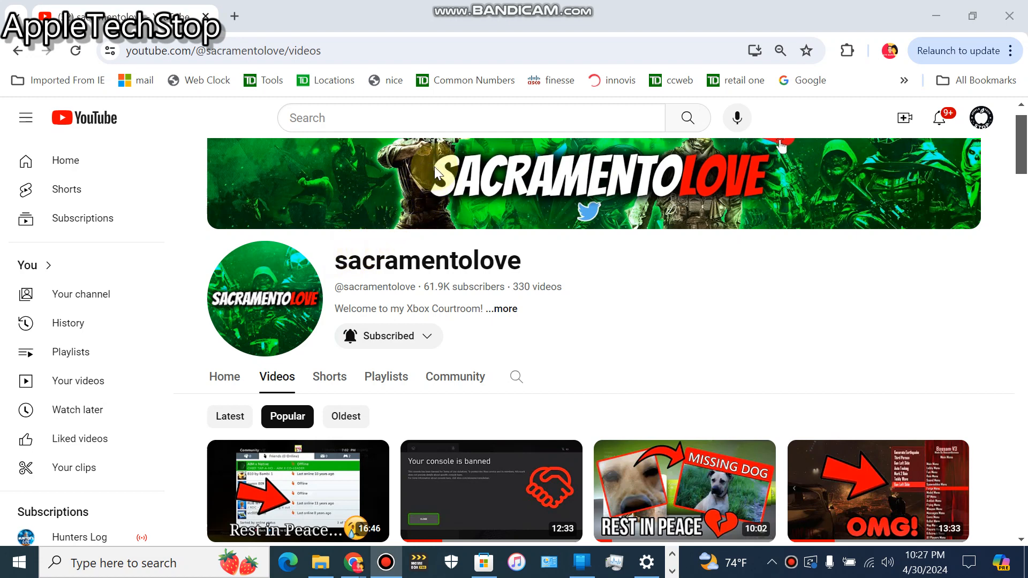
mouse_move(677, 235)
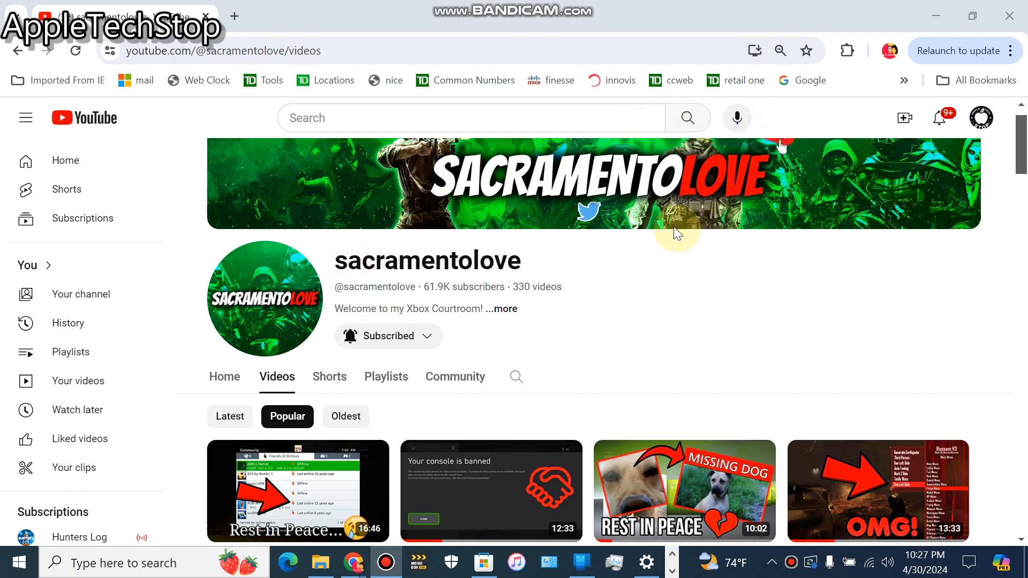
mouse_move(410, 221)
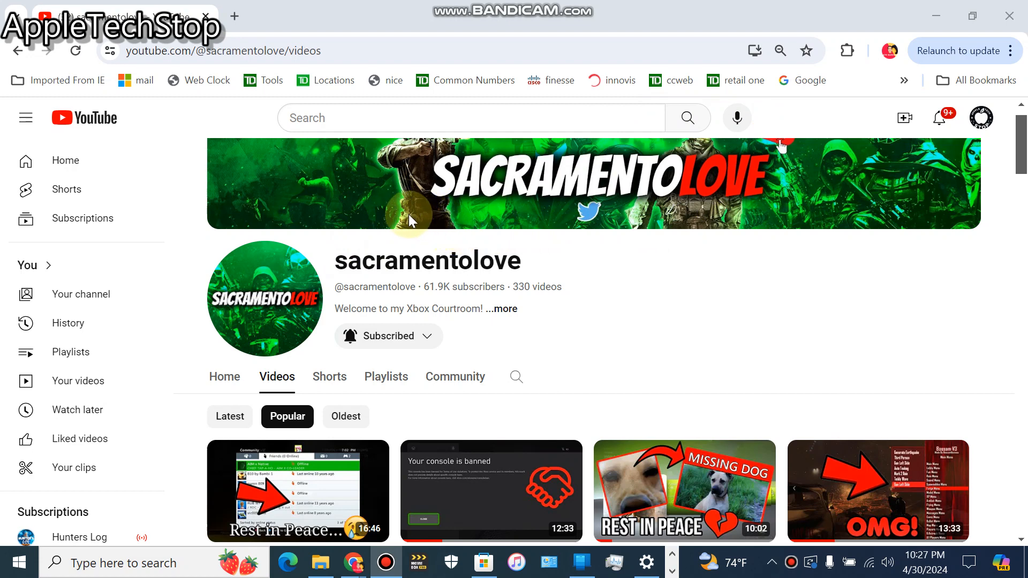
mouse_move(593, 153)
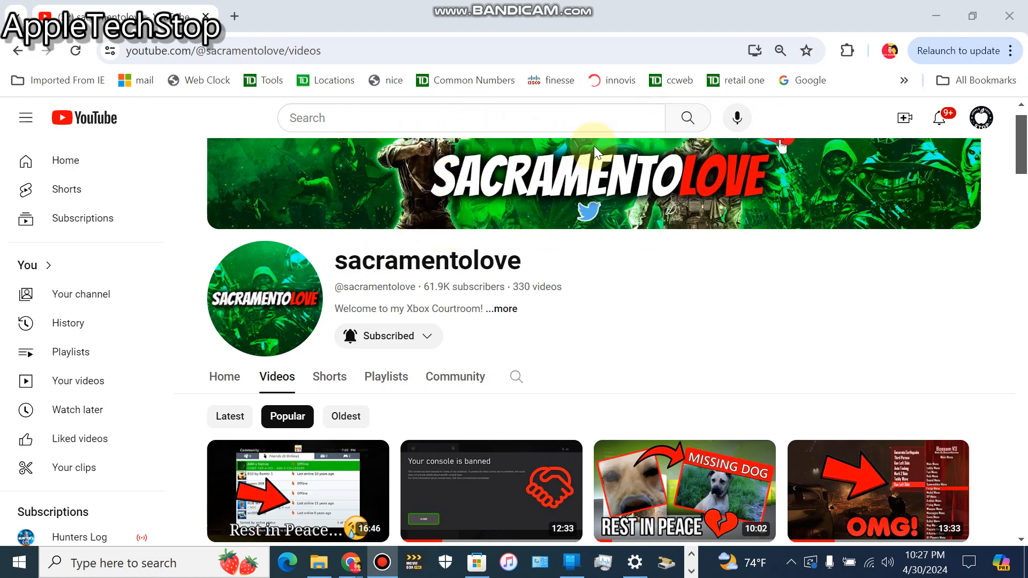
mouse_move(460, 233)
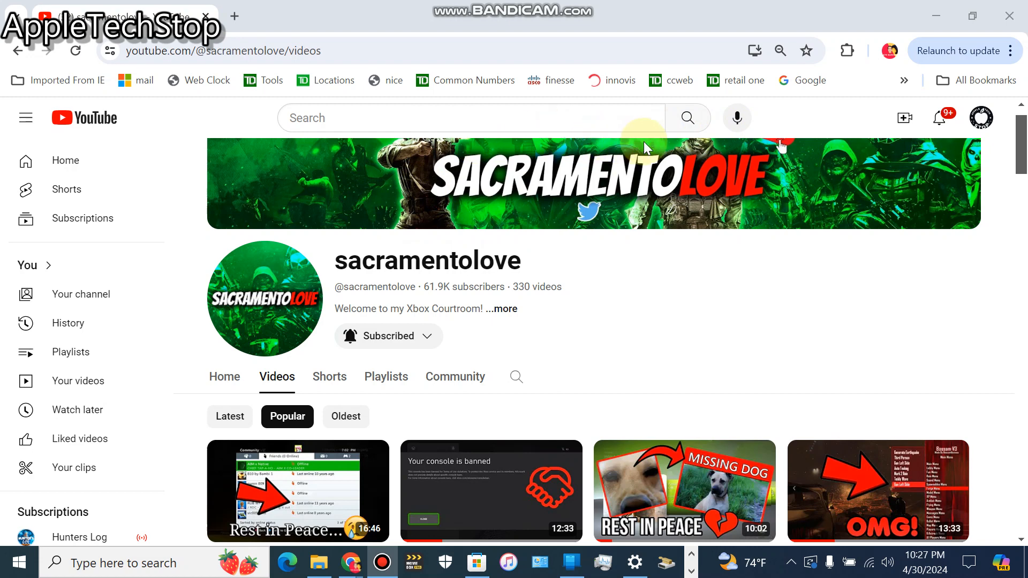
mouse_move(662, 145)
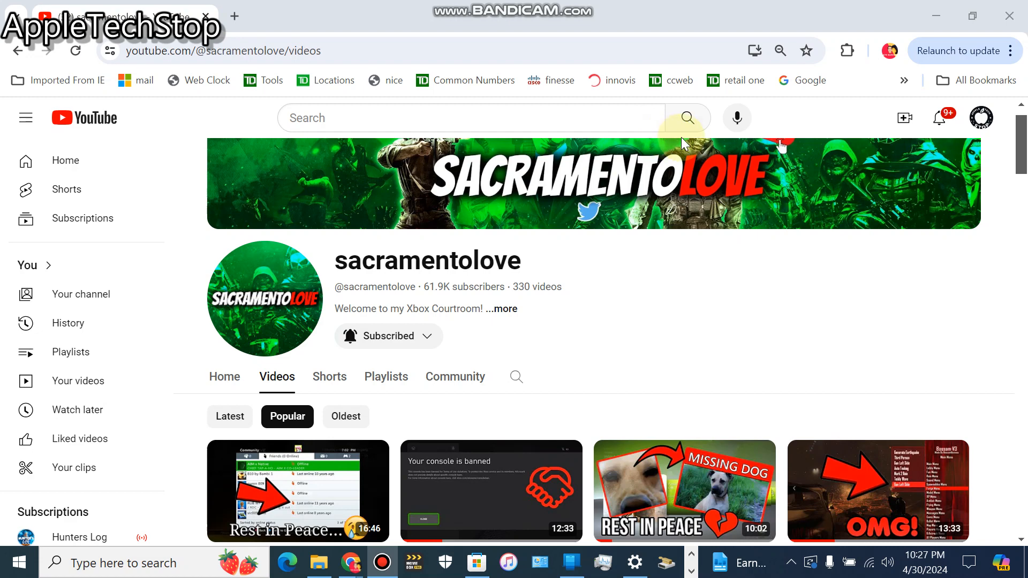
mouse_move(770, 182)
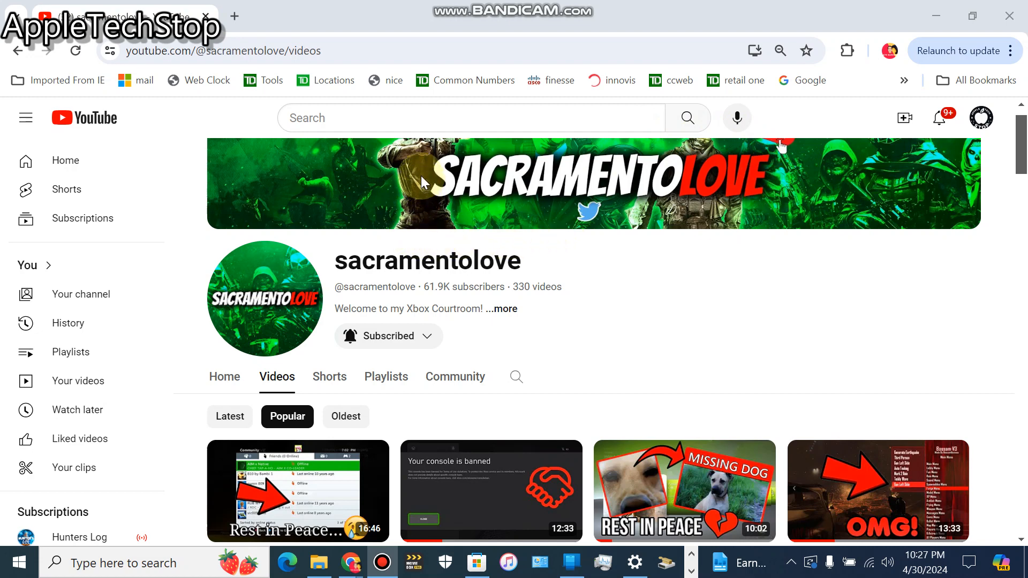
mouse_move(771, 154)
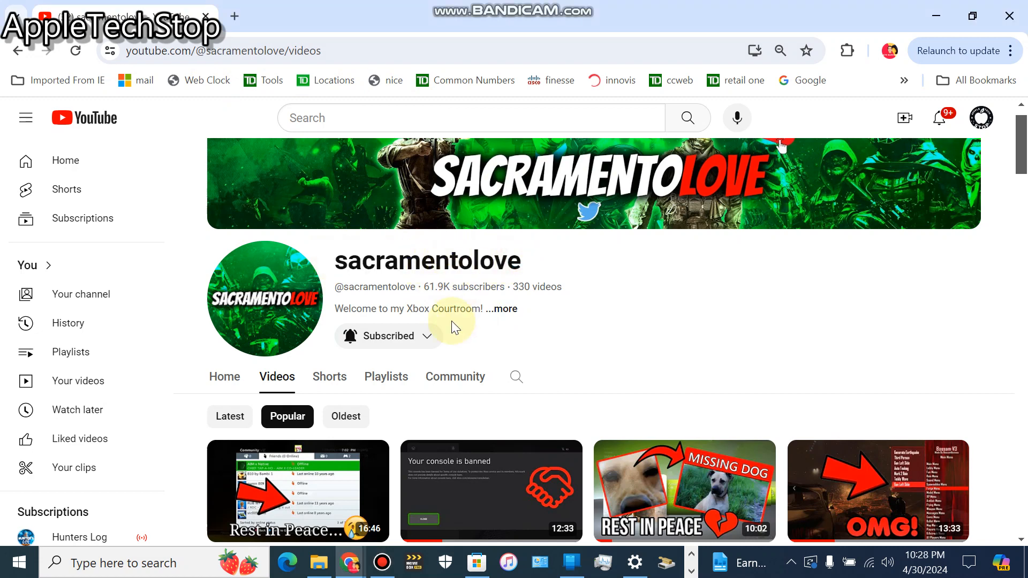
mouse_move(309, 237)
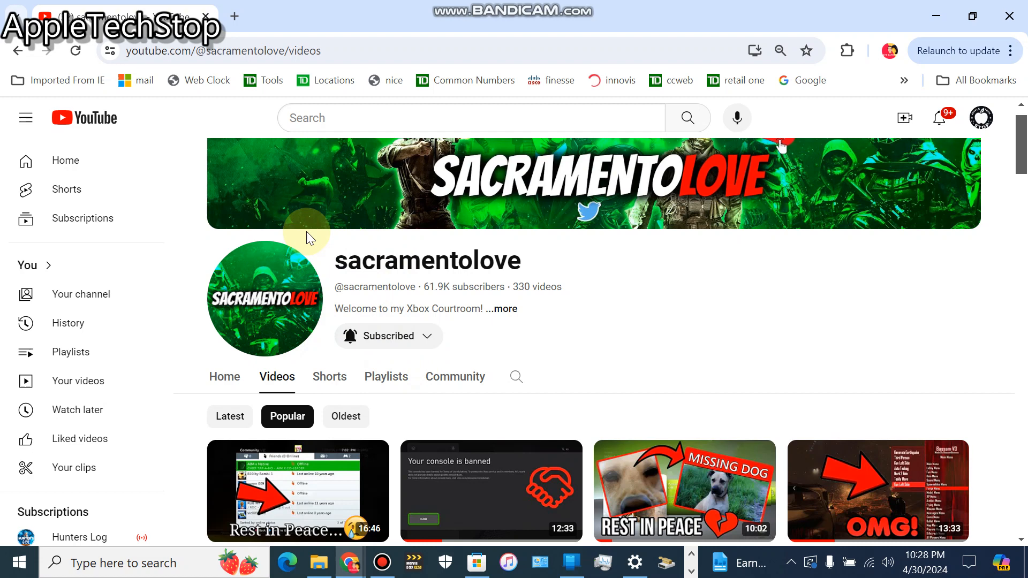
mouse_move(312, 344)
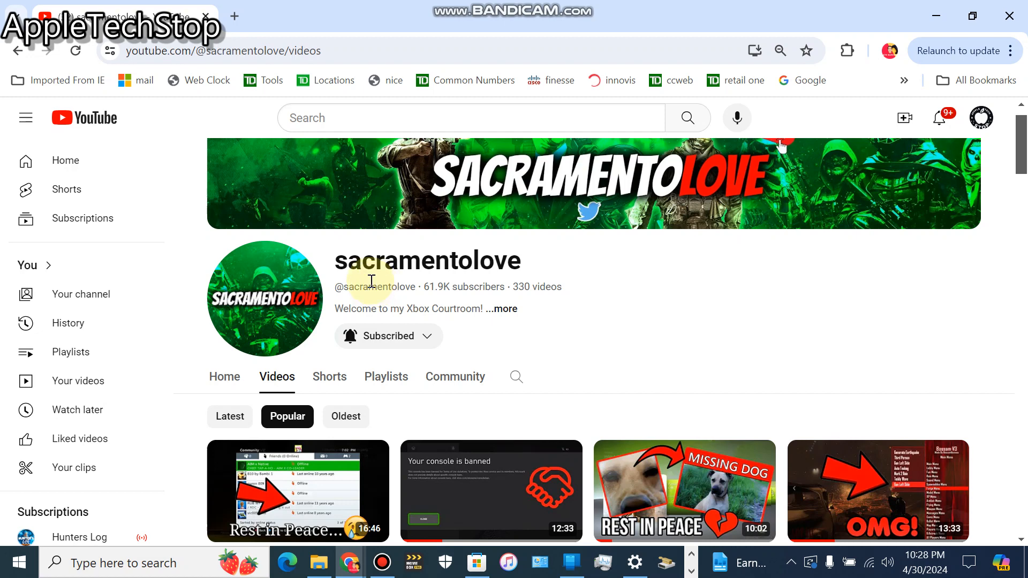
mouse_move(332, 234)
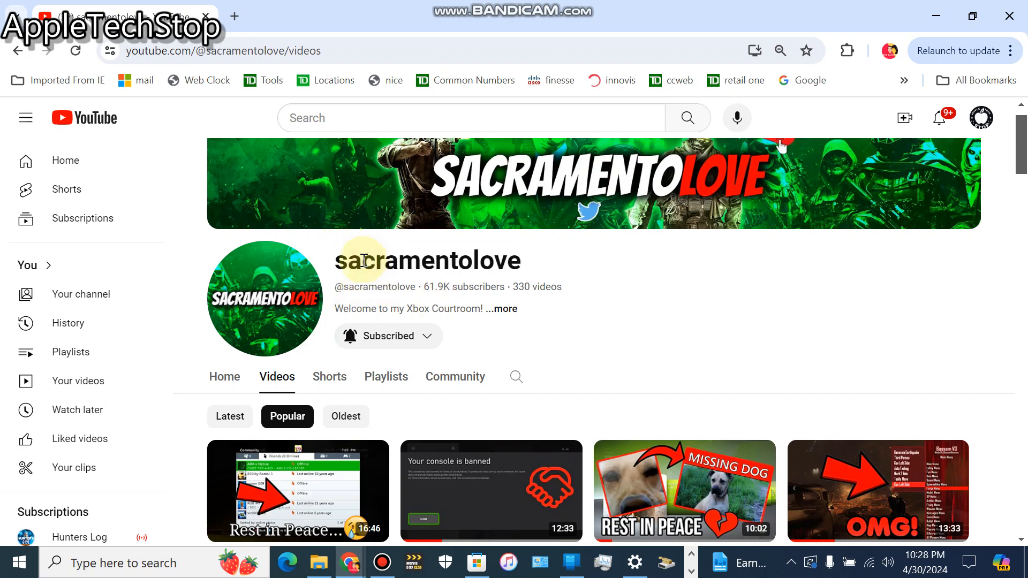
mouse_move(359, 283)
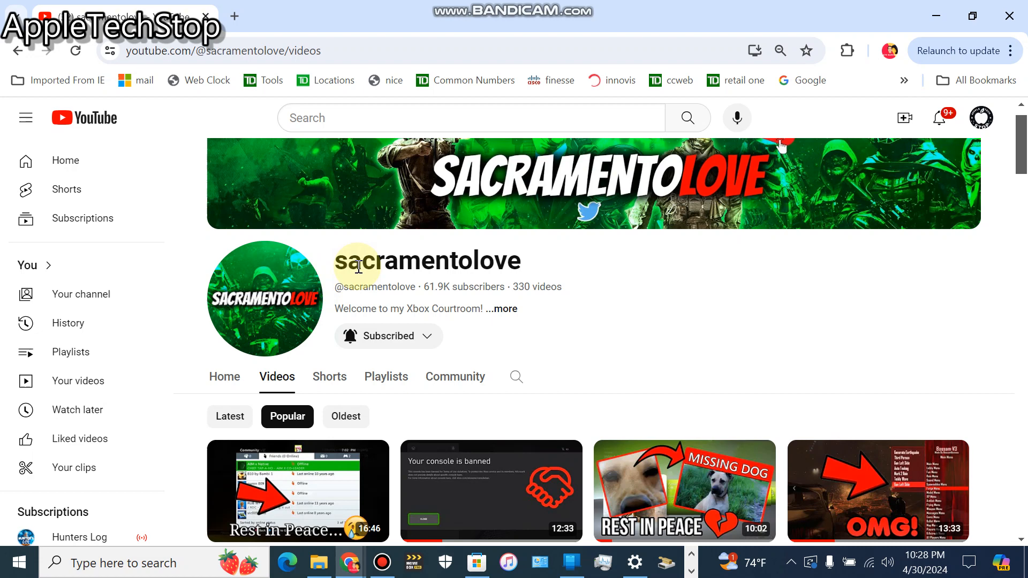
mouse_move(682, 78)
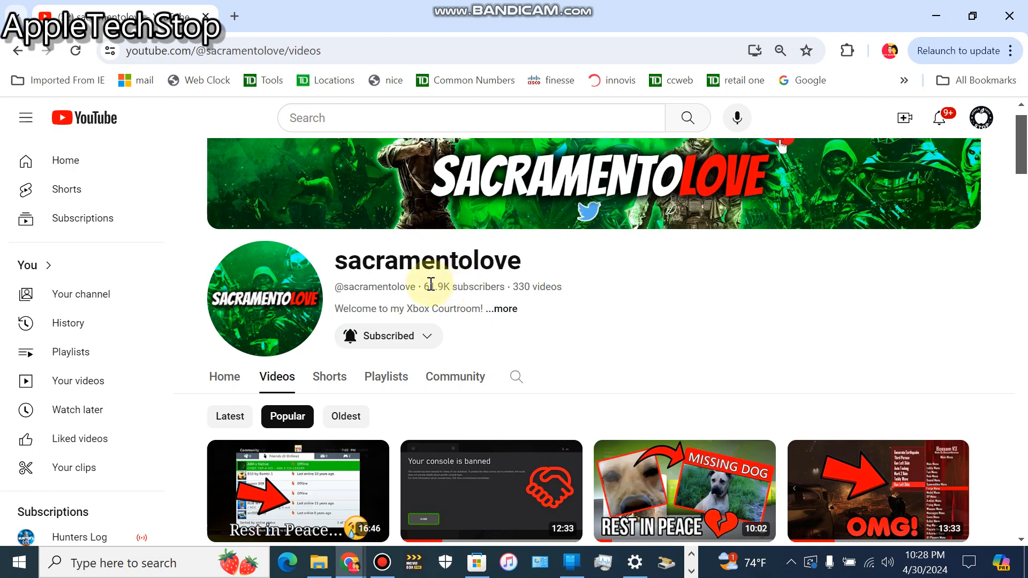
mouse_move(466, 216)
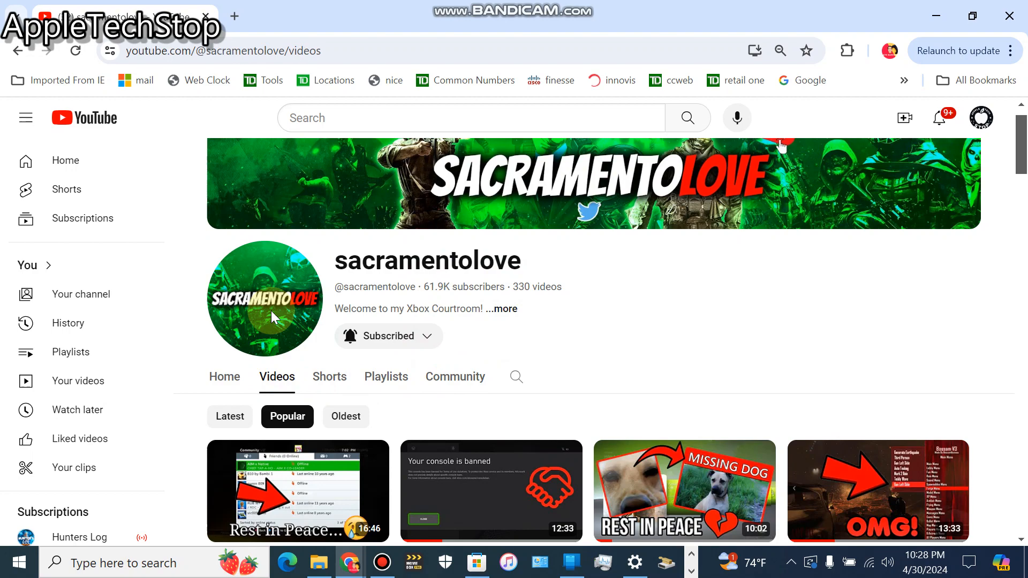
Scroll down through sacramentolove's latest uploads, past I Made a Mod that Crashes your Console?!
scroll(down, 3)
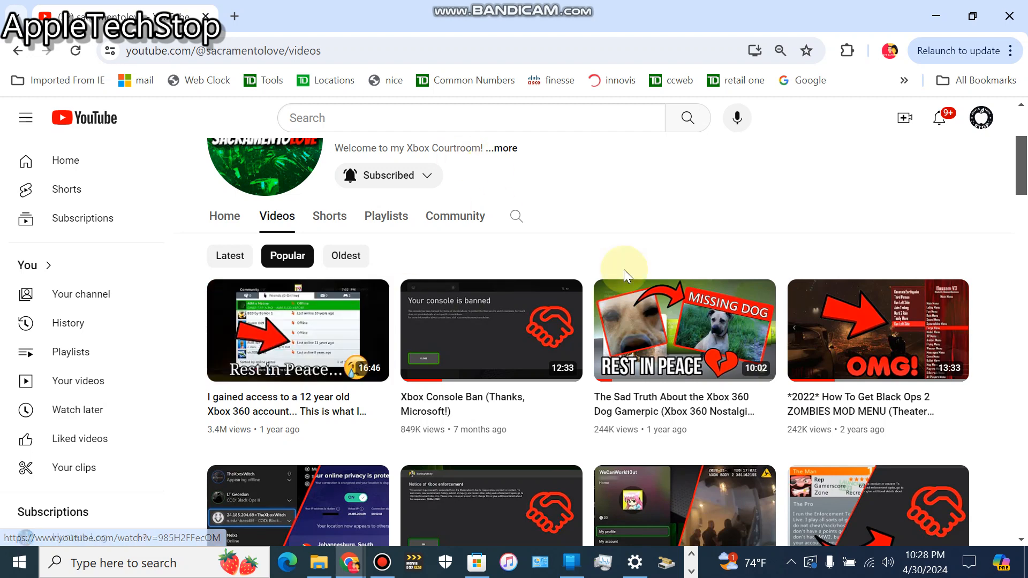
scroll(down, 3)
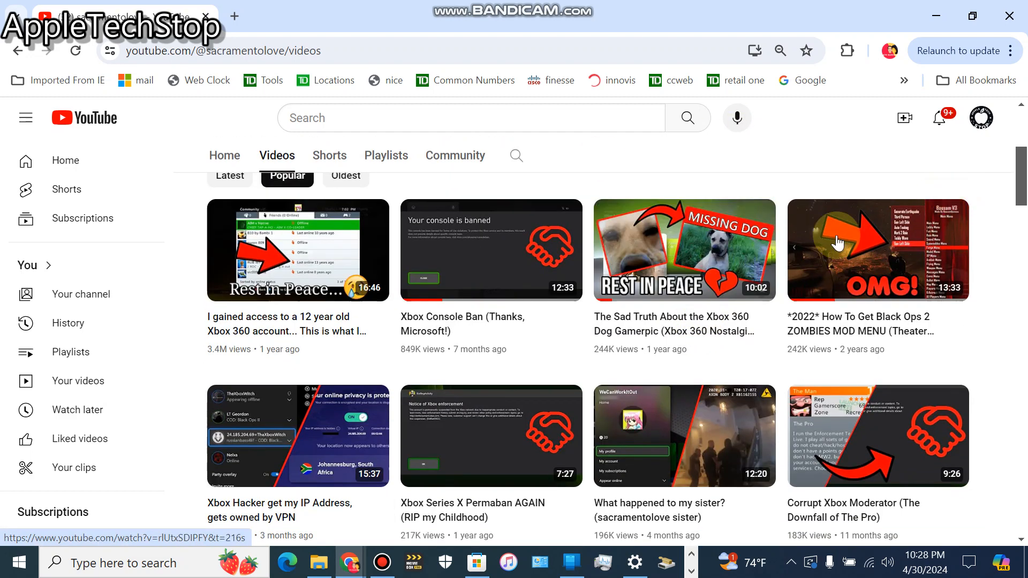
mouse_move(645, 254)
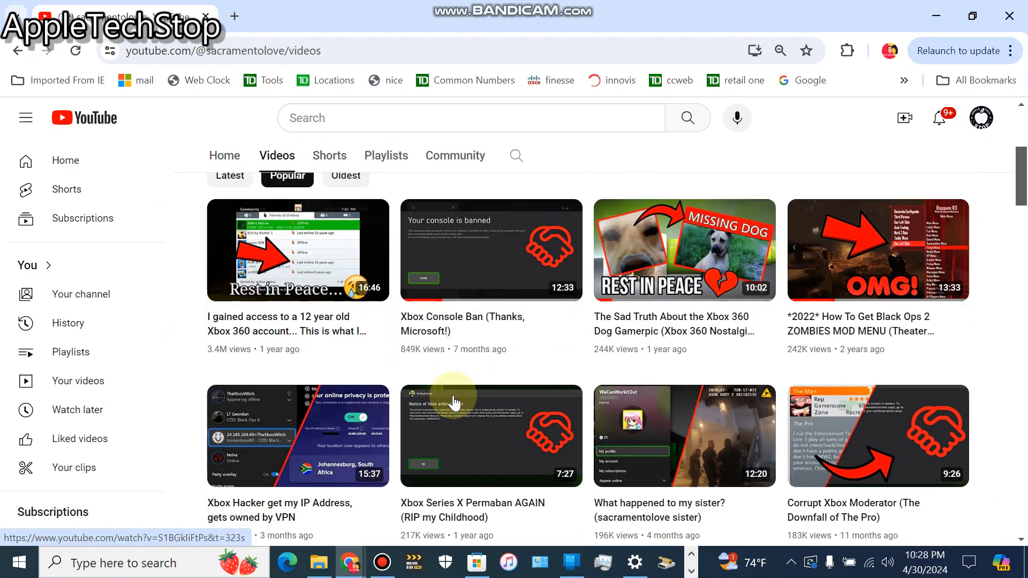
scroll(down, 3)
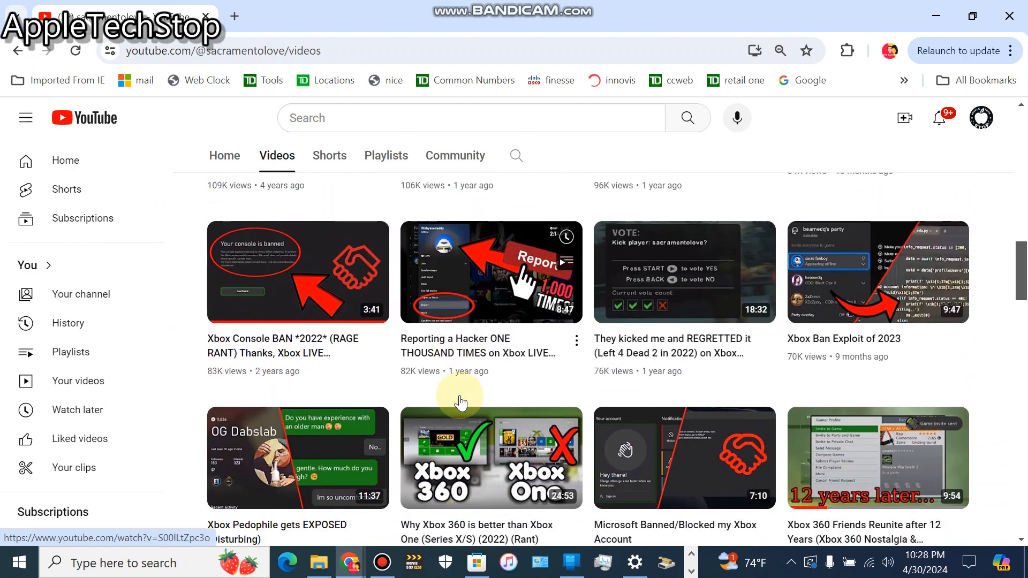
scroll(down, 3)
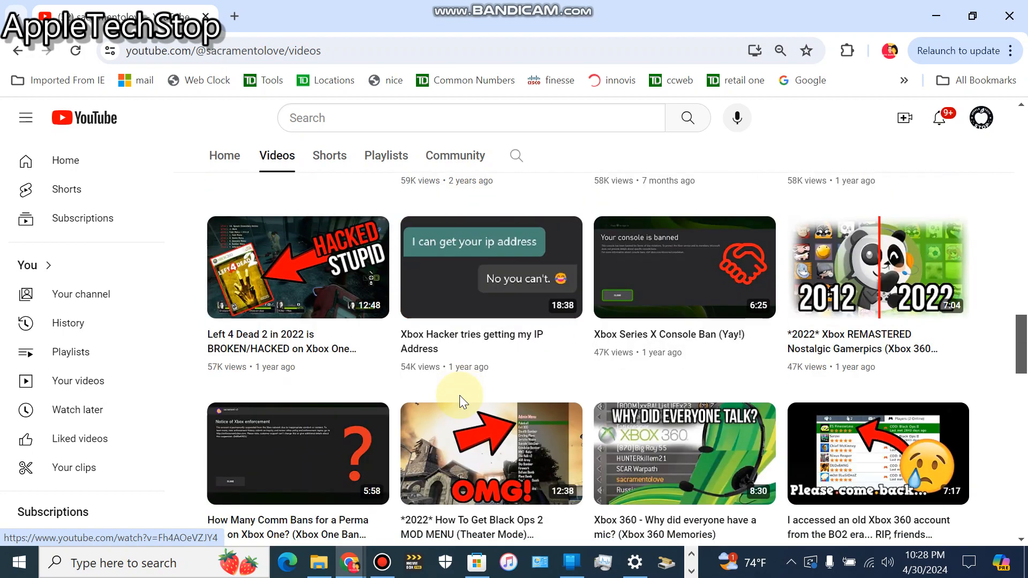
scroll(down, 3)
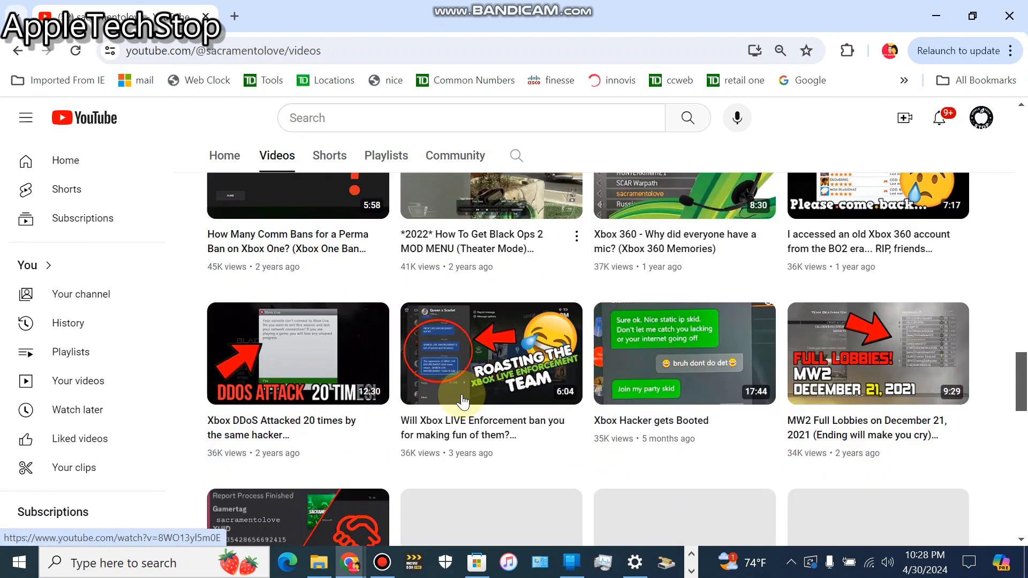
scroll(down, 3)
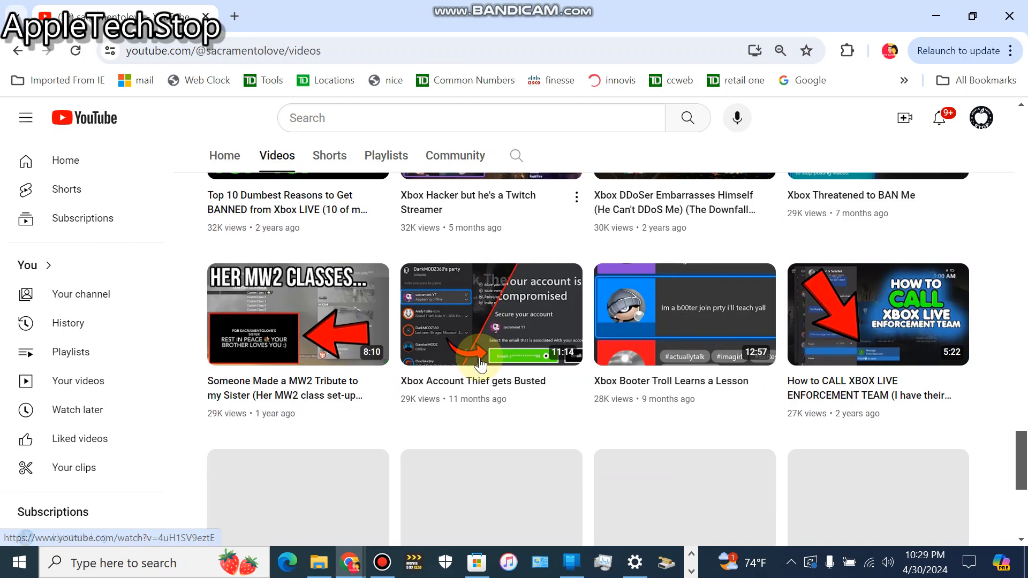
scroll(down, 3)
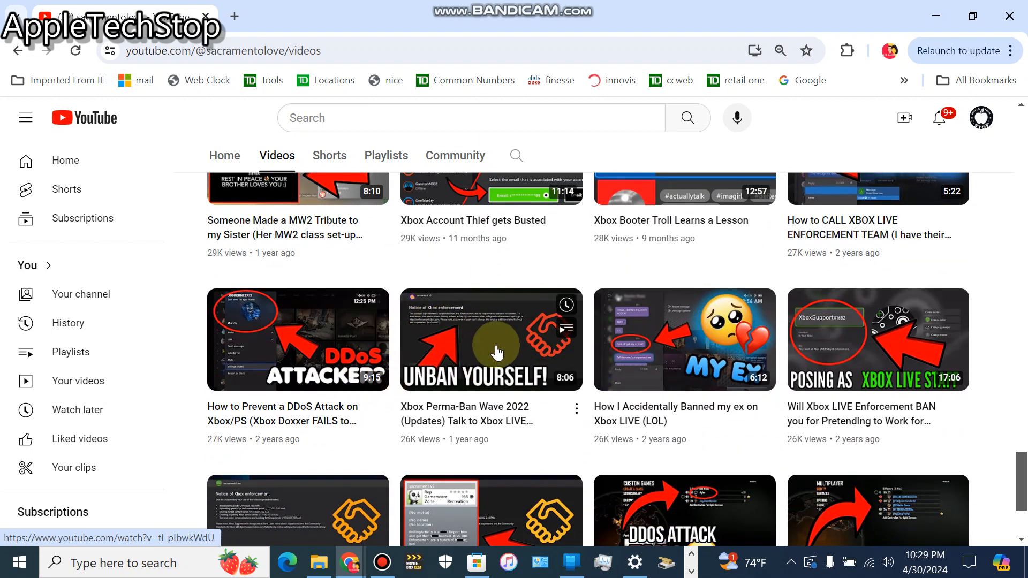
scroll(down, 3)
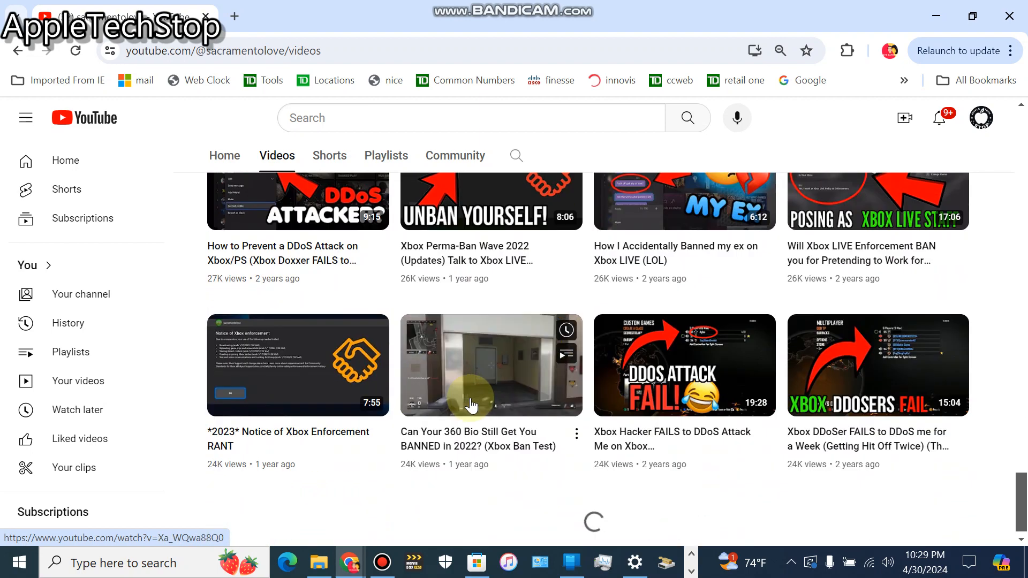
scroll(down, 3)
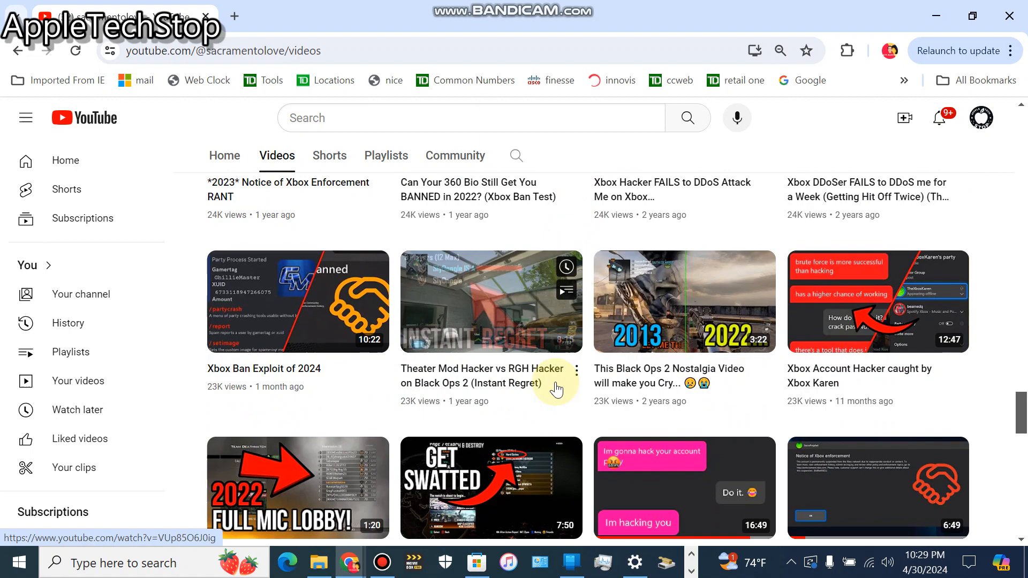
scroll(down, 3)
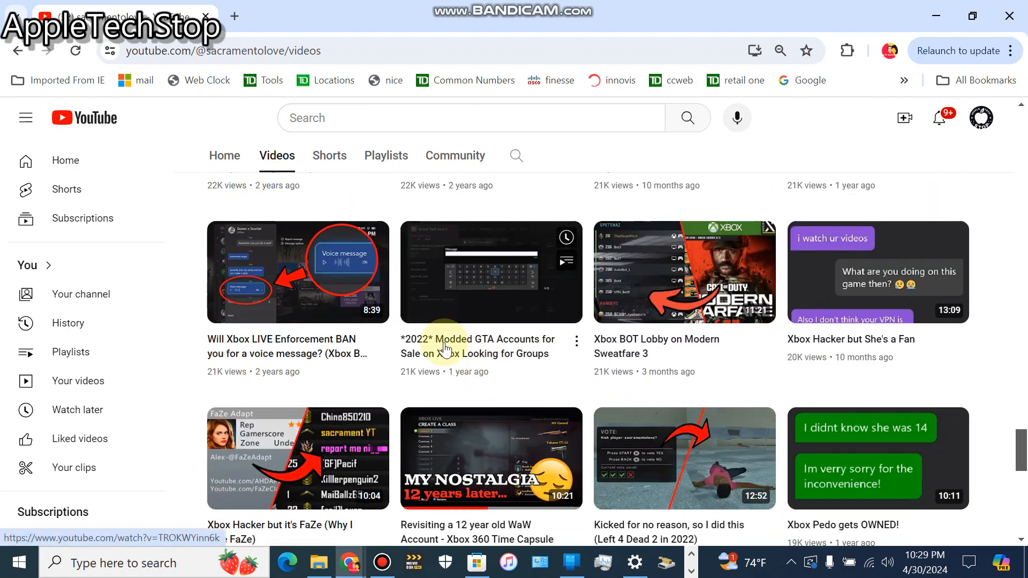
scroll(down, 3)
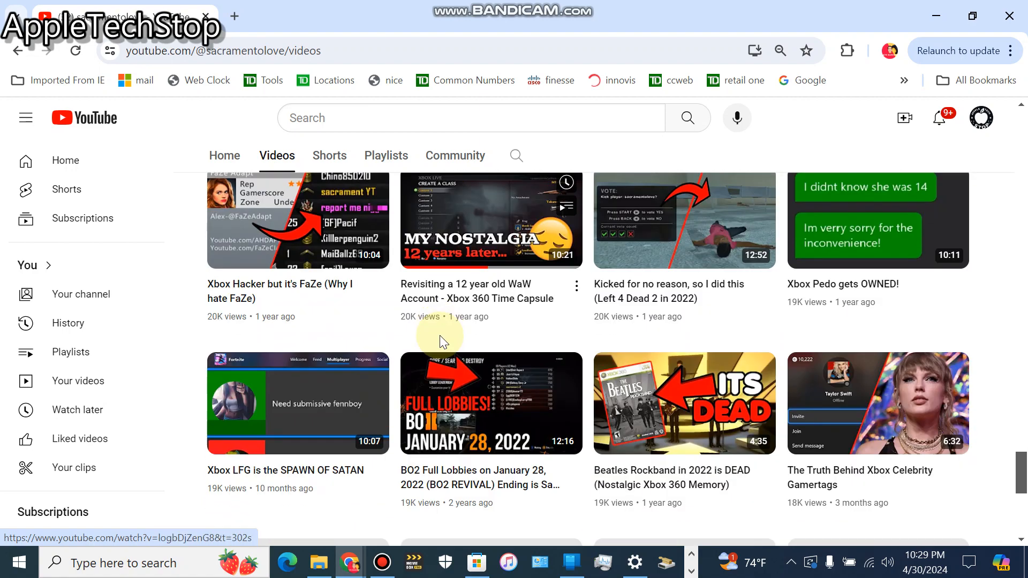
scroll(down, 3)
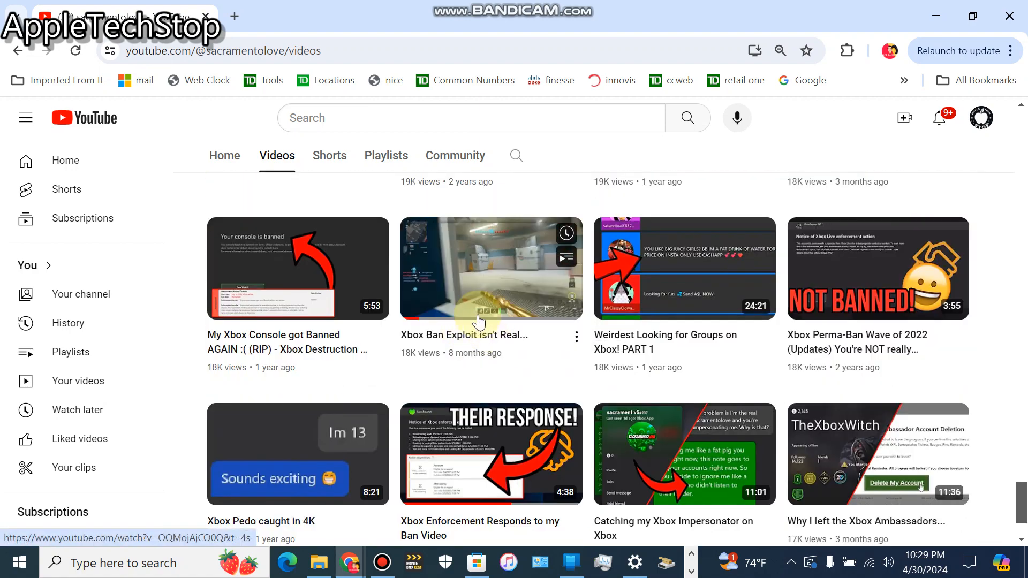
scroll(down, 3)
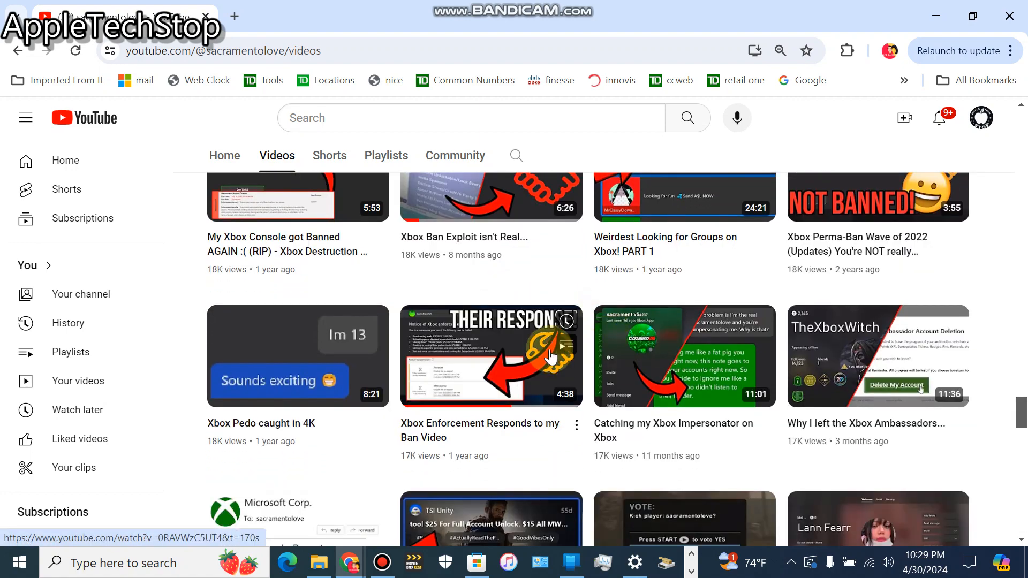
scroll(down, 3)
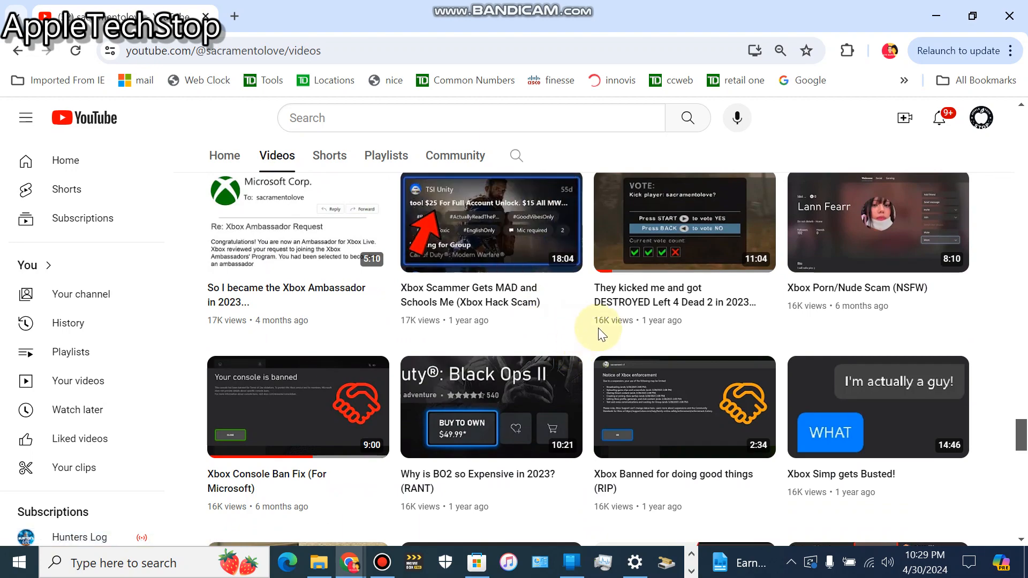
scroll(down, 3)
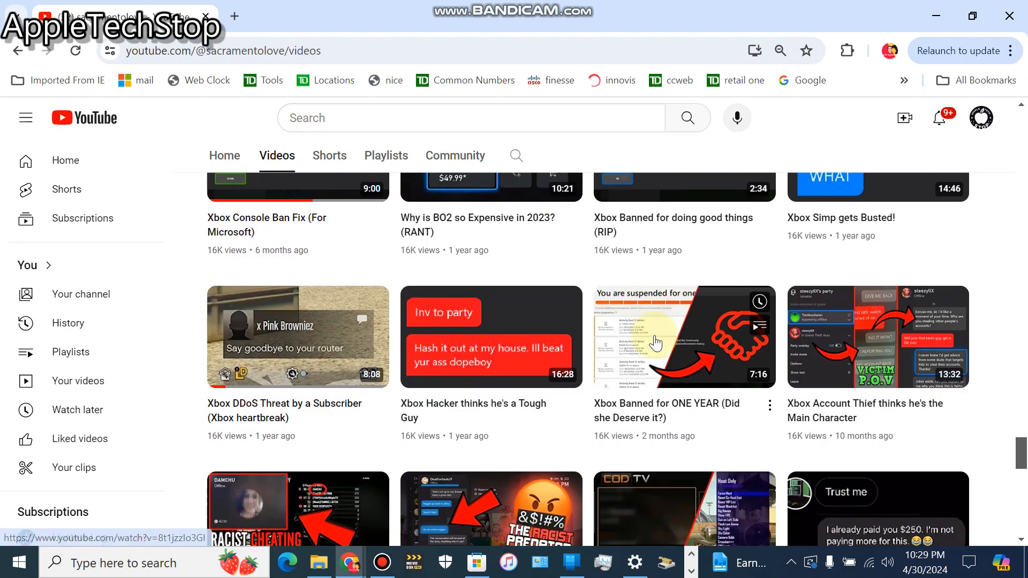
scroll(down, 3)
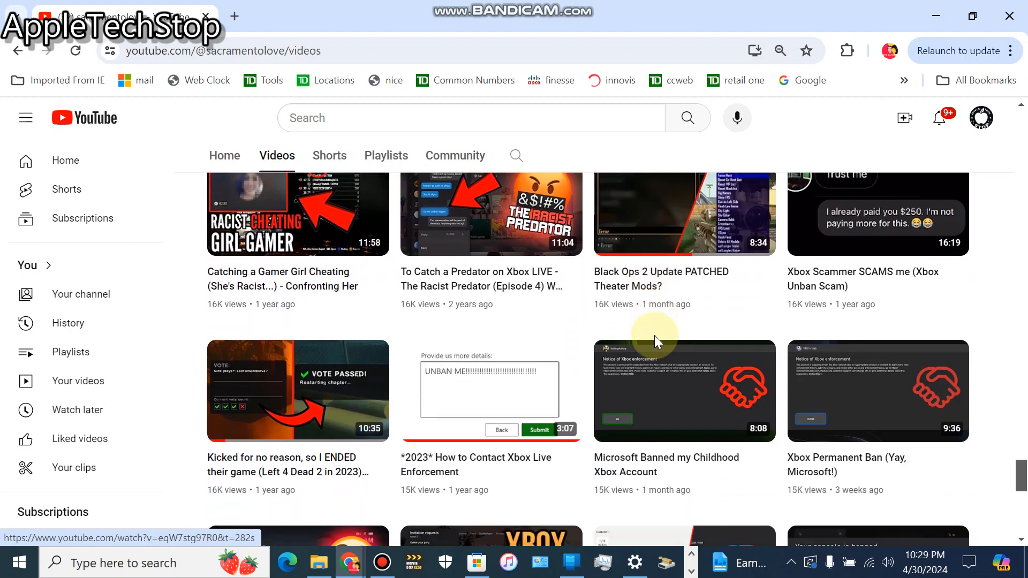
scroll(down, 3)
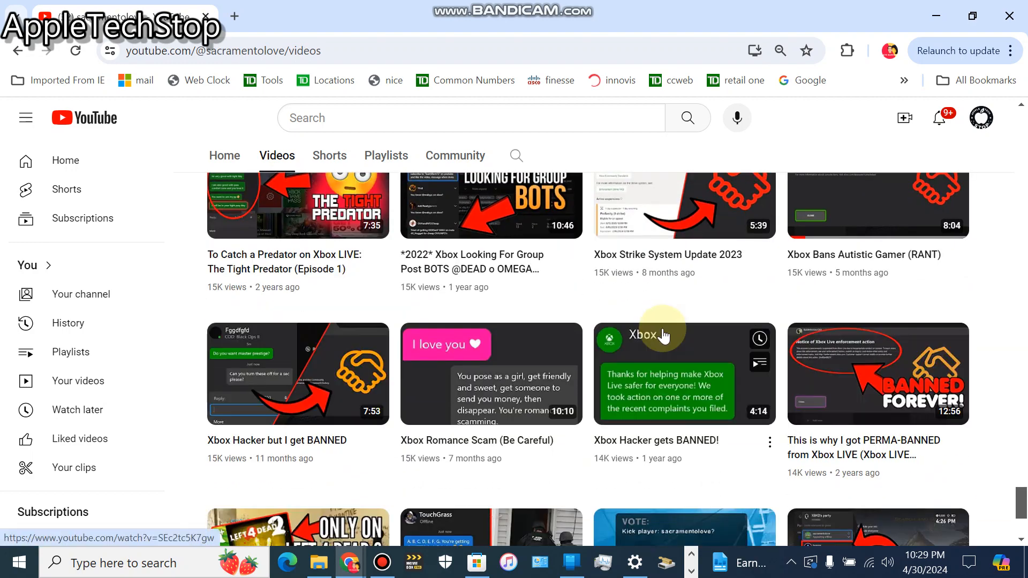
scroll(down, 3)
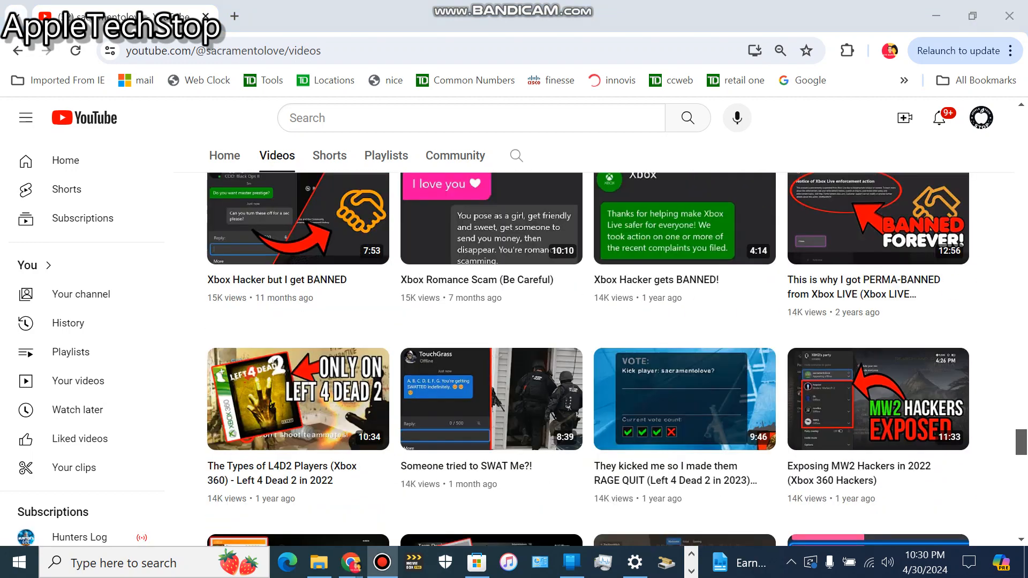
scroll(down, 3)
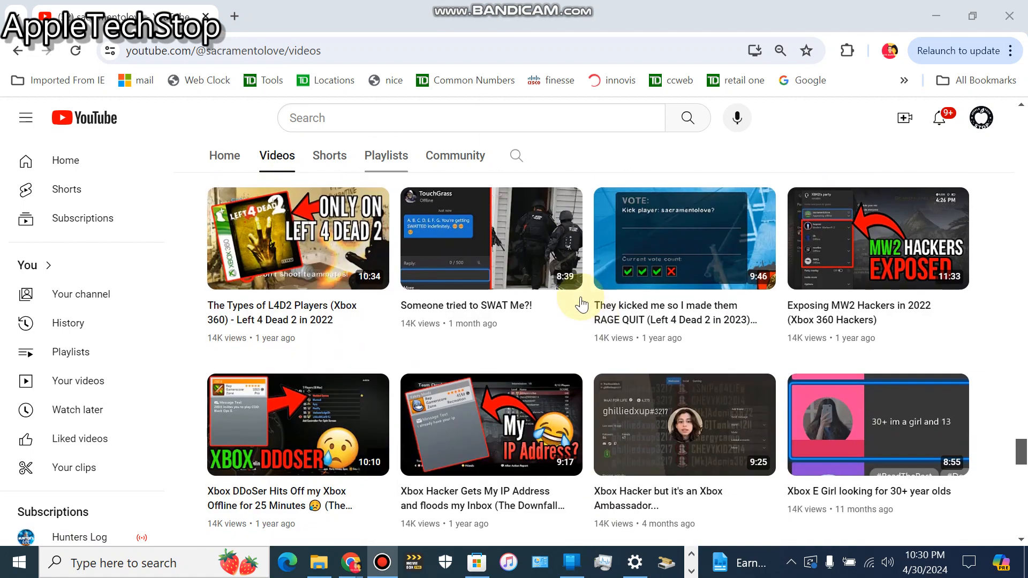
mouse_move(460, 432)
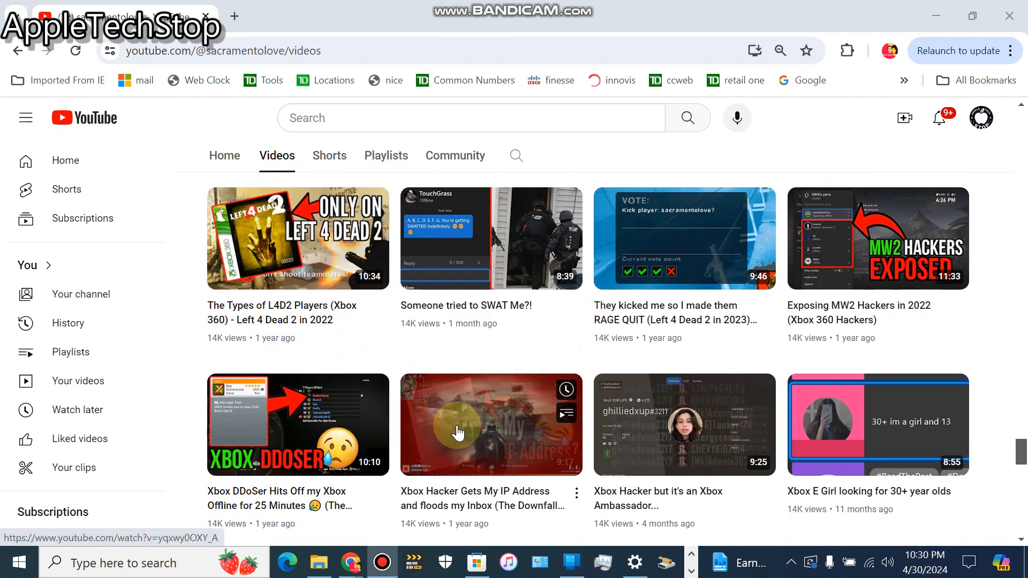
scroll(down, 3)
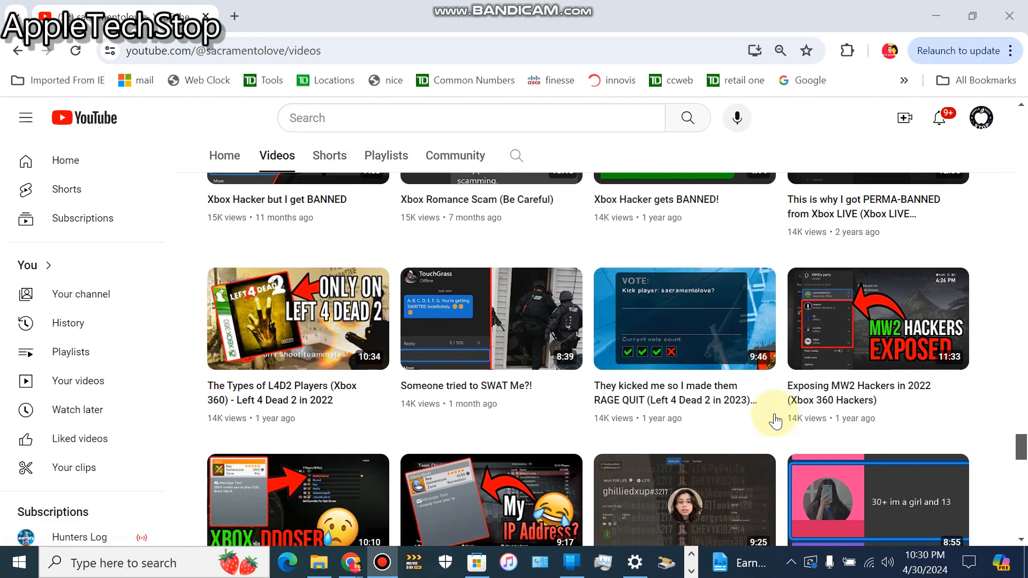
scroll(down, 3)
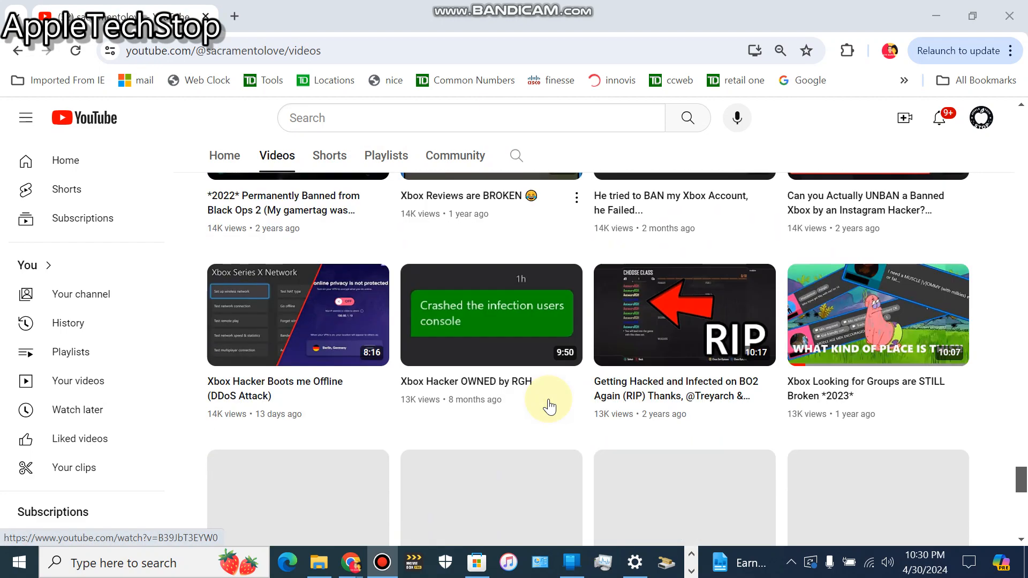
scroll(down, 3)
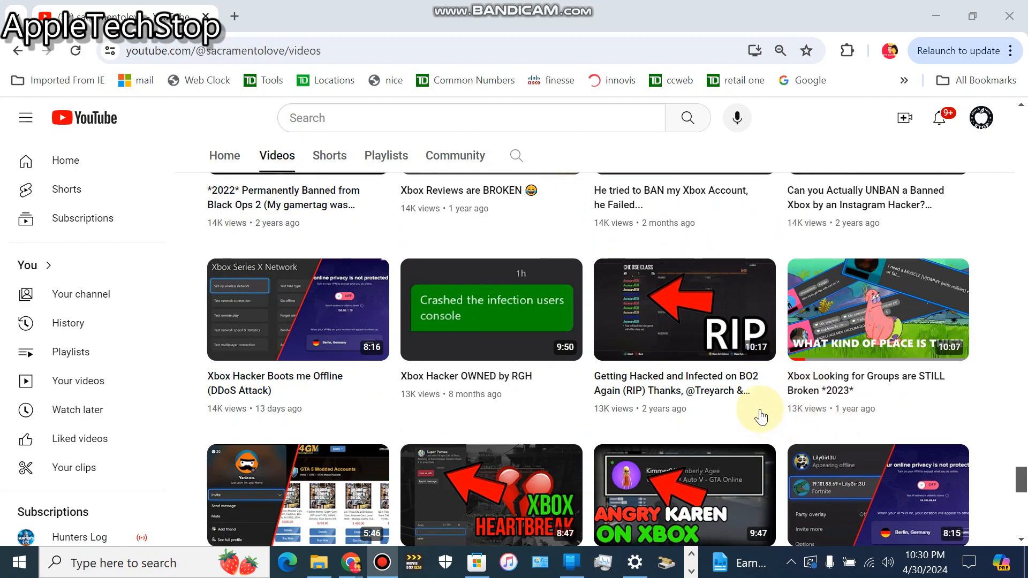
scroll(down, 3)
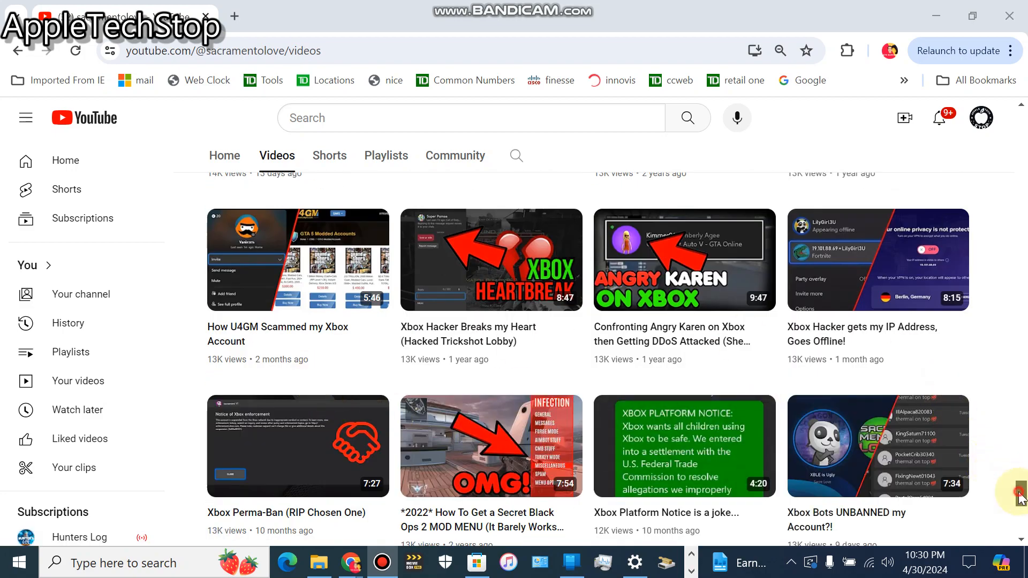
scroll(down, 3)
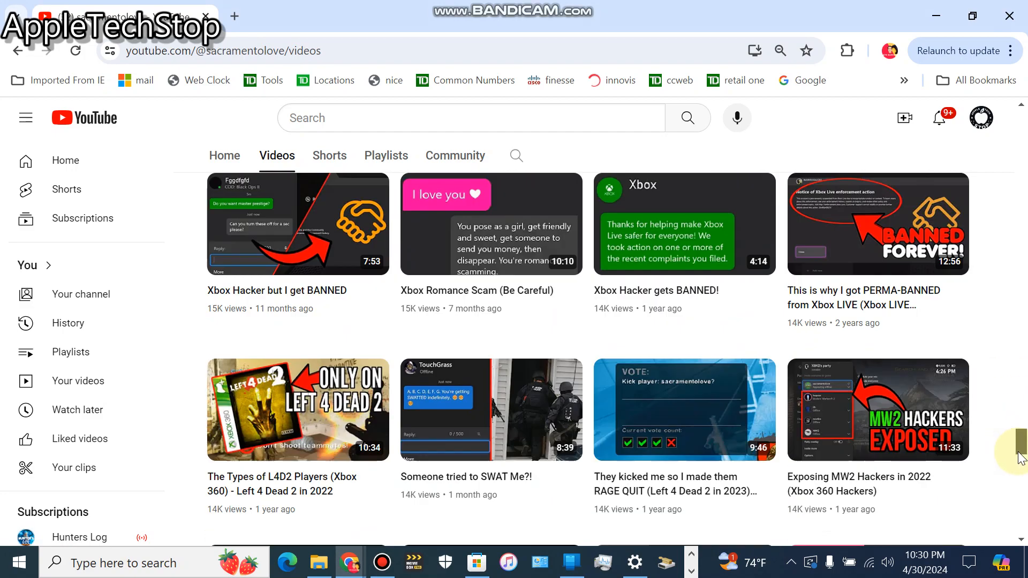
scroll(down, 3)
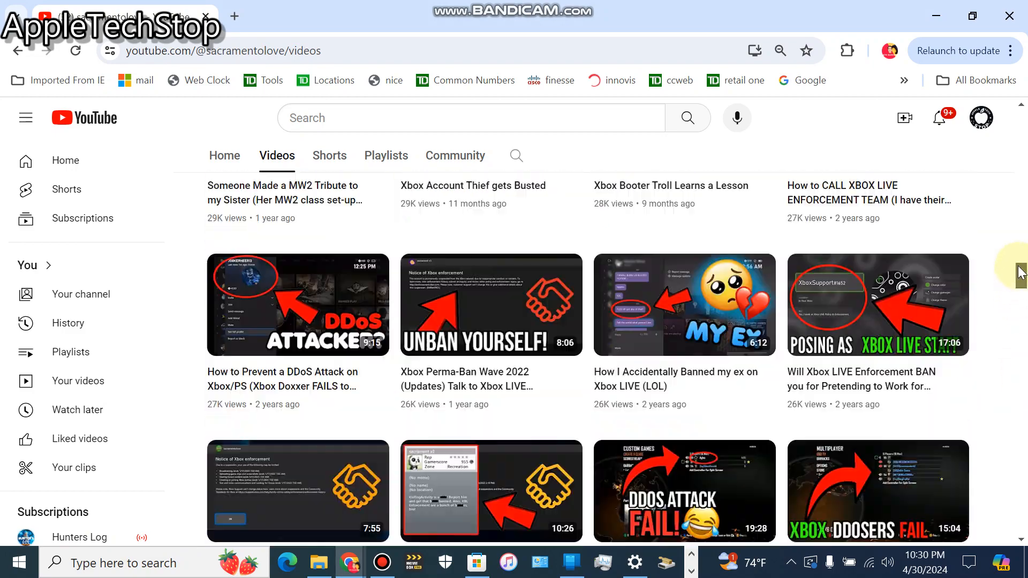
scroll(down, 3)
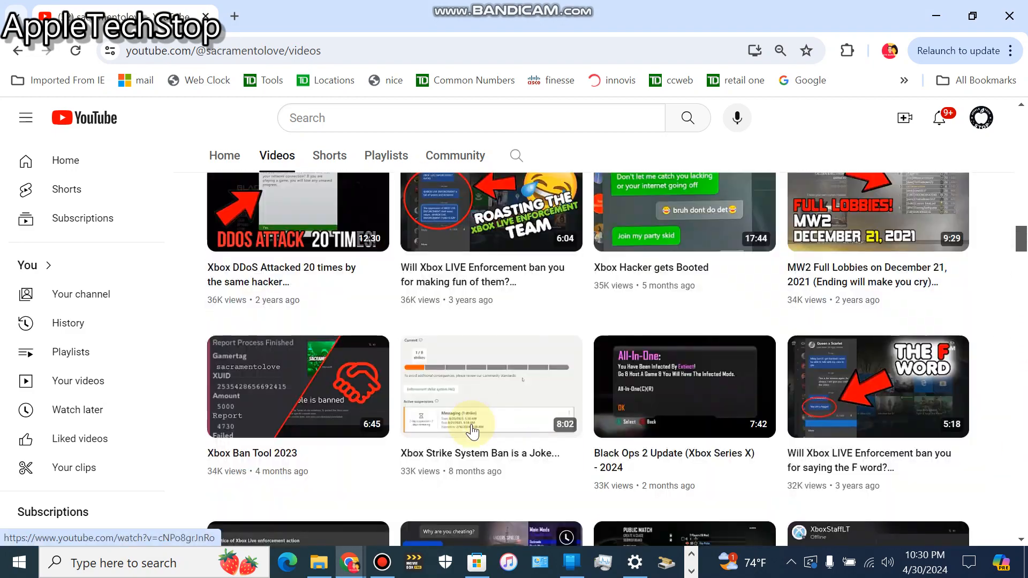
mouse_move(541, 326)
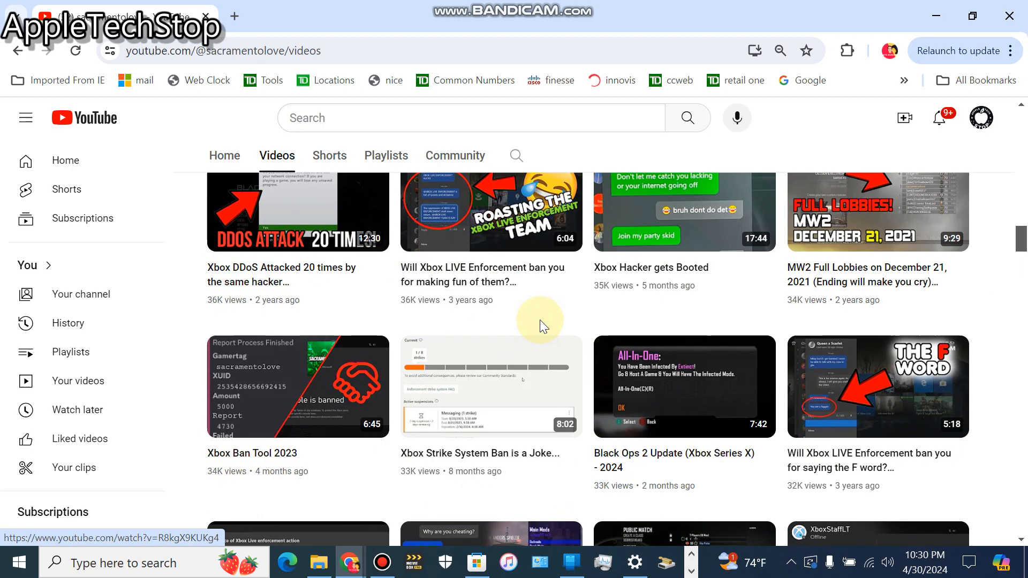
mouse_move(478, 331)
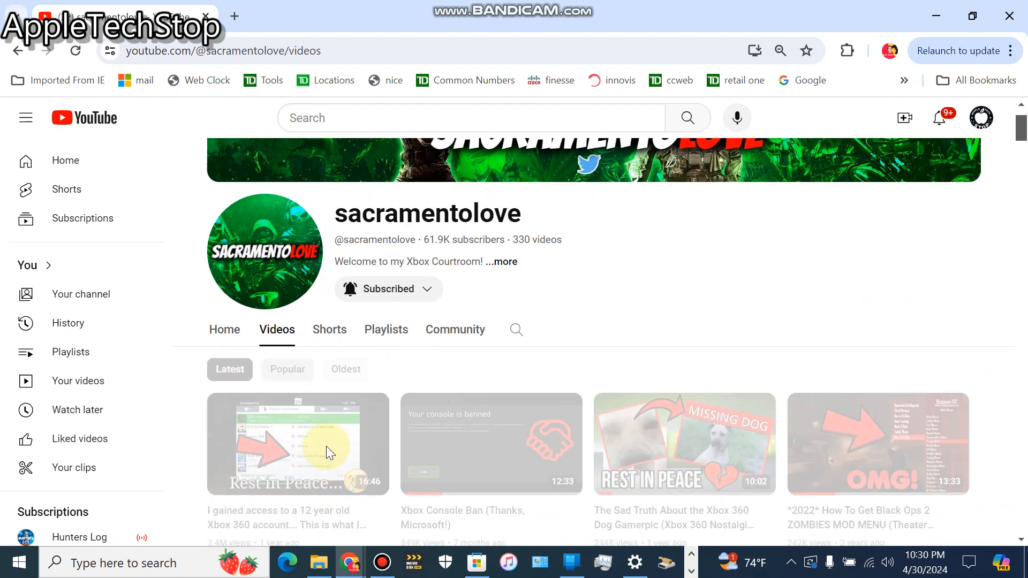
scroll(down, 3)
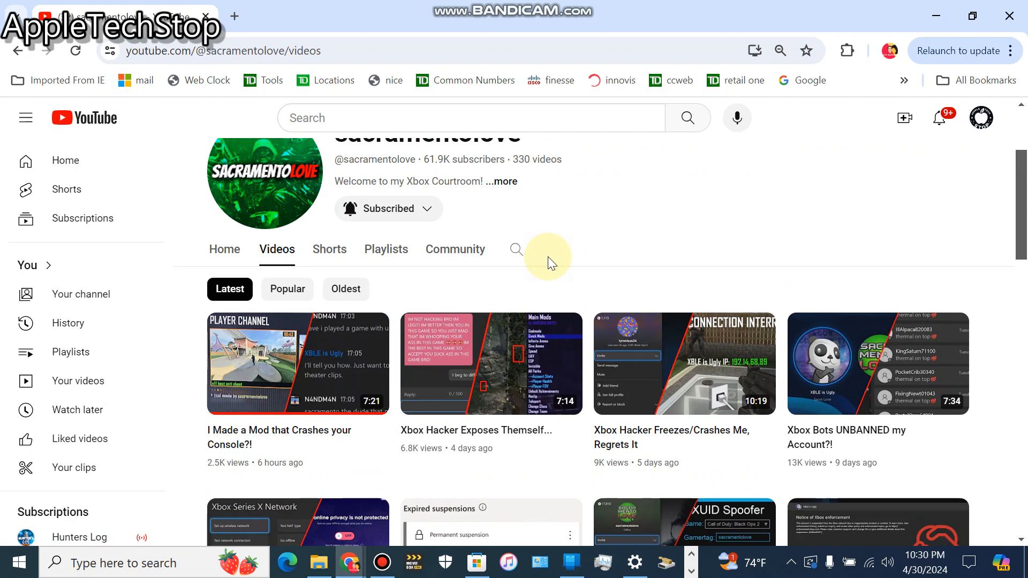
mouse_move(576, 271)
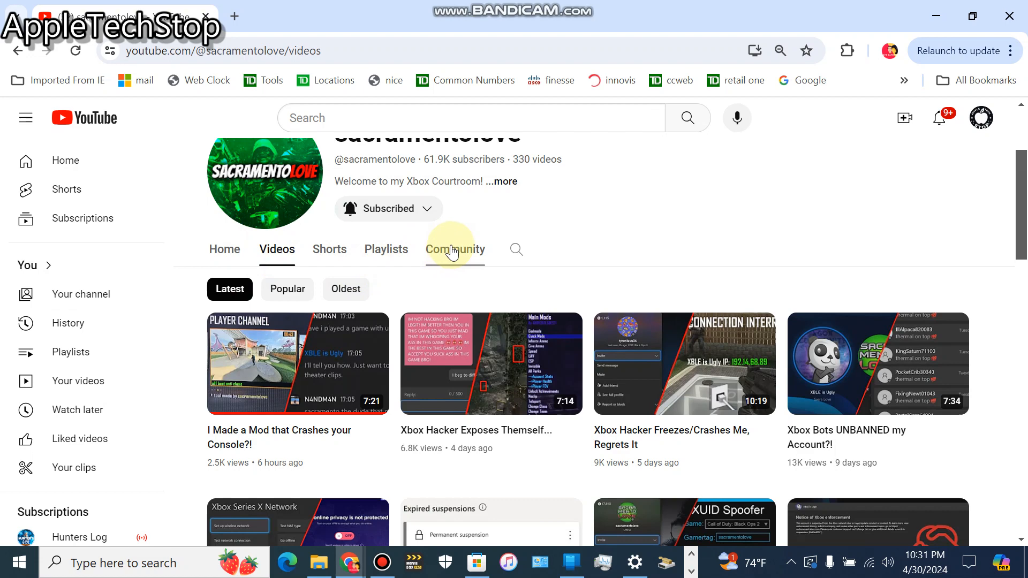
mouse_move(459, 246)
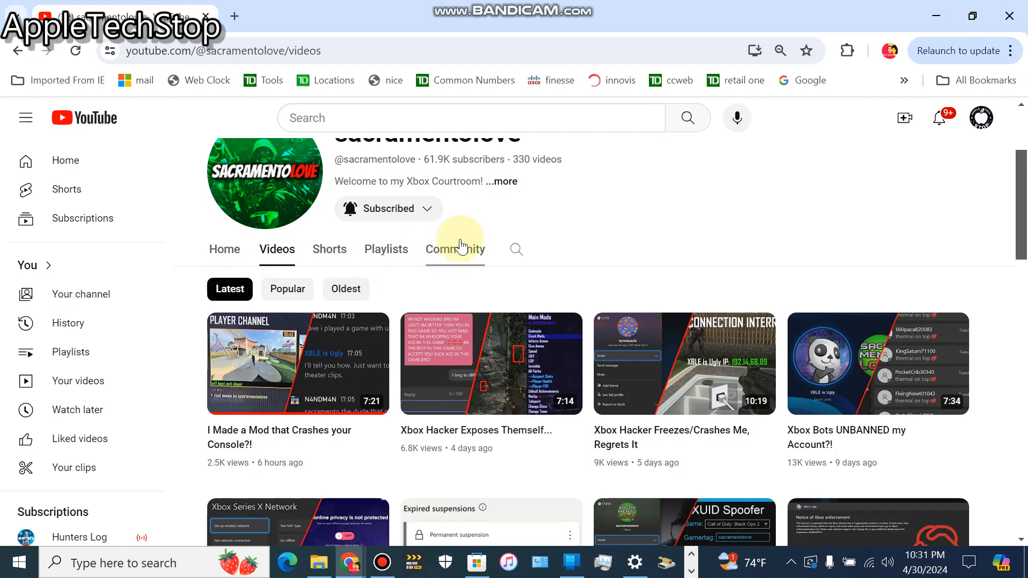
mouse_move(518, 250)
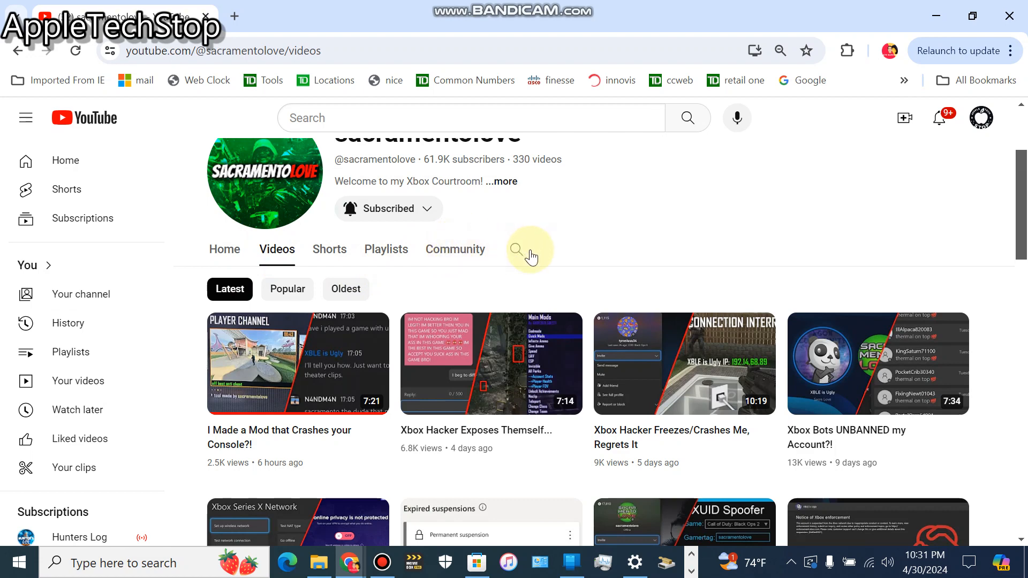
Scroll back up to the top of the channel's videos list.
scroll(up, 3)
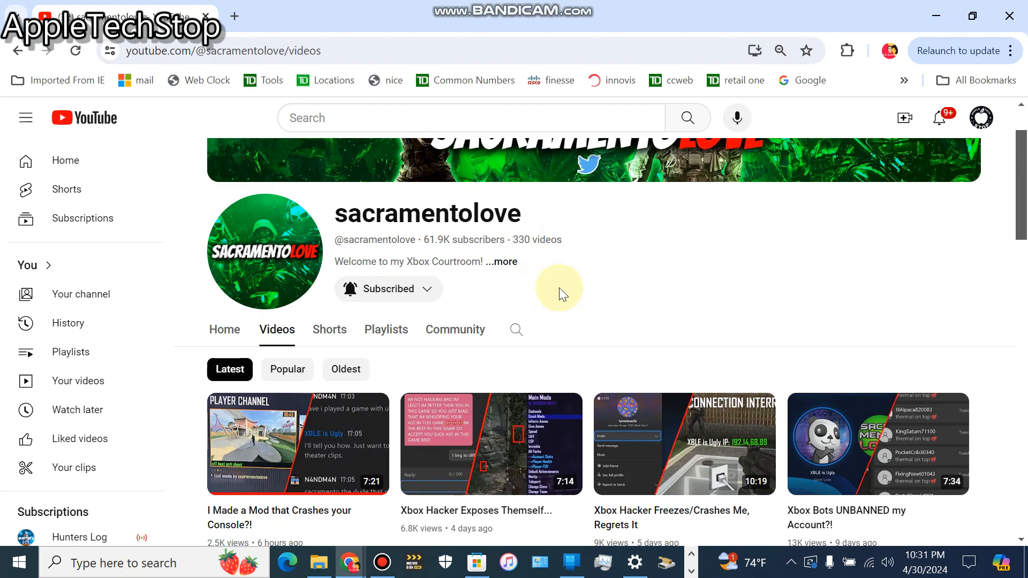
mouse_move(571, 288)
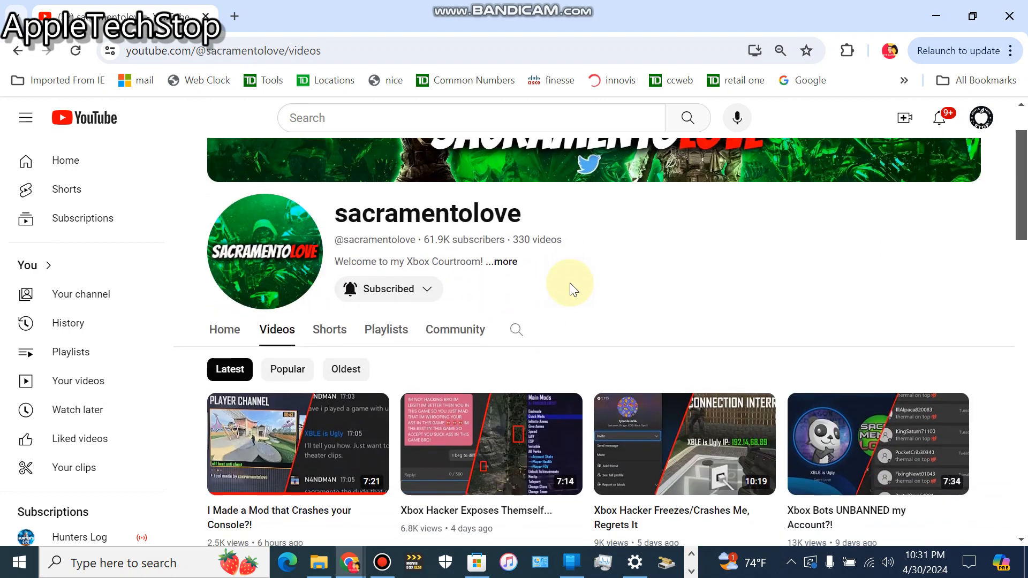
scroll(up, 3)
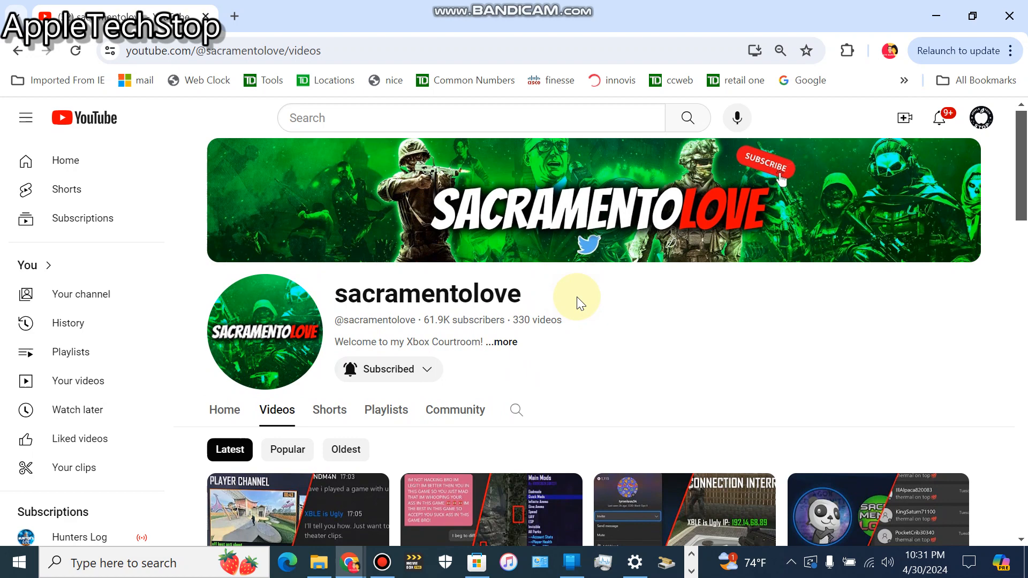
scroll(down, 3)
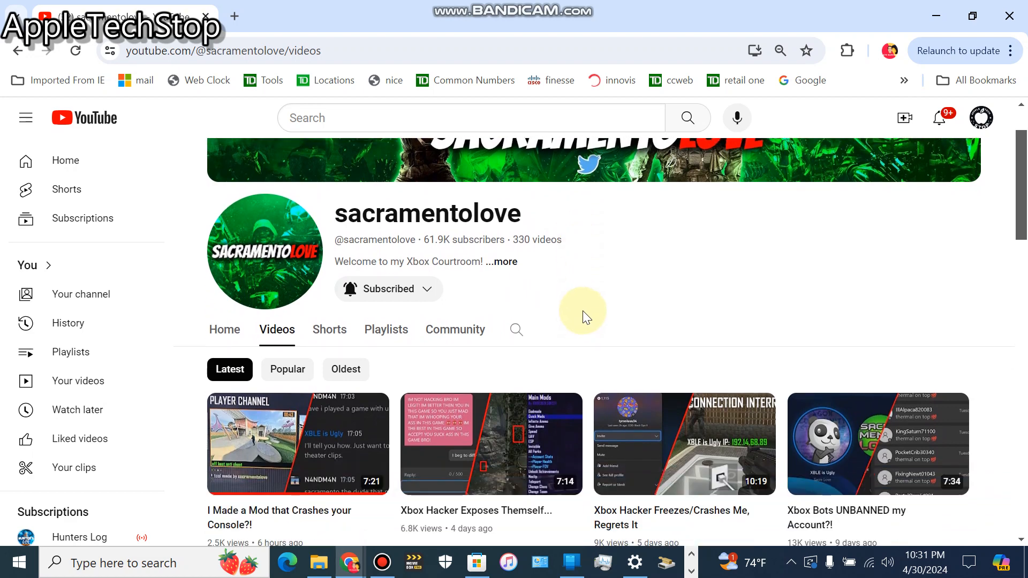
mouse_move(568, 311)
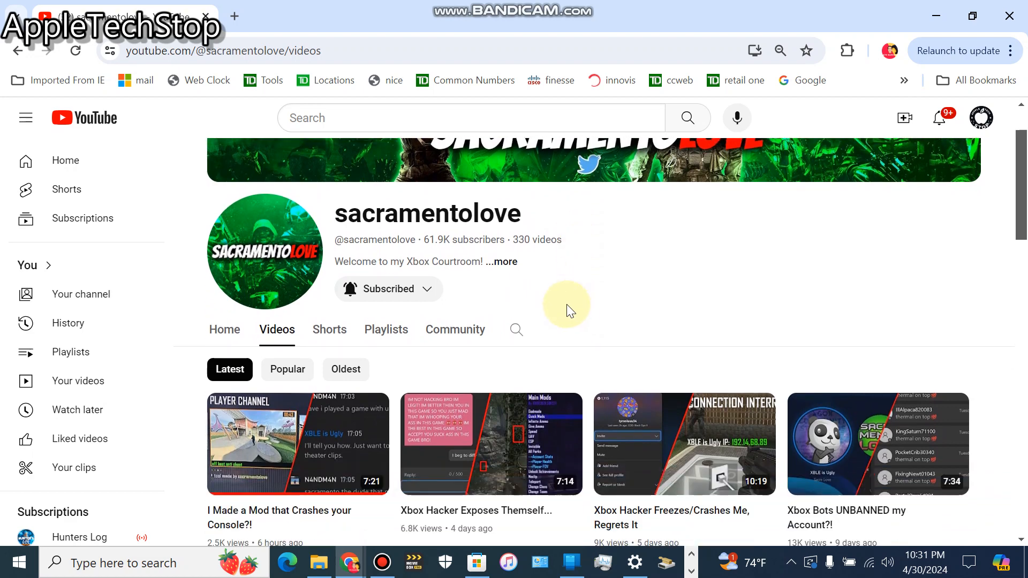
mouse_move(602, 279)
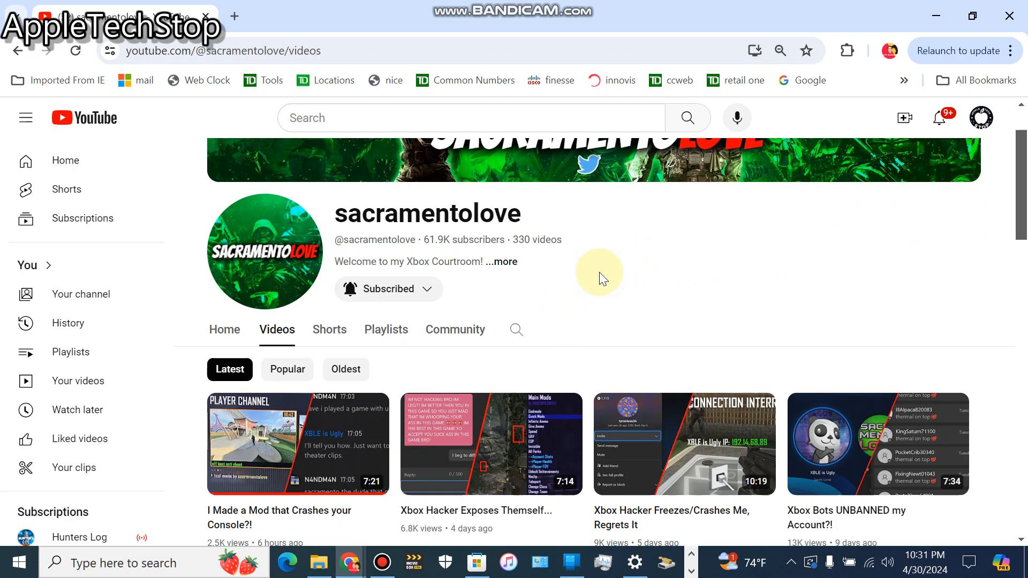
mouse_move(542, 313)
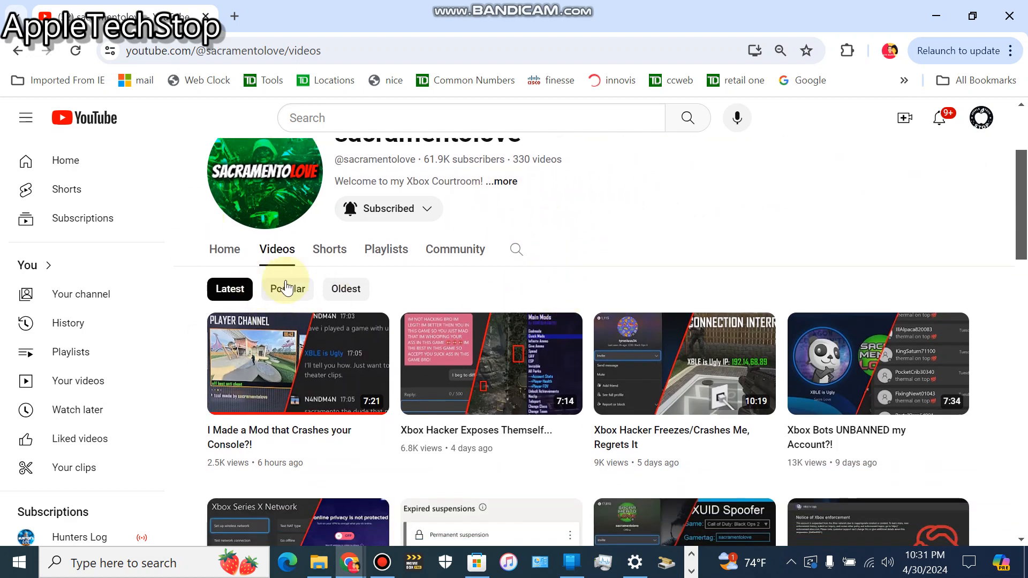
scroll(up, 3)
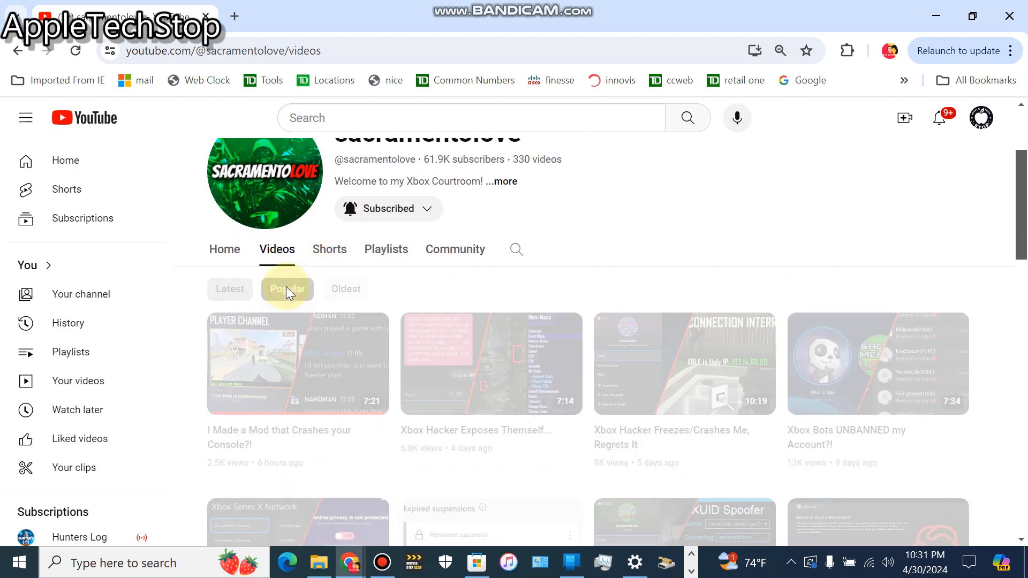
Sort the channel's videos by Popular, led by the 3.4M-view Xbox 360 account video.
click(287, 288)
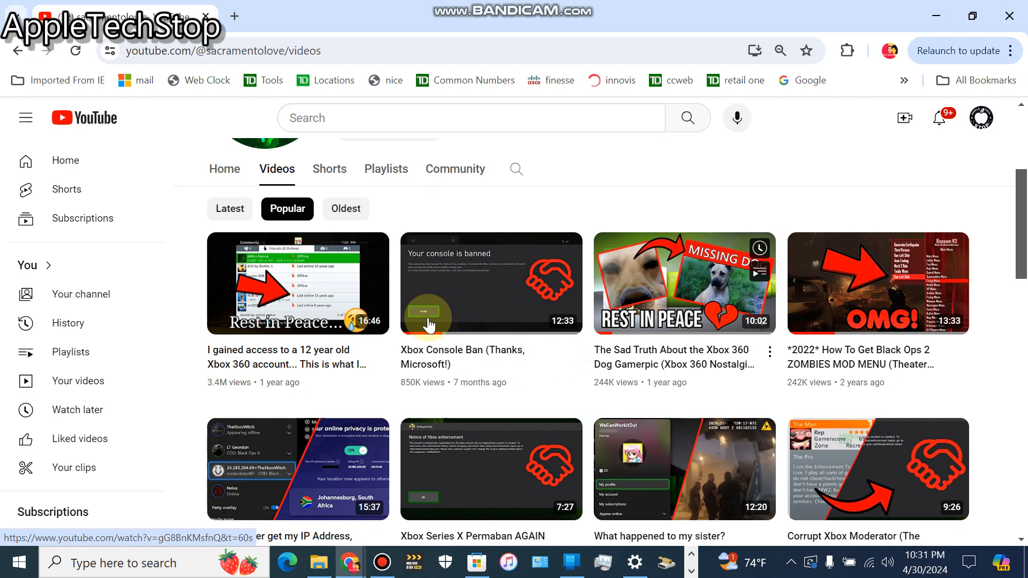
mouse_move(436, 282)
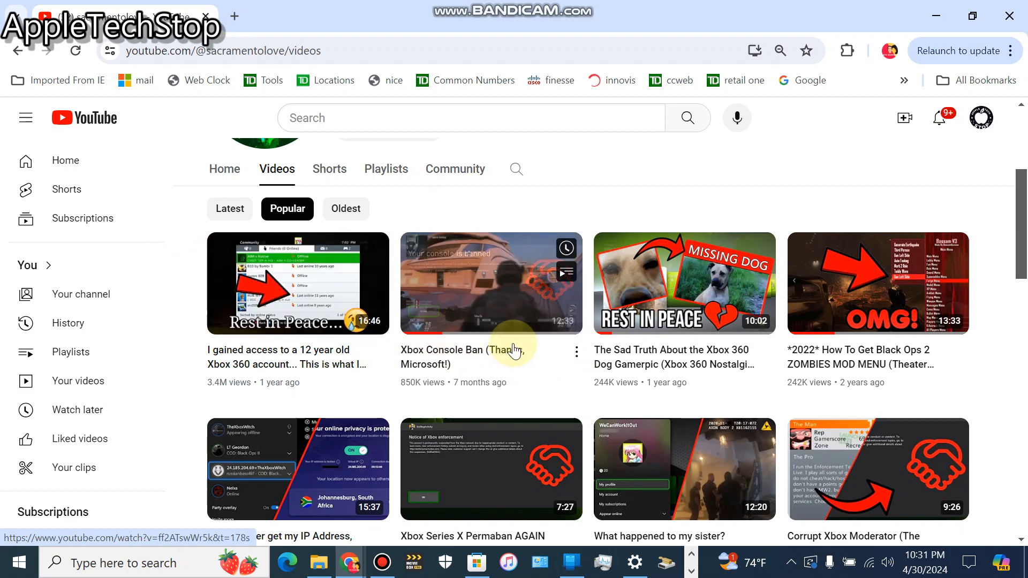
scroll(down, 3)
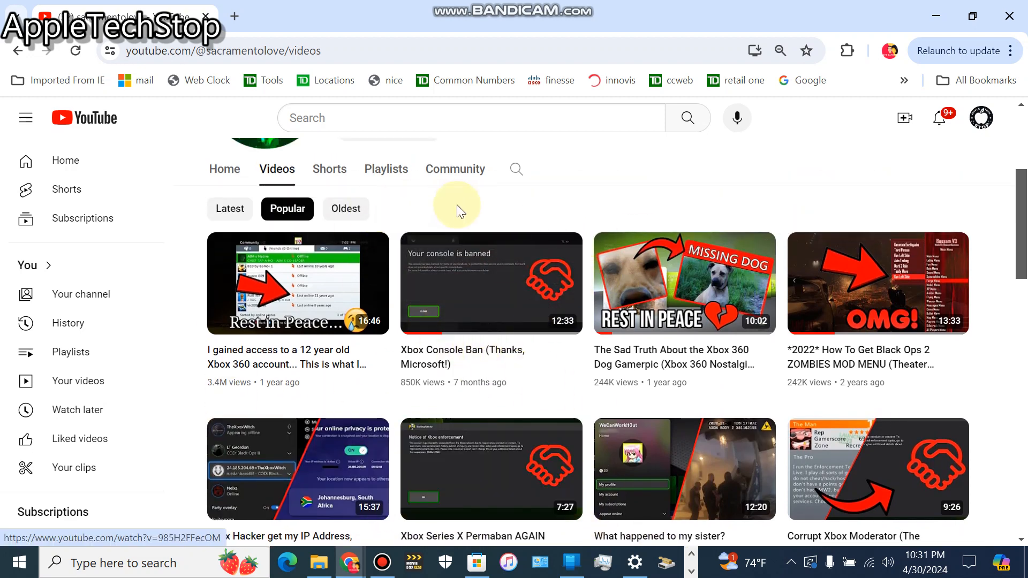
mouse_move(834, 358)
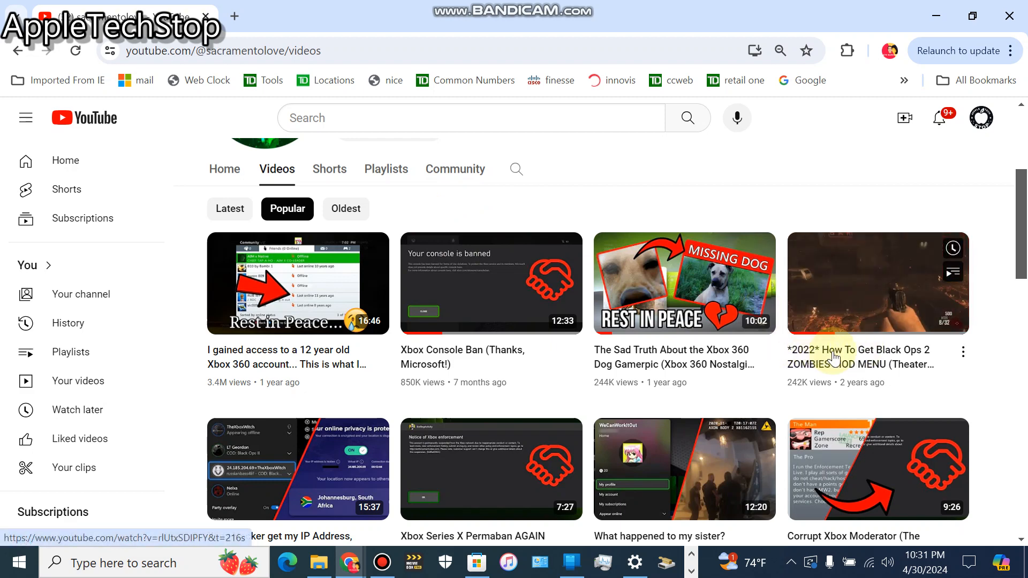
mouse_move(849, 358)
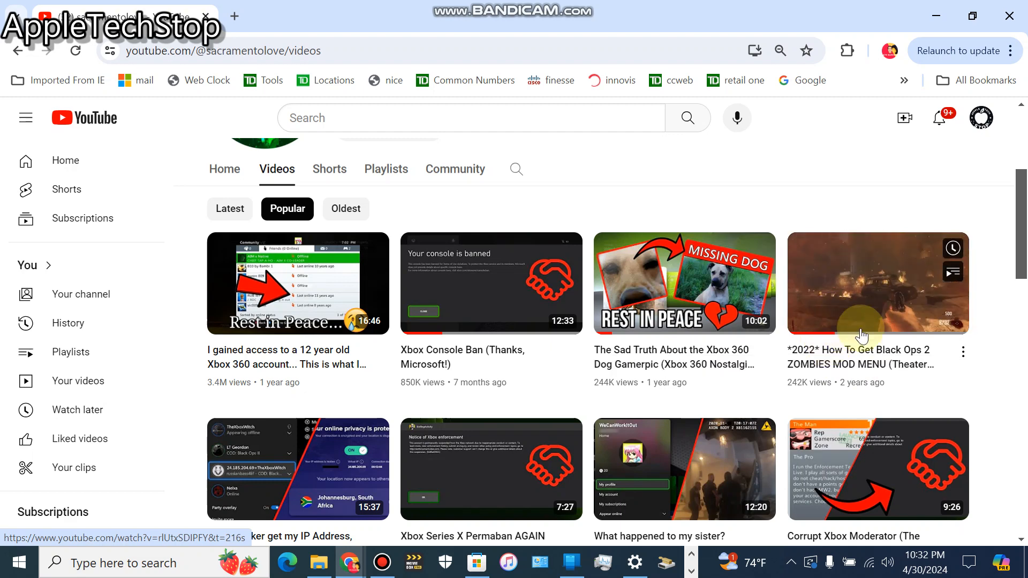
mouse_move(808, 388)
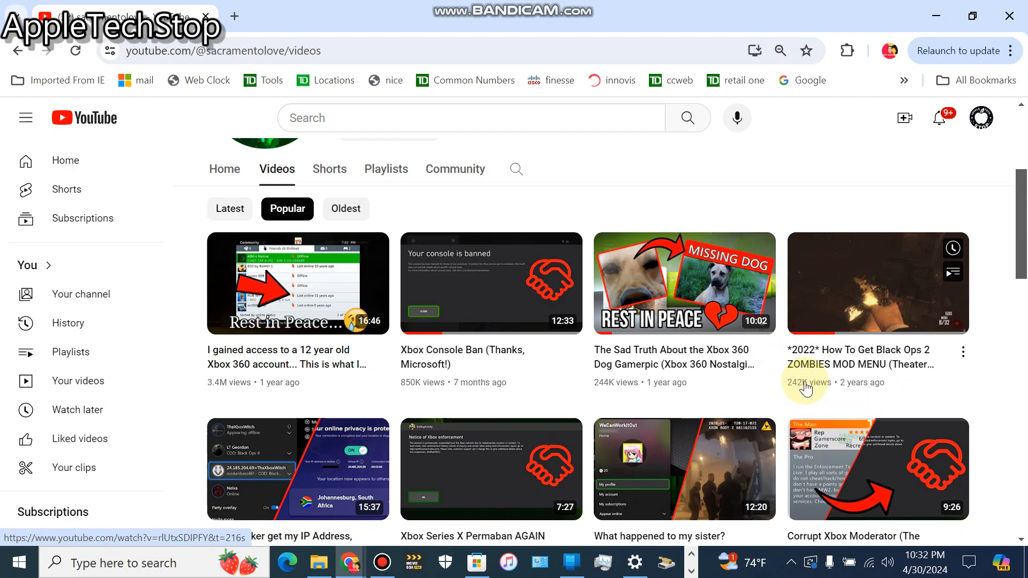
mouse_move(937, 258)
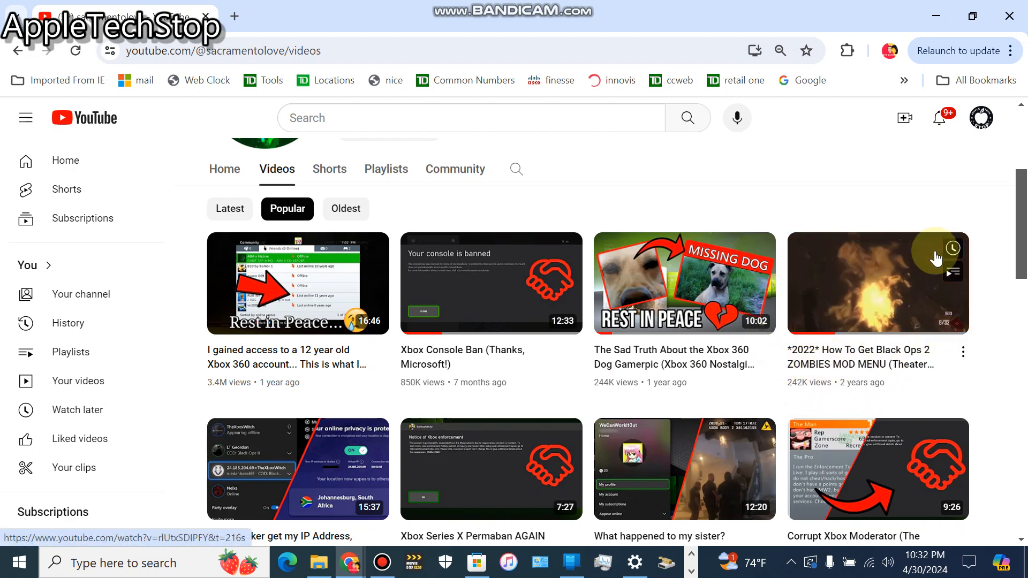
mouse_move(896, 183)
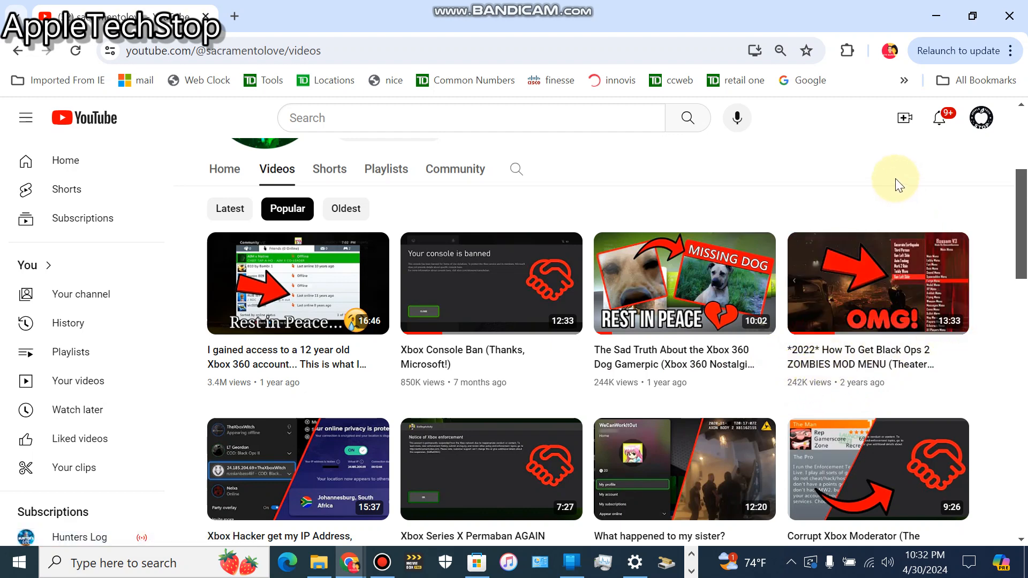
mouse_move(949, 347)
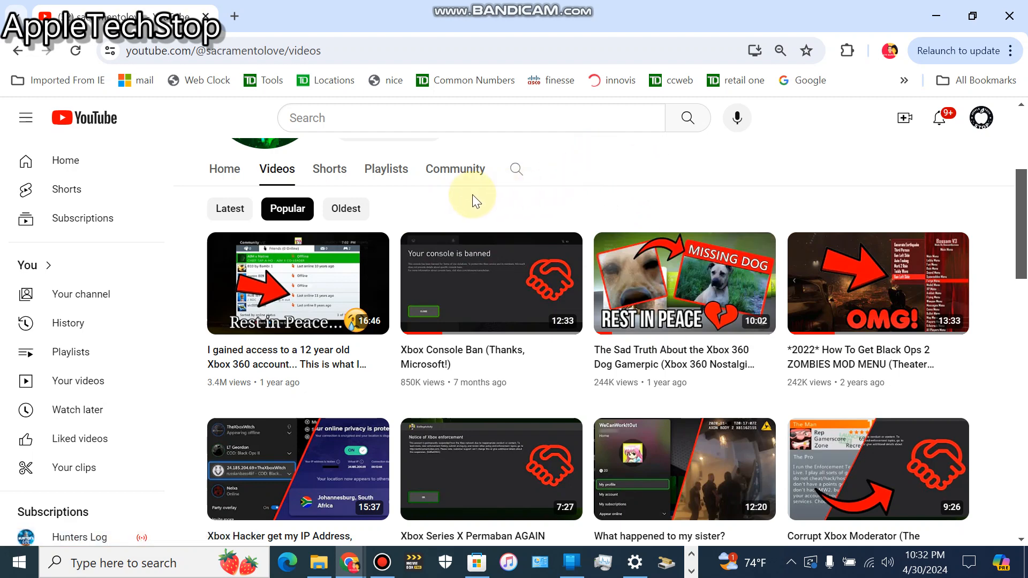
mouse_move(600, 217)
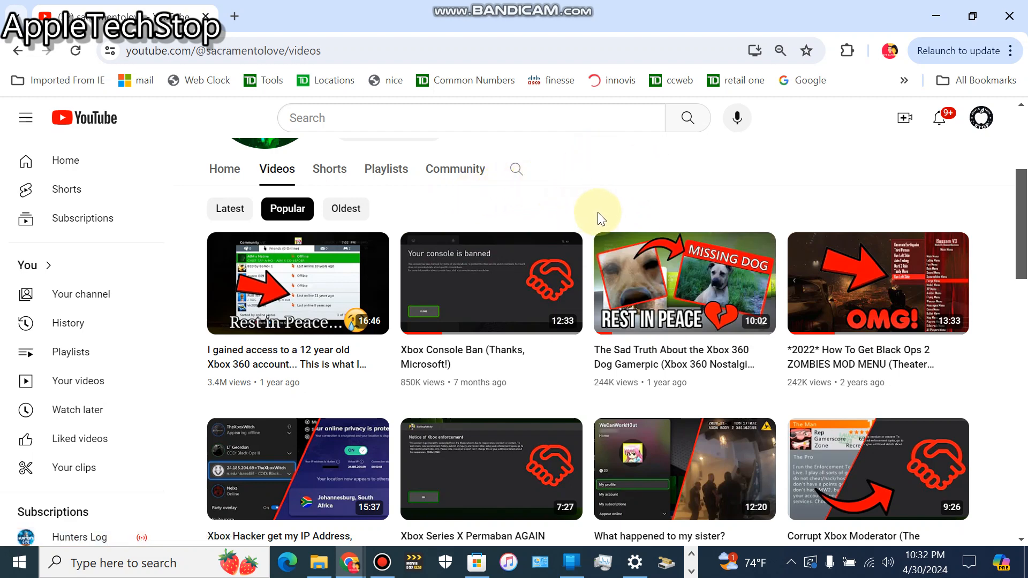
mouse_move(534, 227)
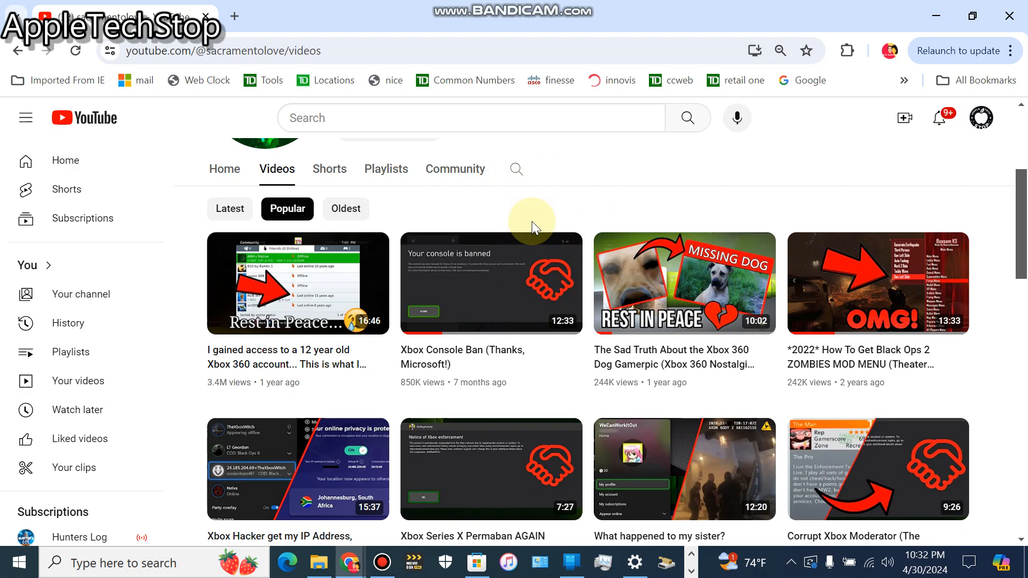
mouse_move(593, 197)
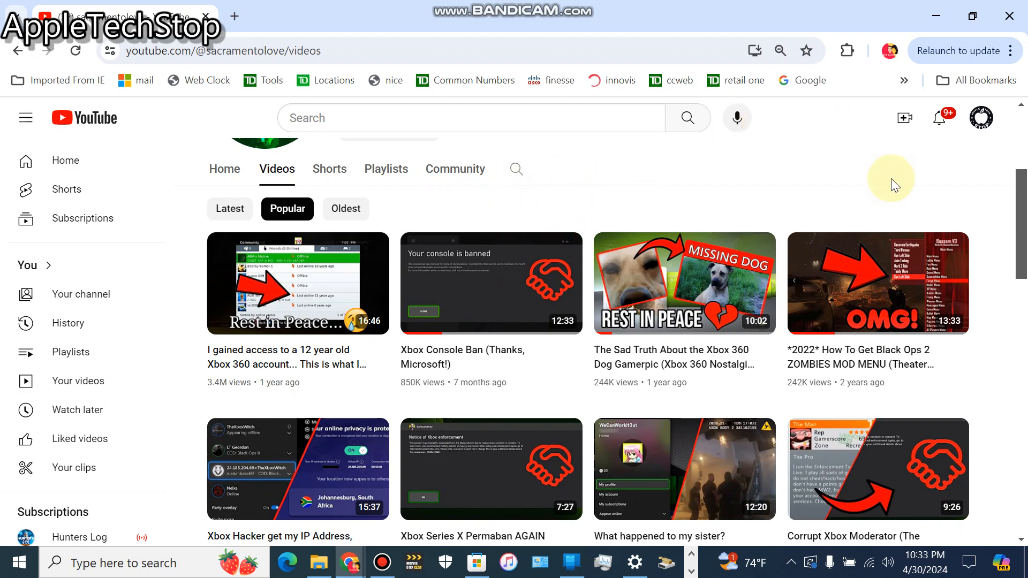
mouse_move(790, 358)
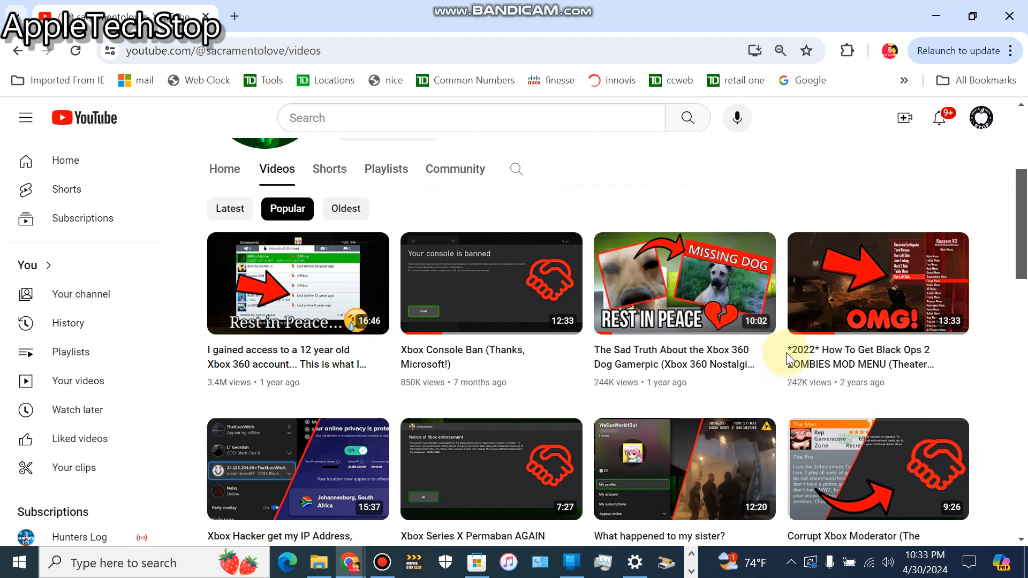
mouse_move(851, 356)
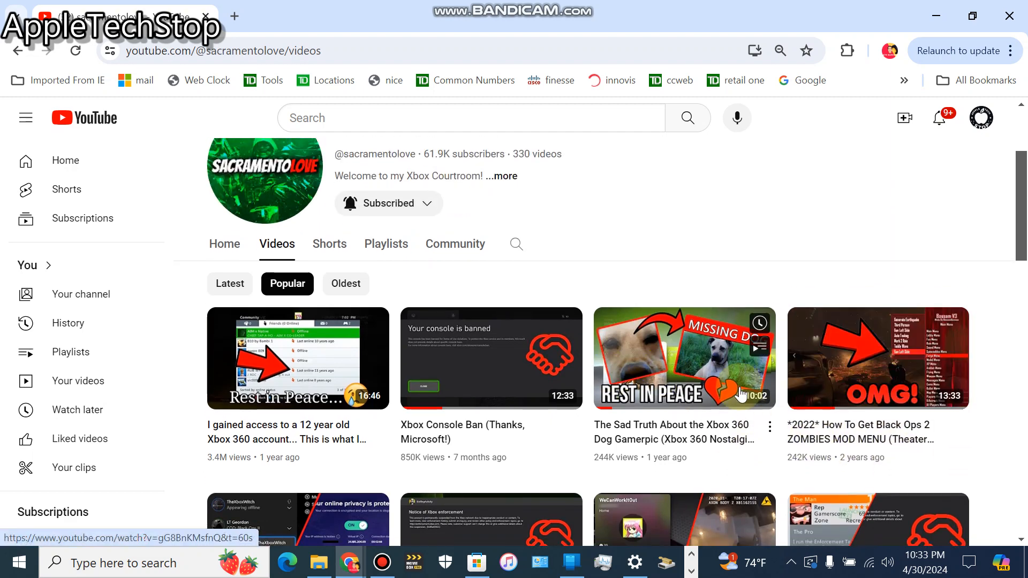
Scroll down the popular videos toward the 2022 Black Ops 2 ZOMBIES MOD MENU thumbnail.
scroll(down, 3)
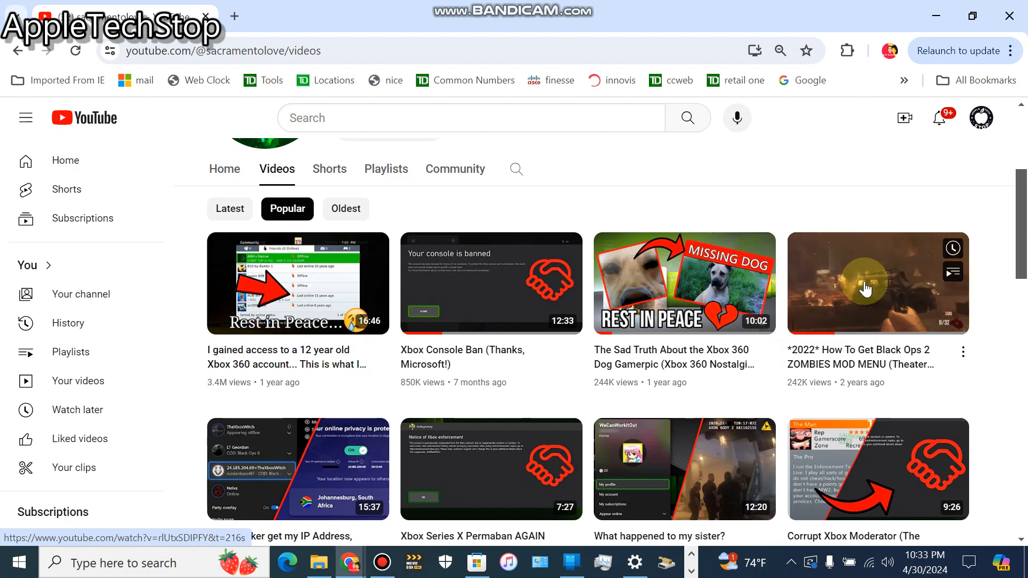
mouse_move(896, 313)
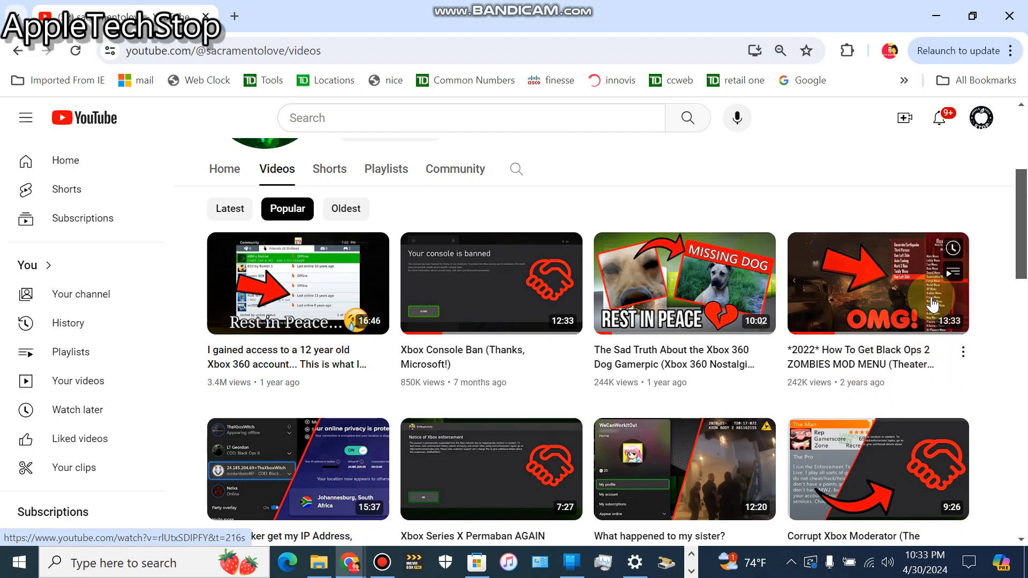
mouse_move(760, 410)
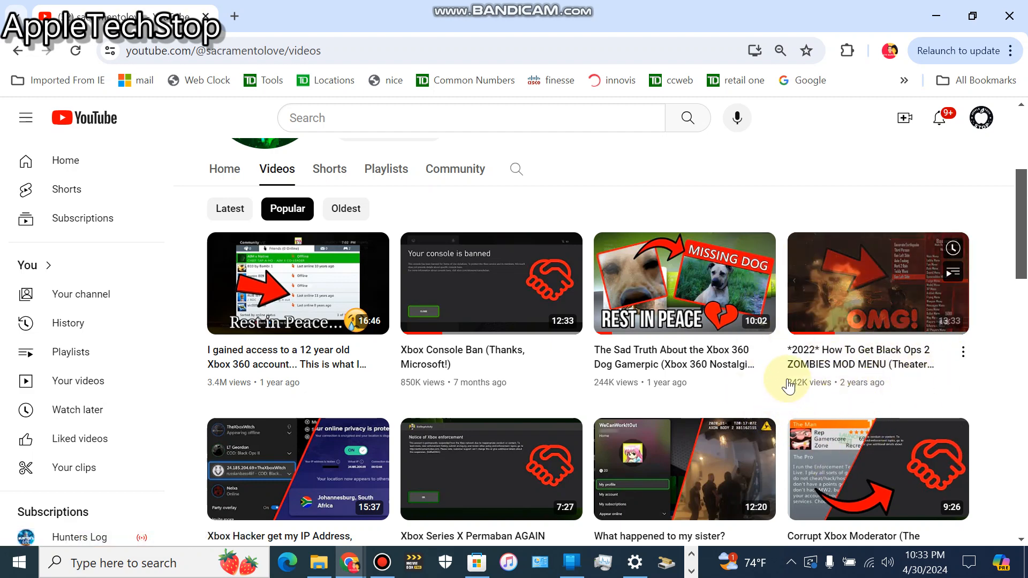
mouse_move(833, 354)
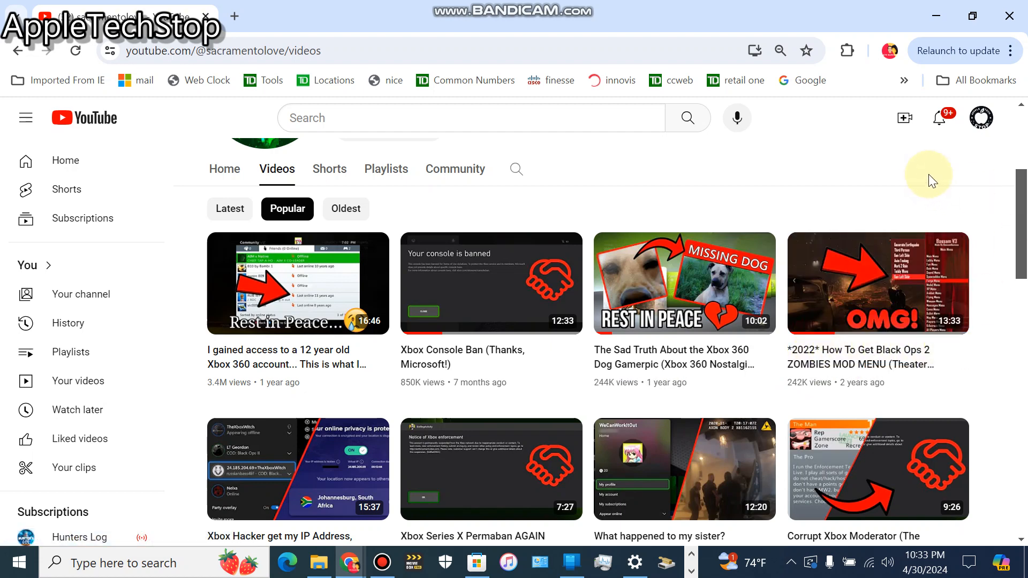
mouse_move(896, 186)
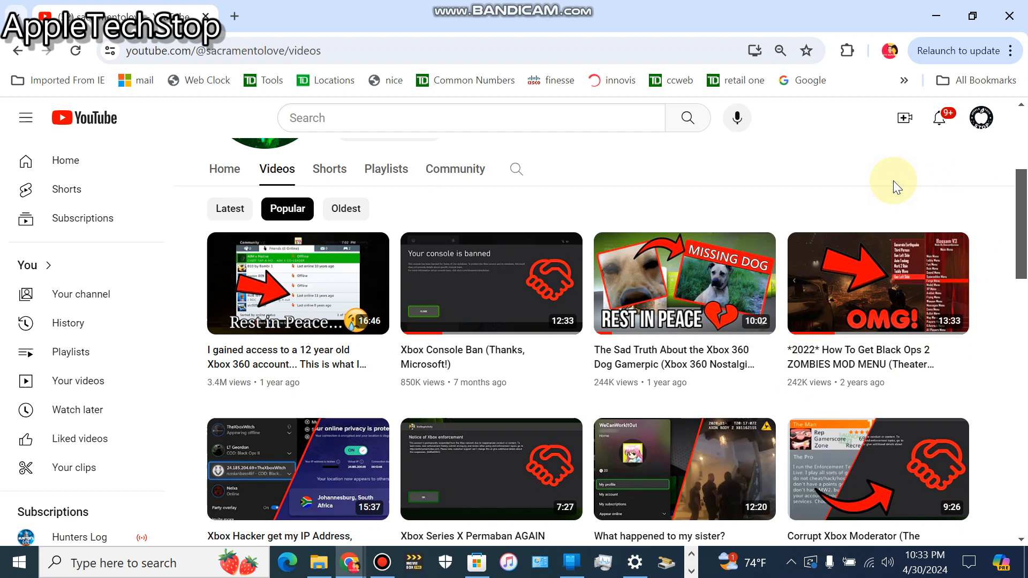
mouse_move(451, 288)
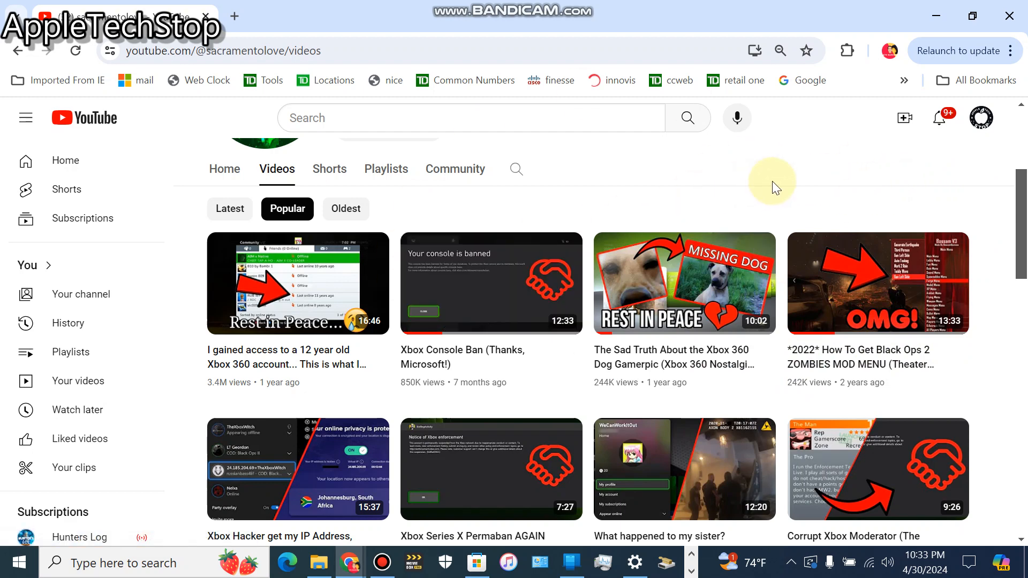
mouse_move(686, 205)
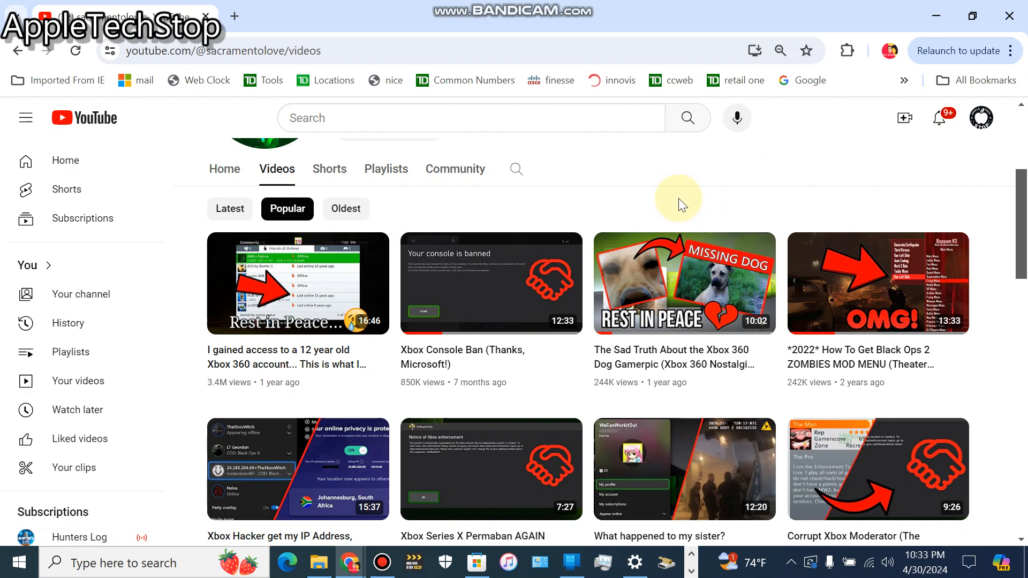
mouse_move(617, 213)
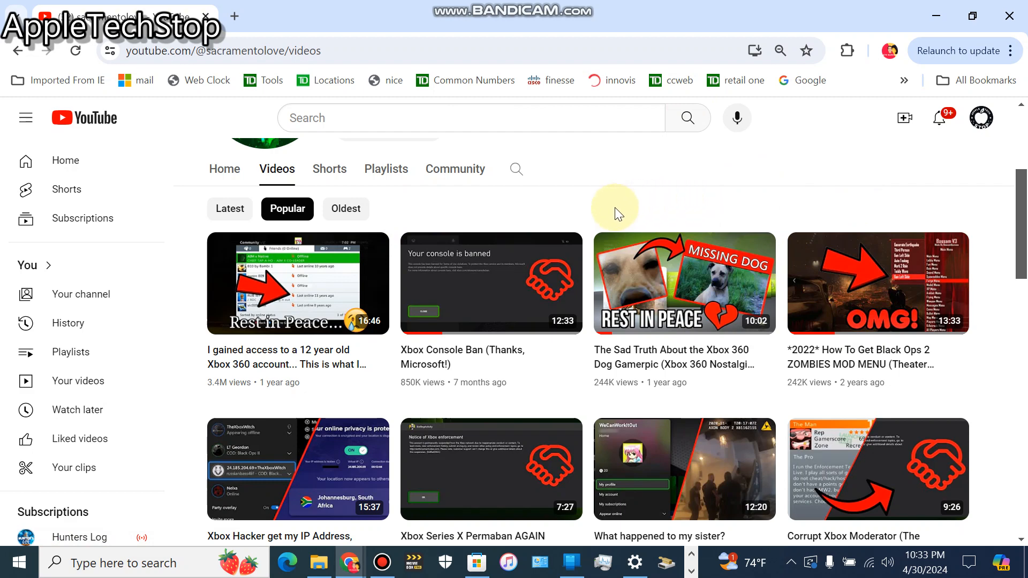
mouse_move(777, 272)
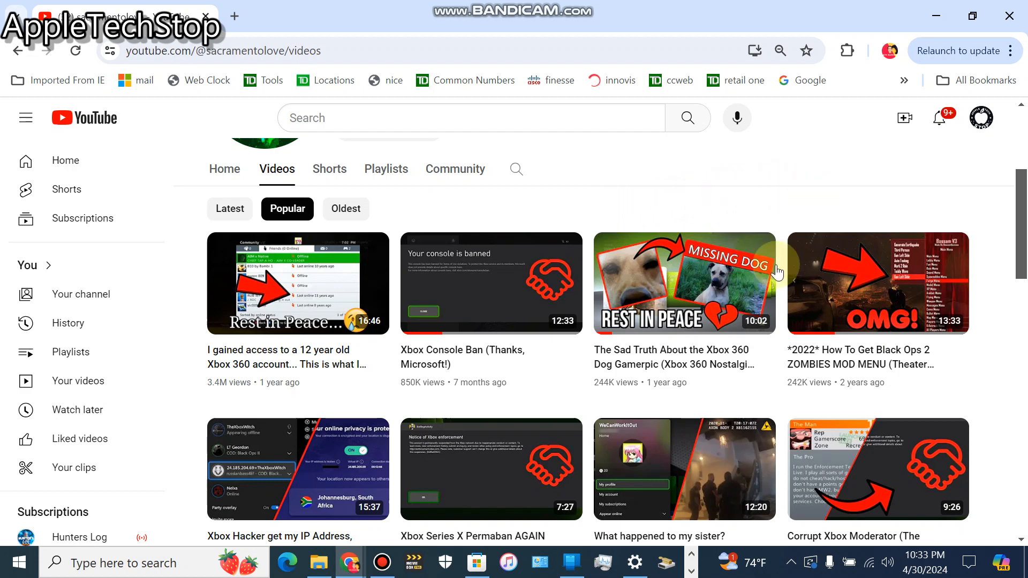
mouse_move(765, 189)
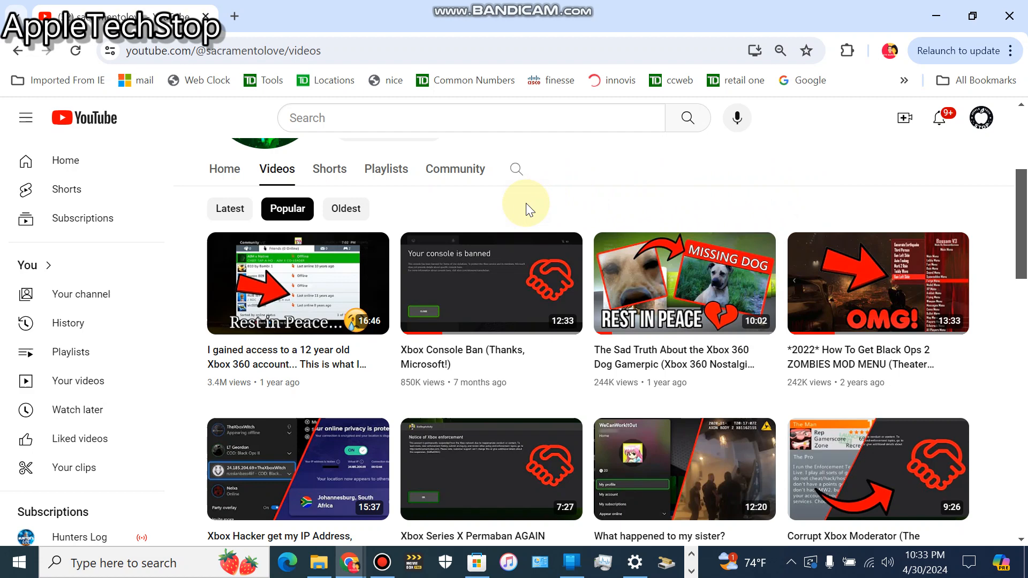
mouse_move(697, 183)
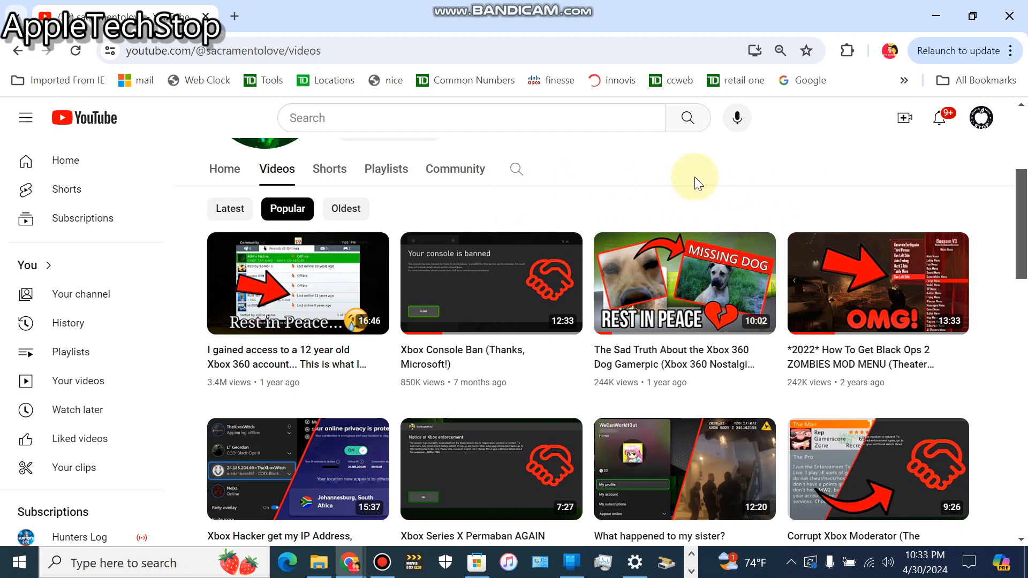
mouse_move(743, 184)
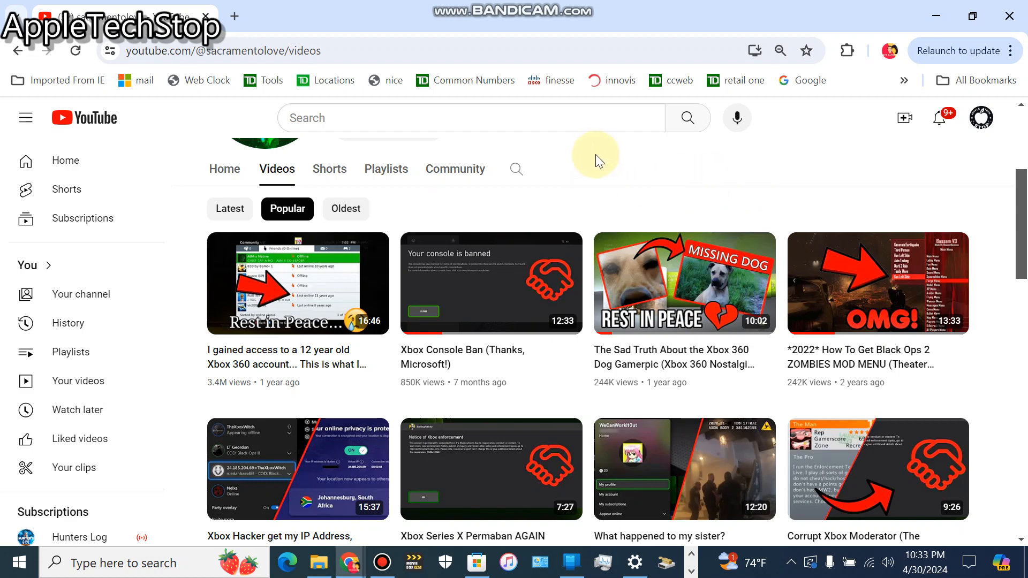
mouse_move(584, 161)
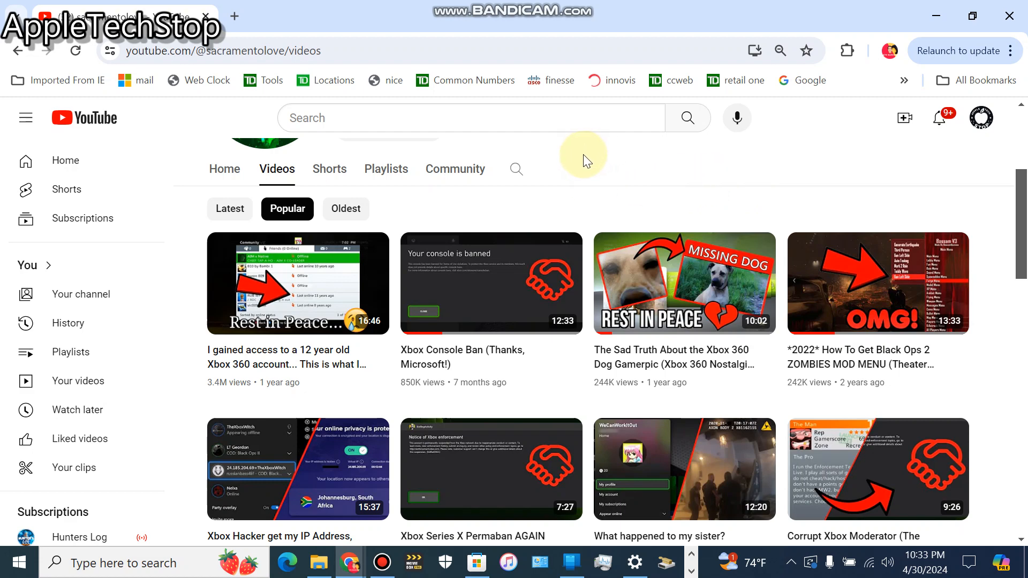
mouse_move(905, 188)
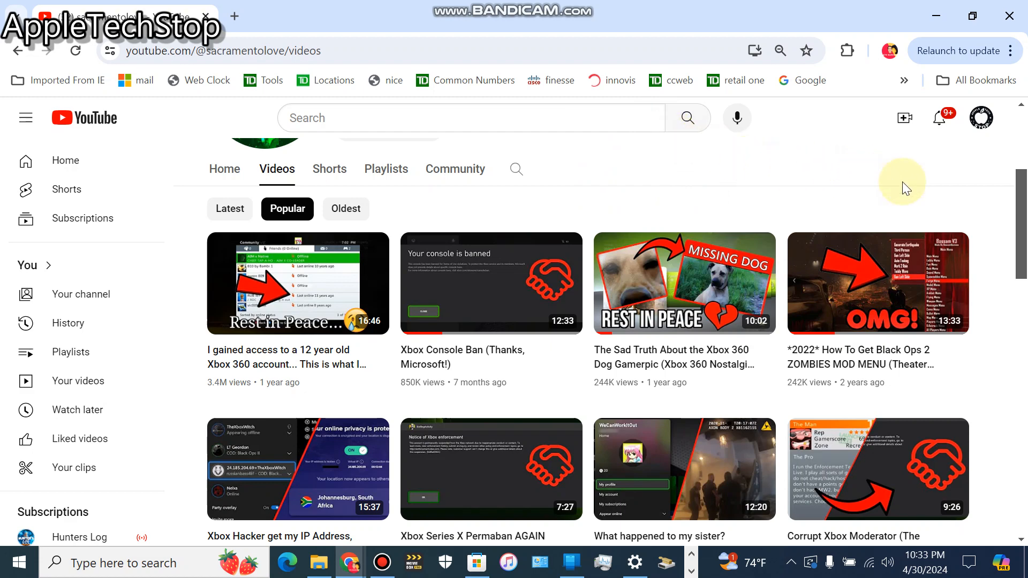
mouse_move(1013, 192)
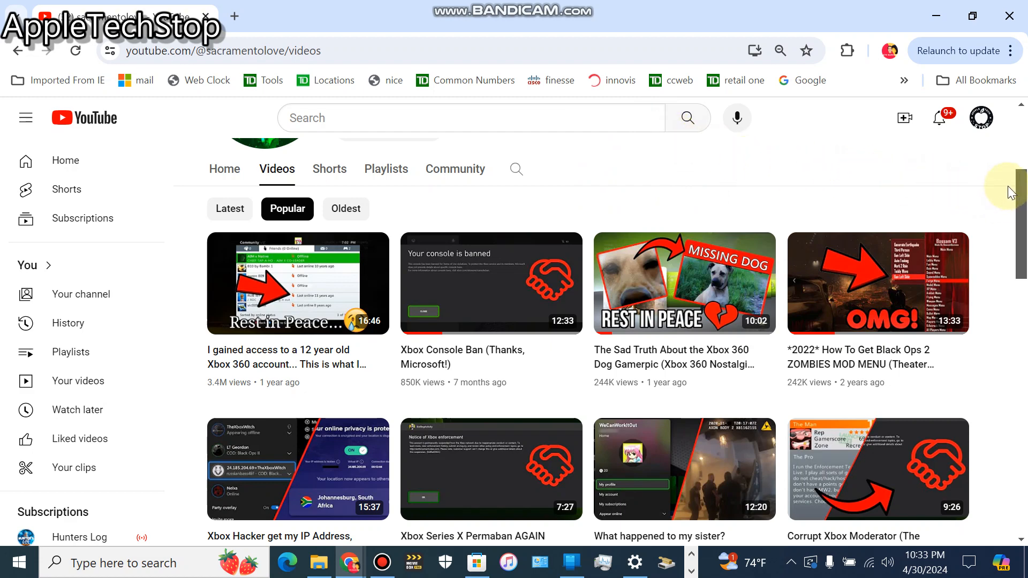
mouse_move(923, 194)
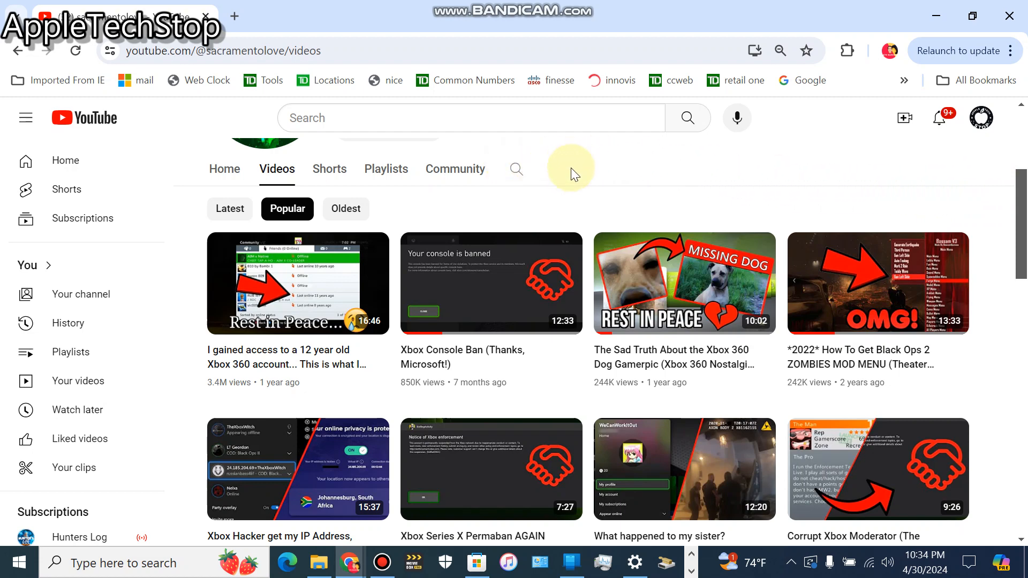
mouse_move(568, 198)
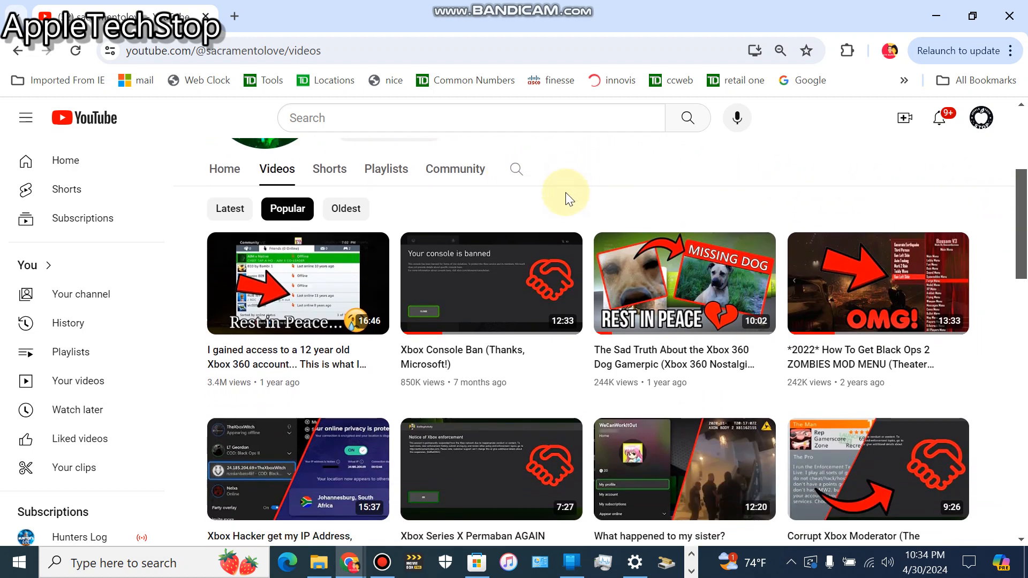
mouse_move(834, 199)
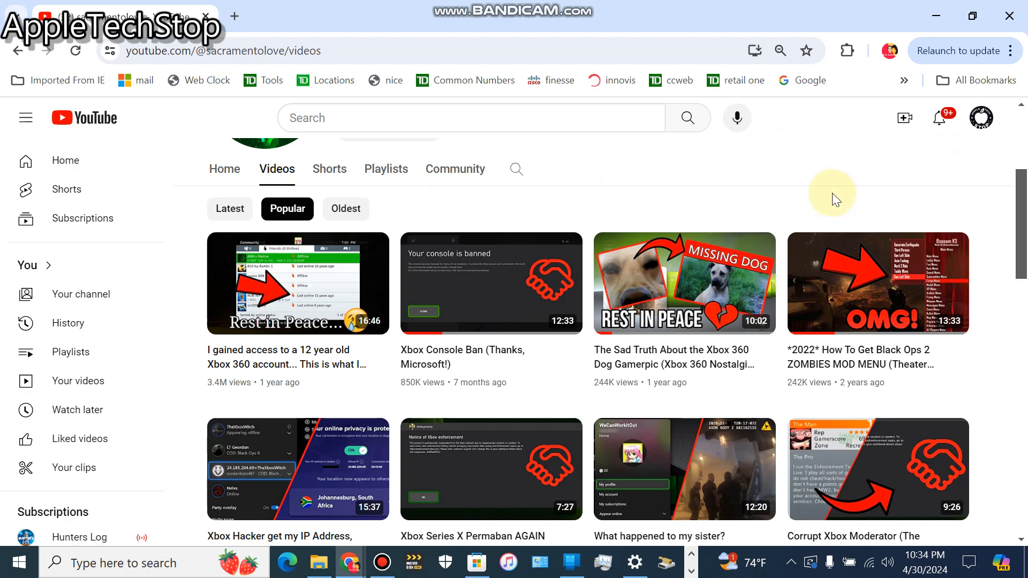
mouse_move(909, 179)
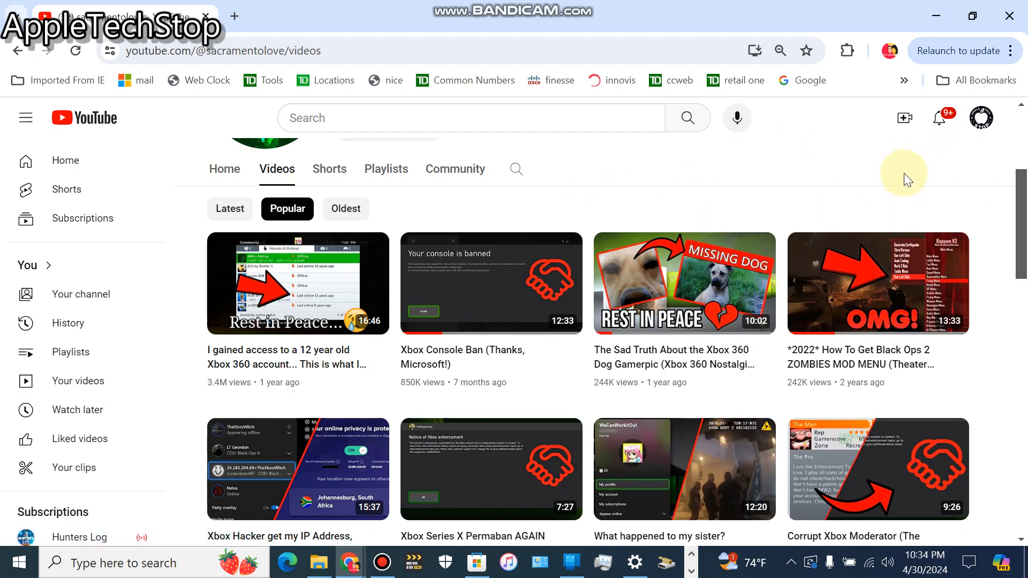
mouse_move(787, 199)
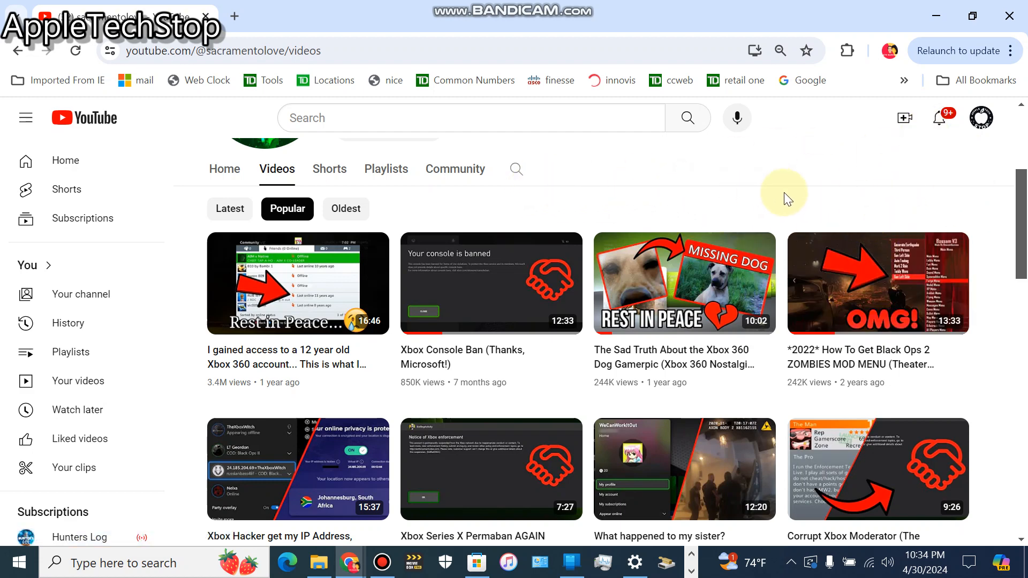
mouse_move(913, 204)
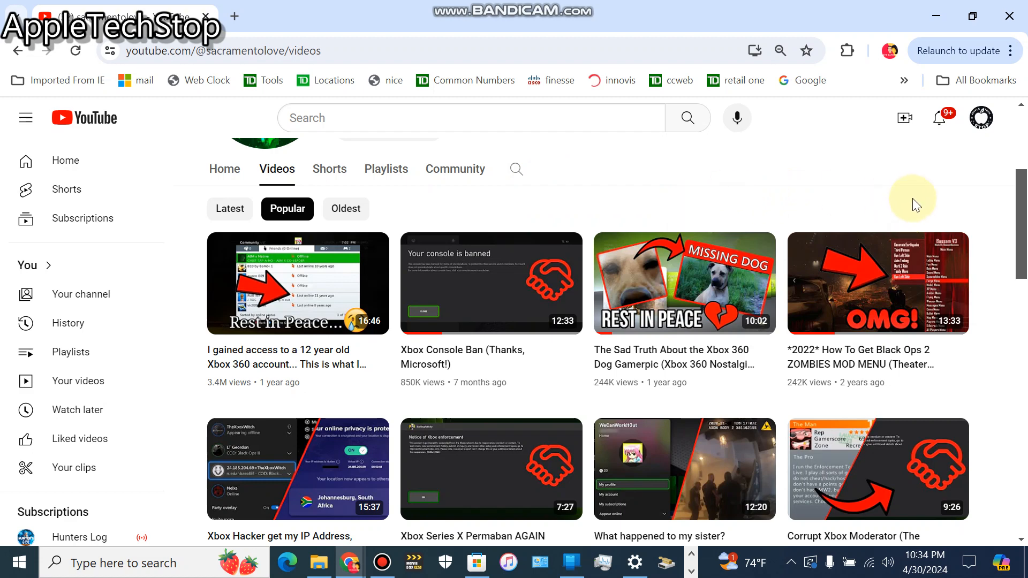
mouse_move(844, 423)
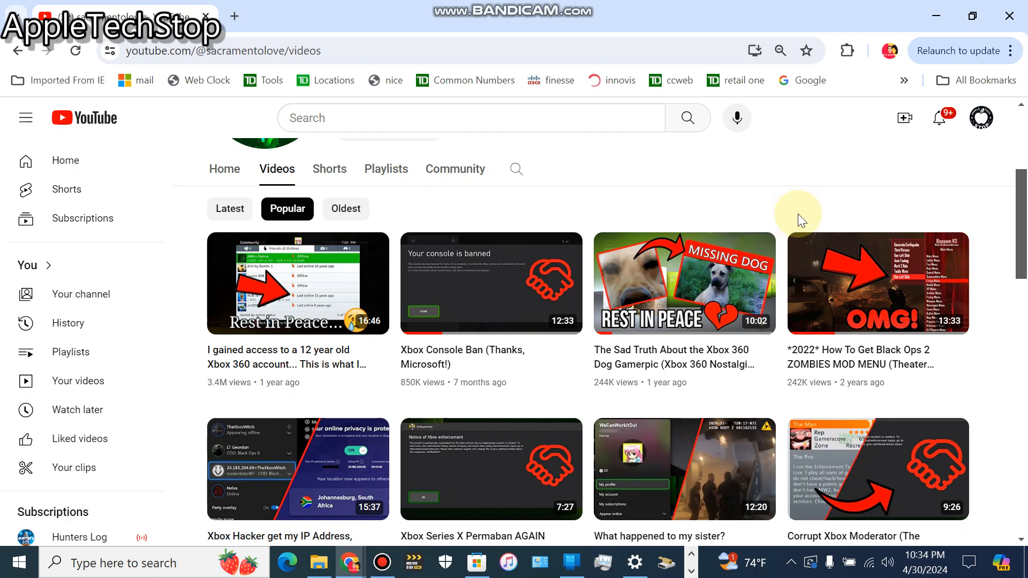
mouse_move(799, 190)
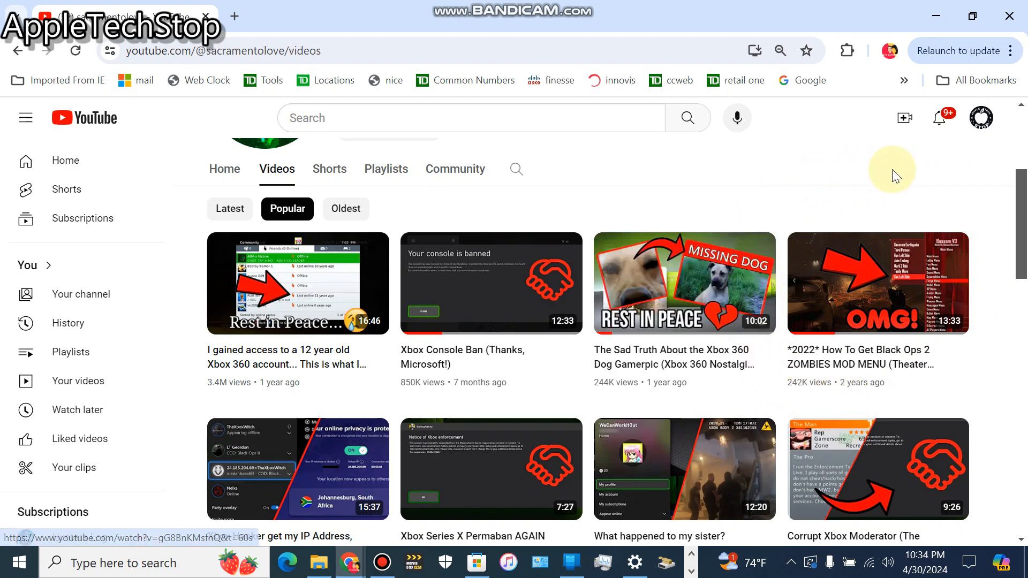
mouse_move(879, 283)
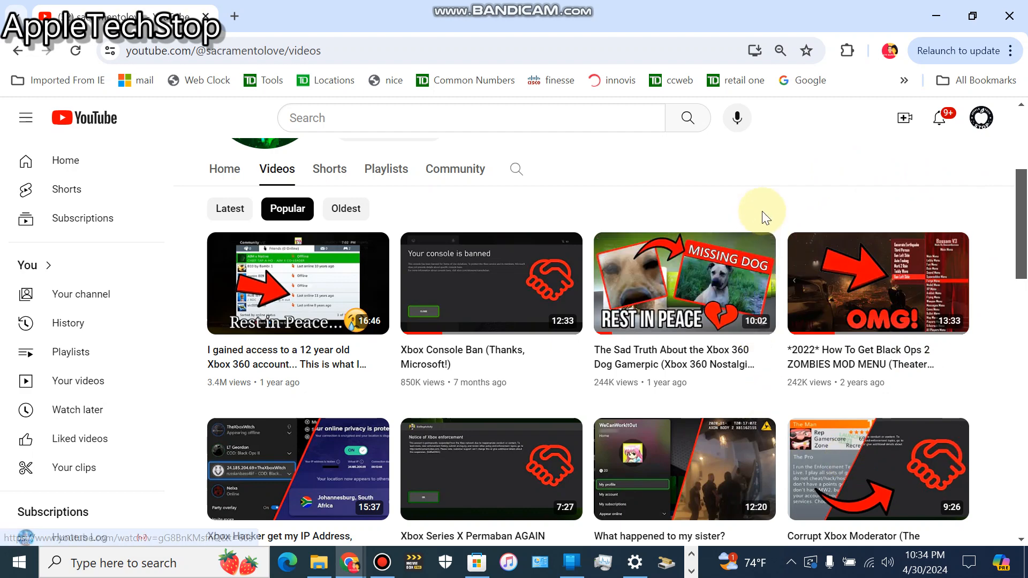
mouse_move(836, 187)
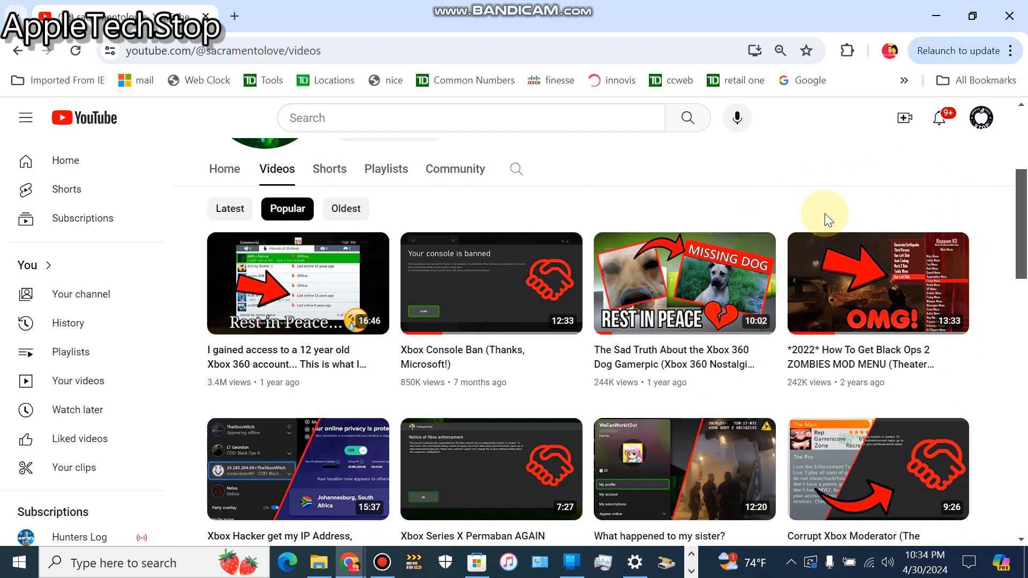
mouse_move(989, 297)
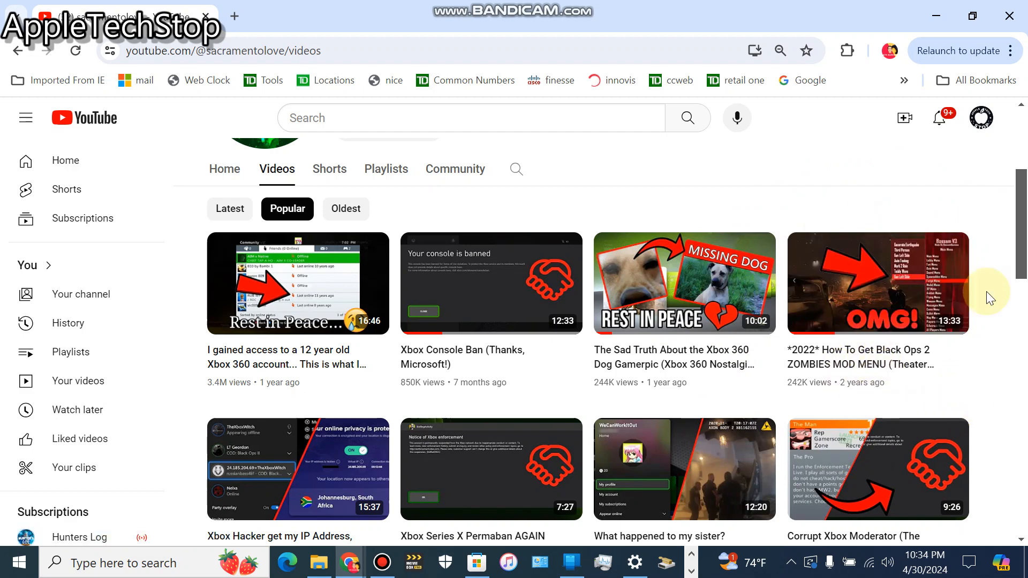
mouse_move(950, 384)
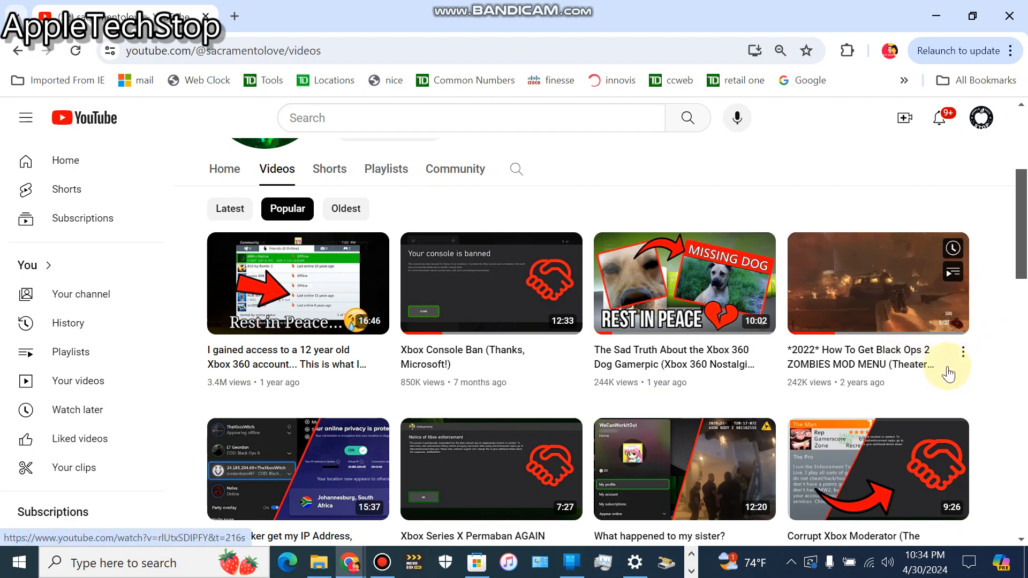
mouse_move(865, 404)
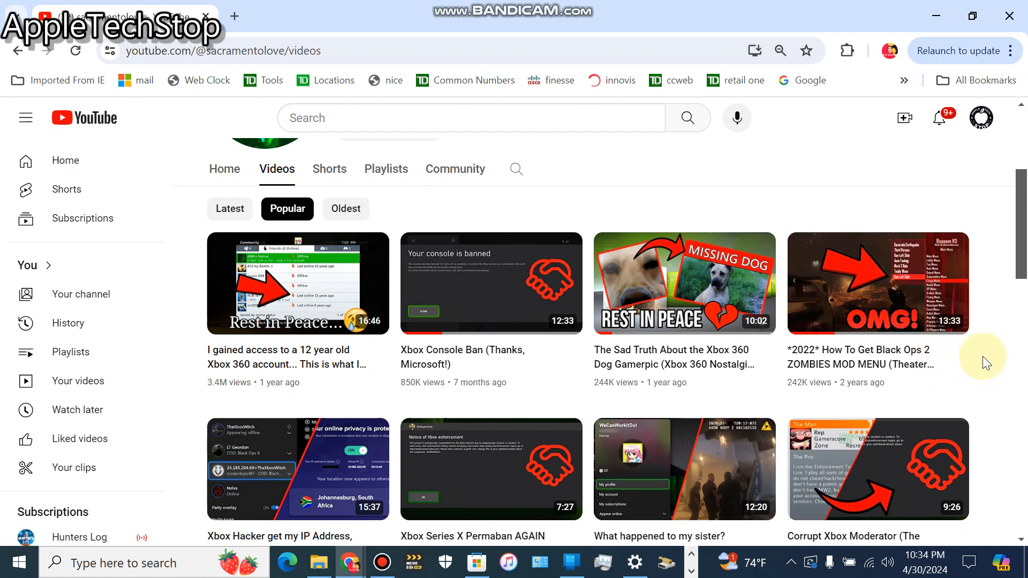
mouse_move(959, 369)
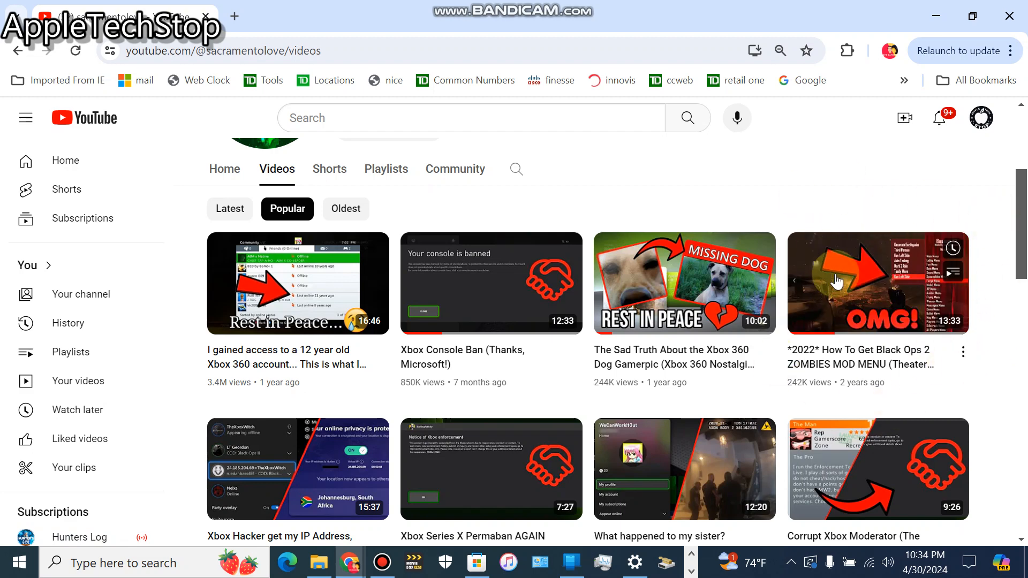
mouse_move(816, 233)
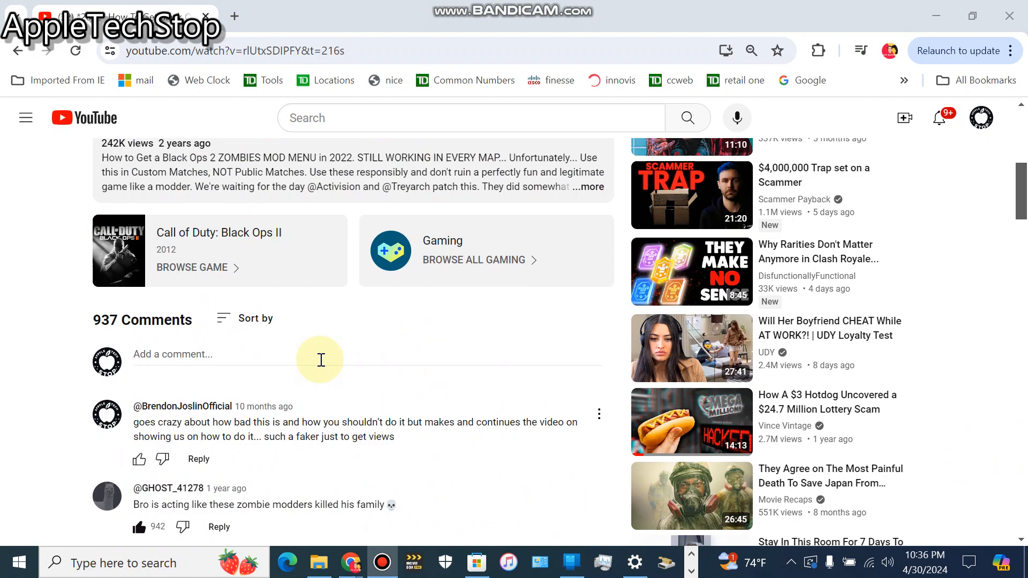
Expand the video's full description via ...more and scroll through its chapters and hashtags.
scroll(down, 3)
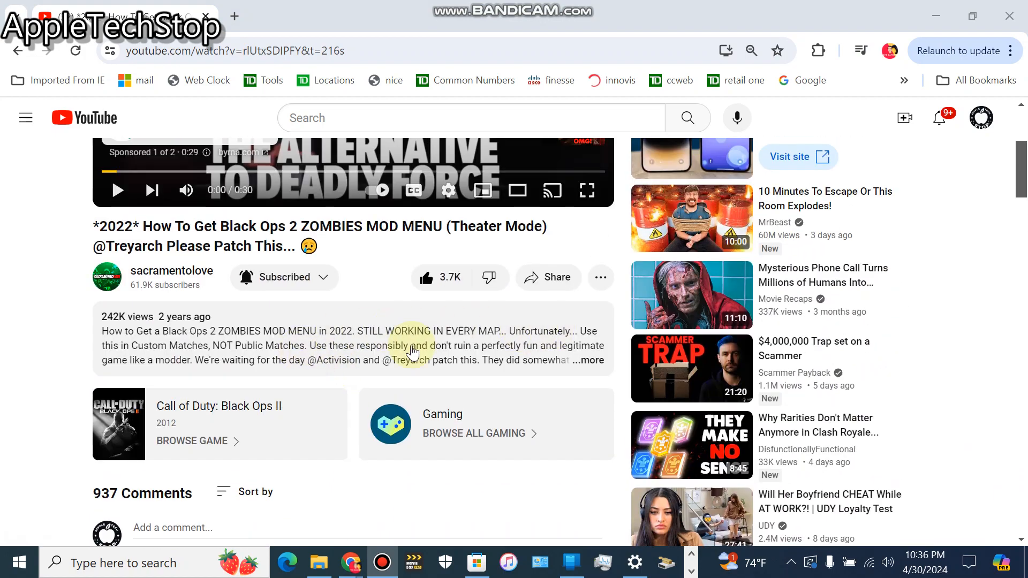
click(588, 360)
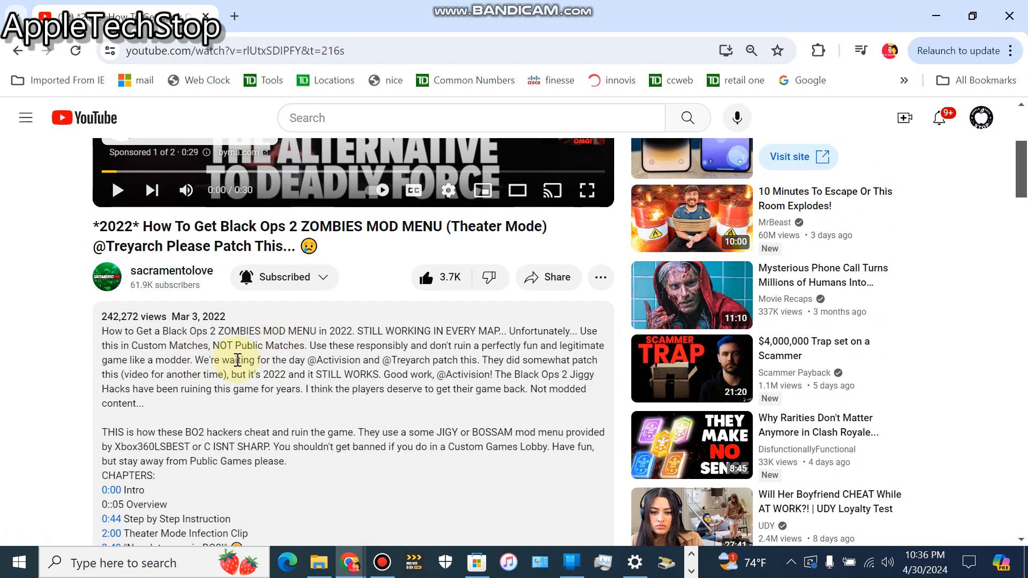
scroll(down, 3)
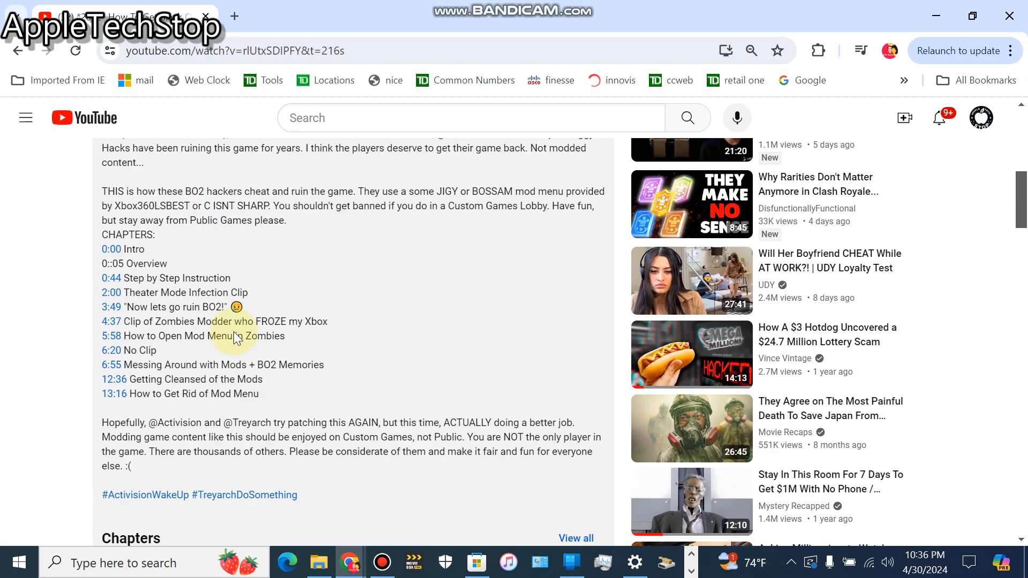
scroll(down, 3)
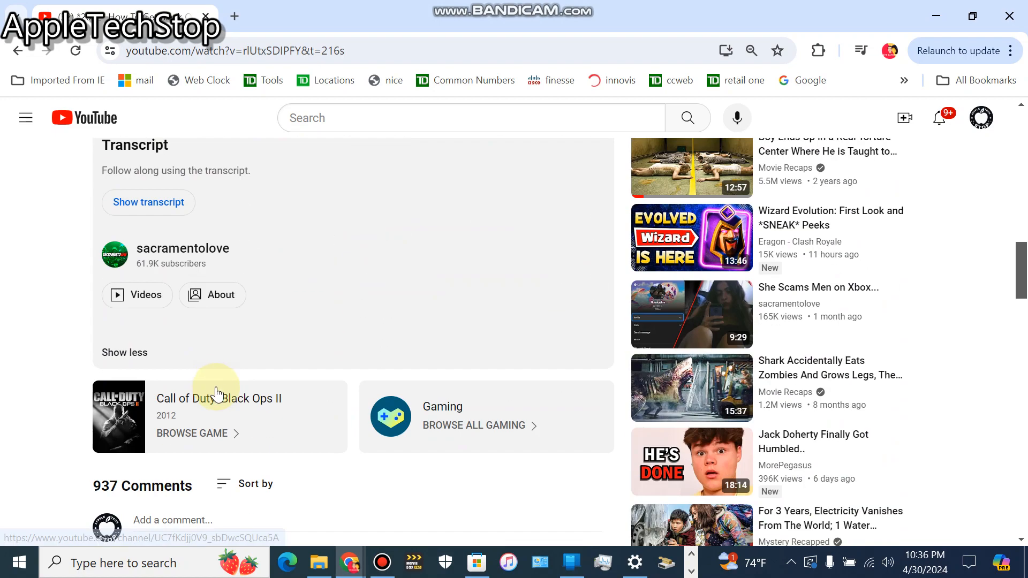
scroll(down, 3)
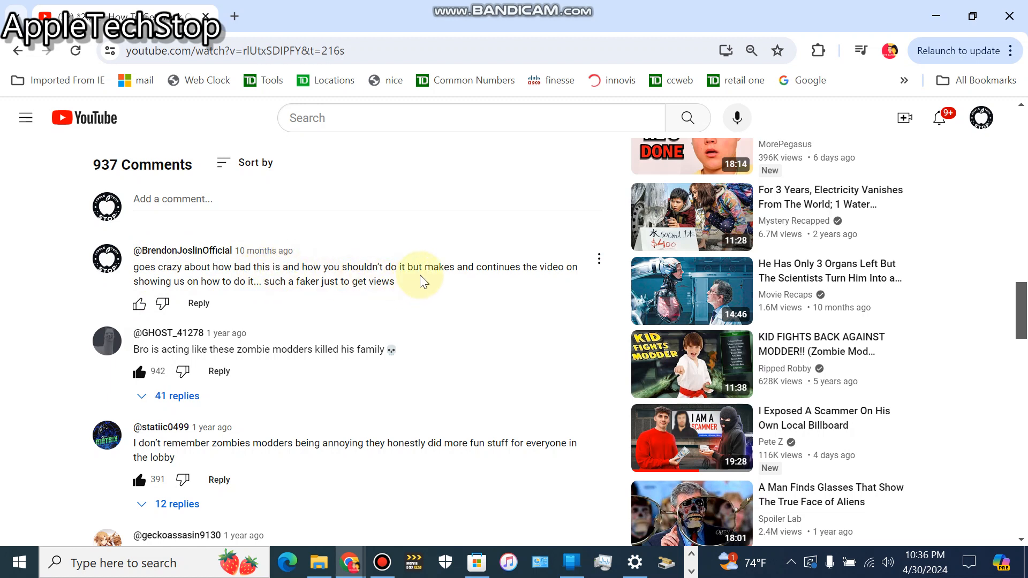
mouse_move(162, 303)
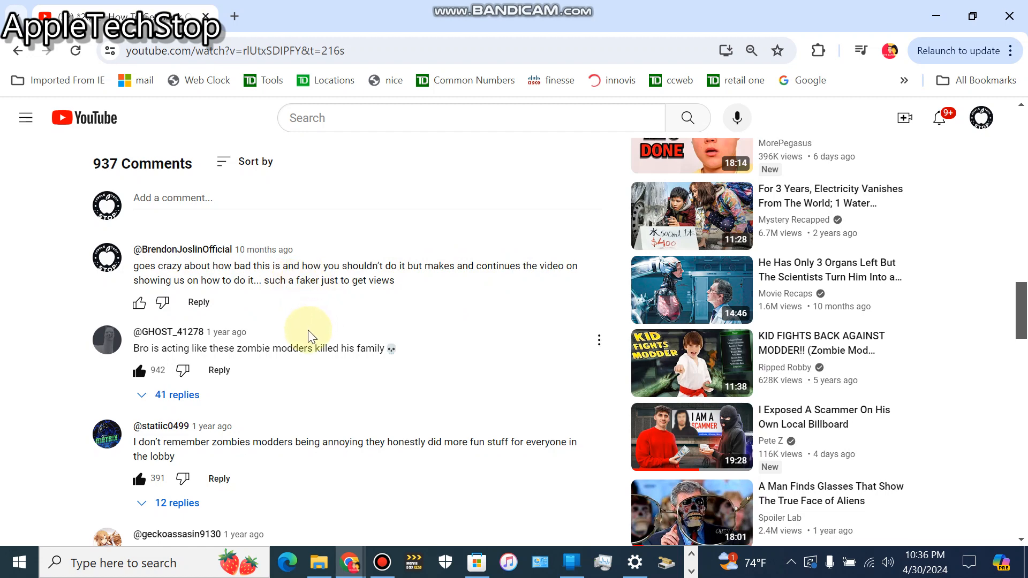
Scroll down the comments about zombies modders, mod menus and patching the abandoned game.
scroll(down, 3)
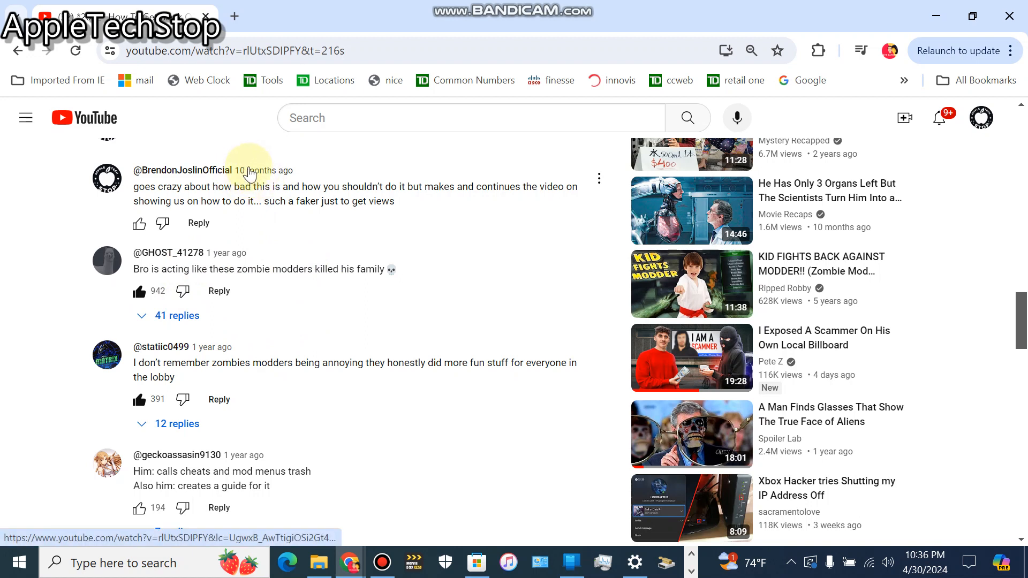
scroll(down, 3)
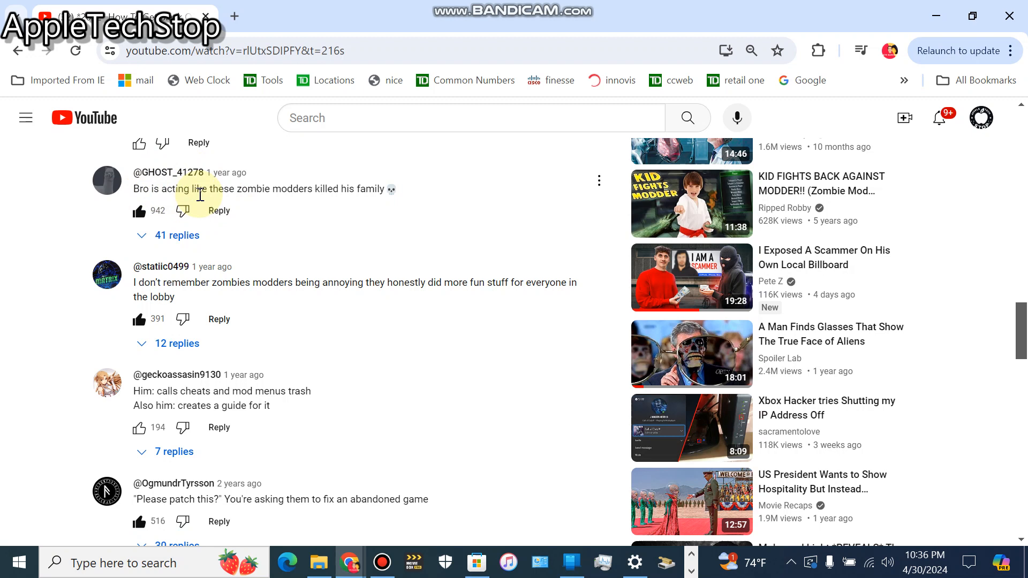
scroll(down, 3)
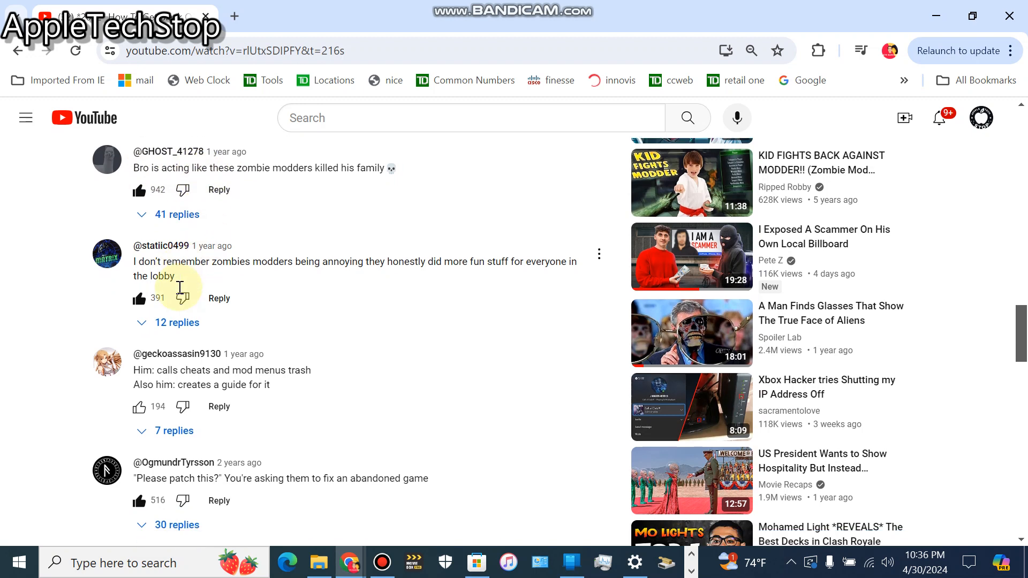
scroll(down, 3)
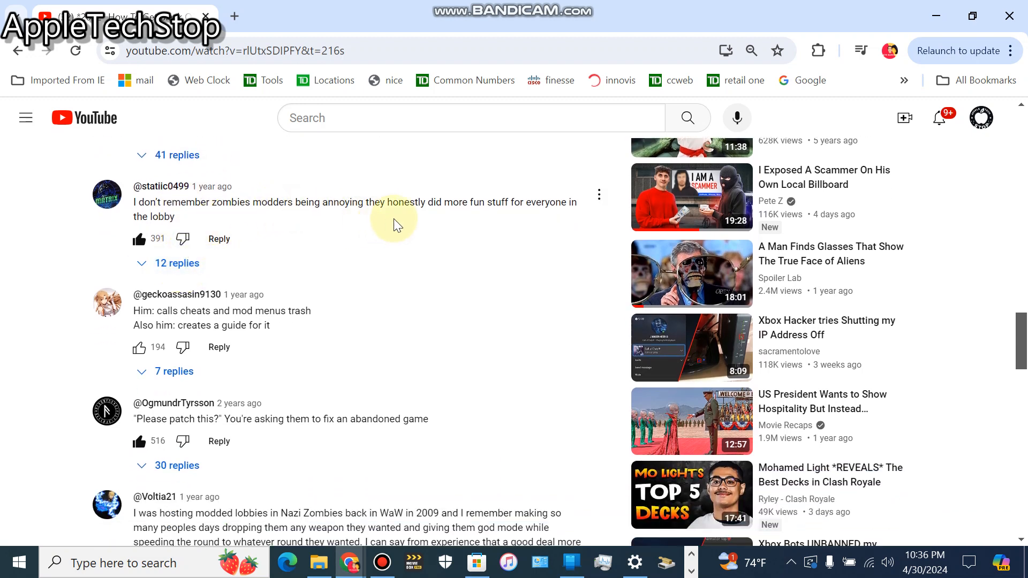
mouse_move(239, 217)
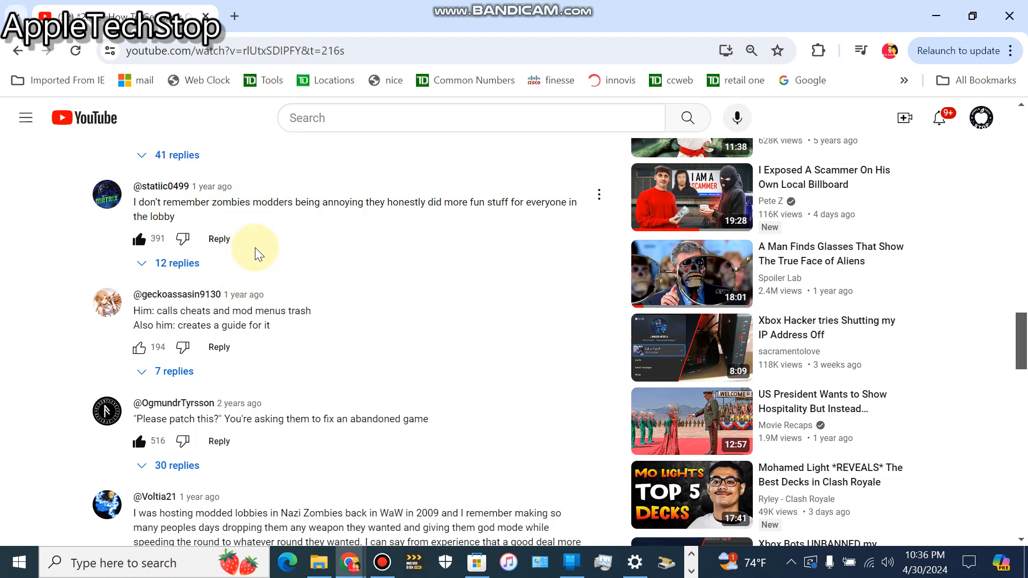
mouse_move(207, 229)
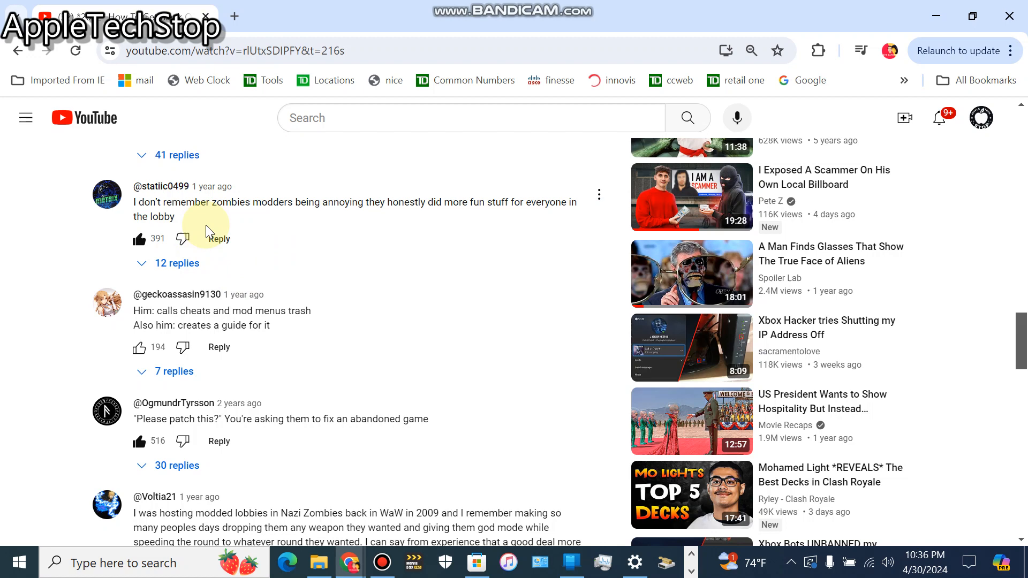
scroll(down, 3)
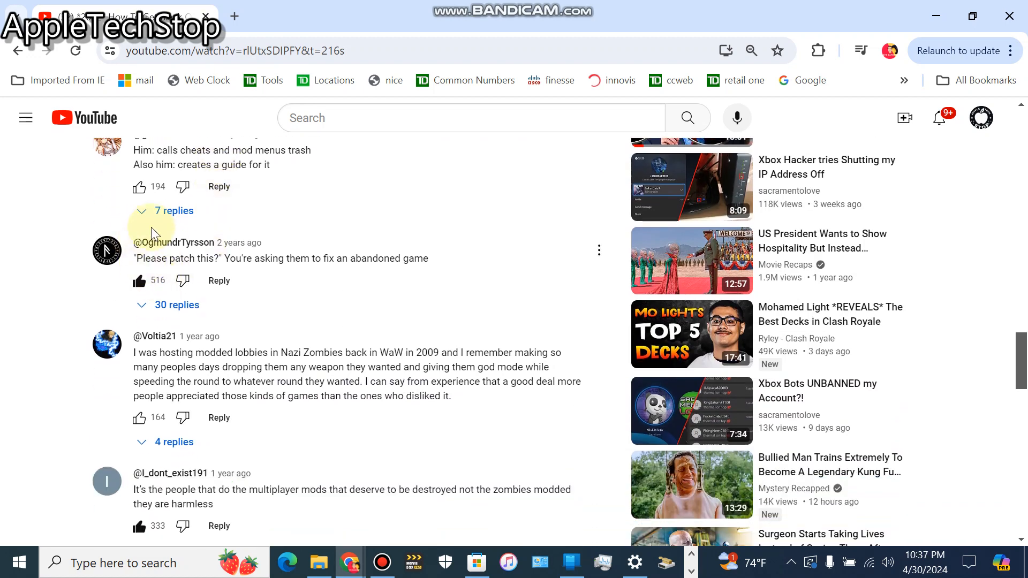
mouse_move(207, 248)
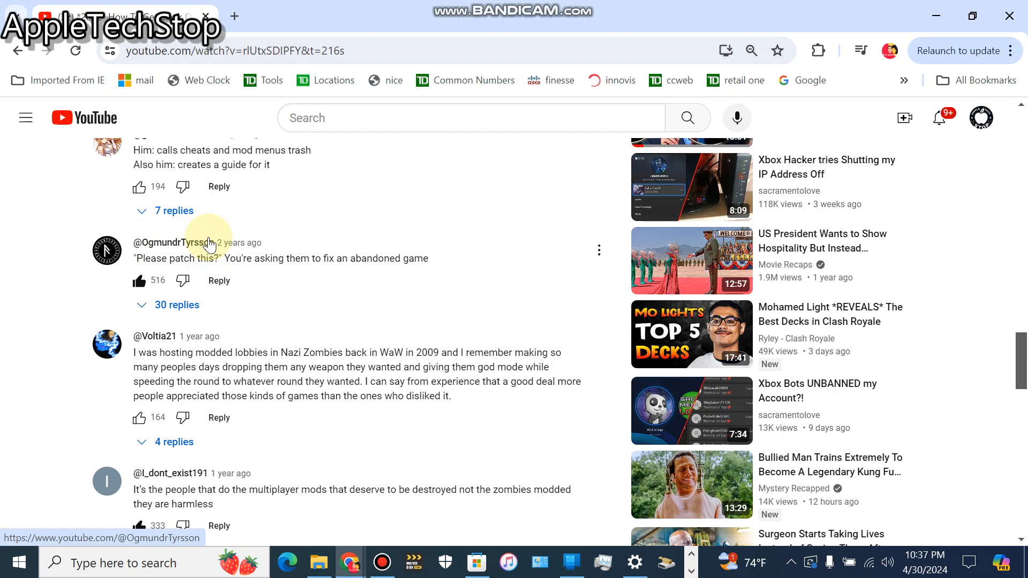
mouse_move(256, 260)
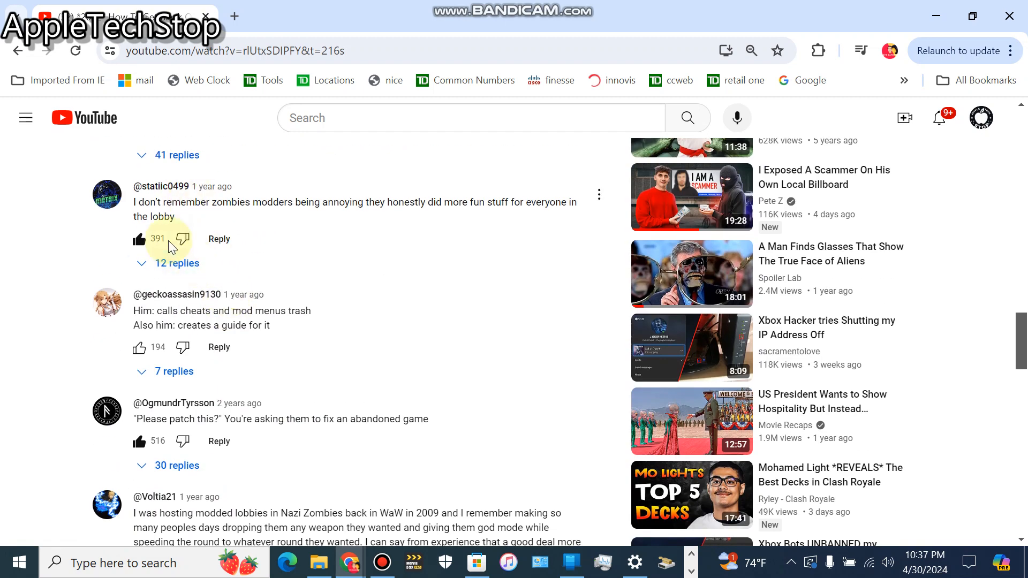
scroll(down, 3)
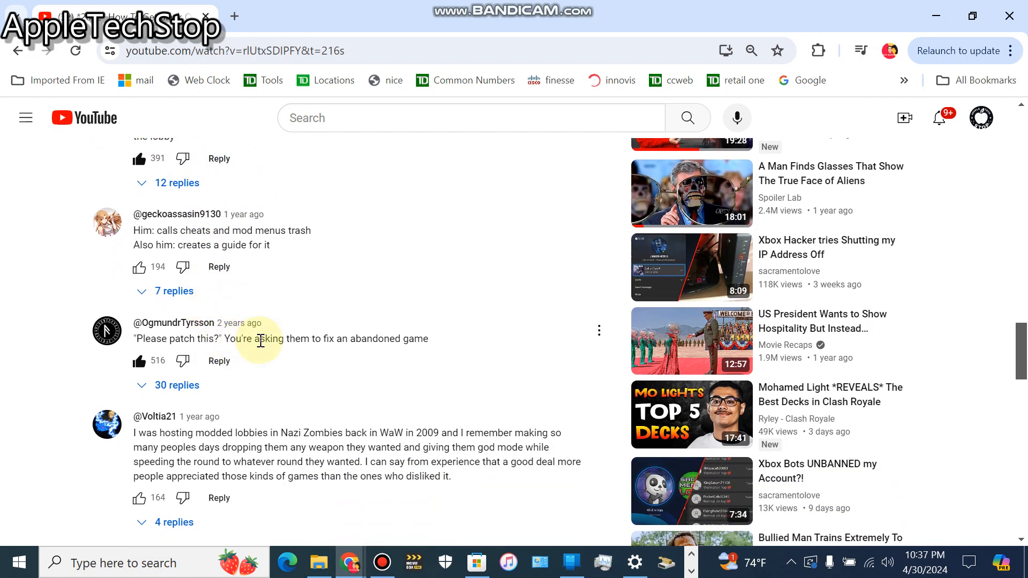
scroll(up, 3)
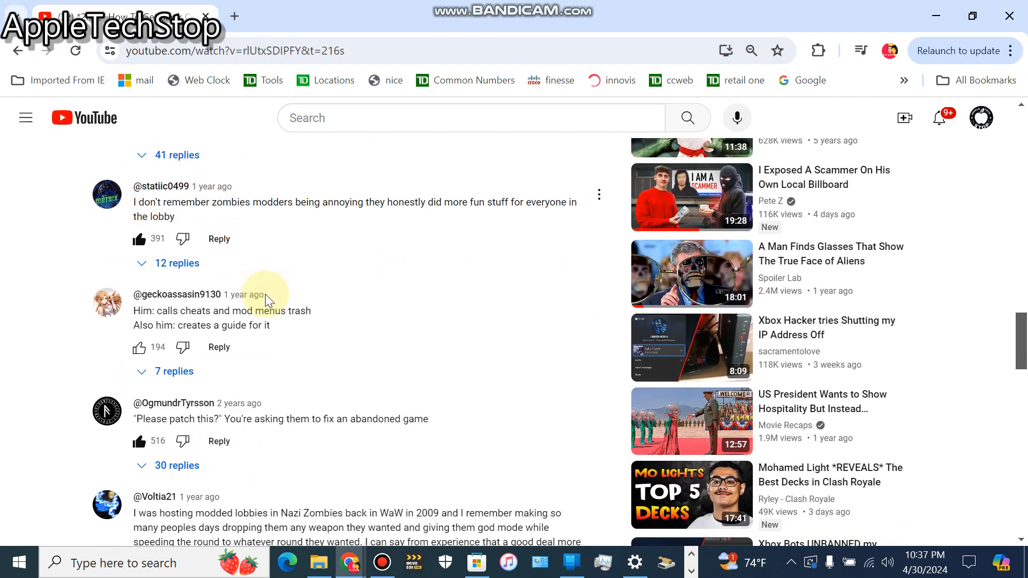
scroll(down, 3)
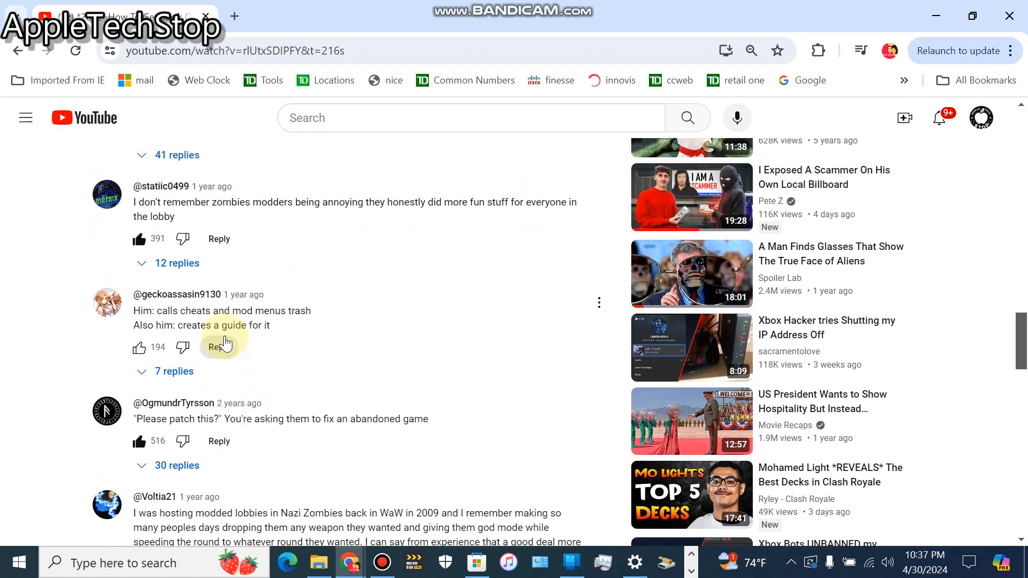
scroll(down, 3)
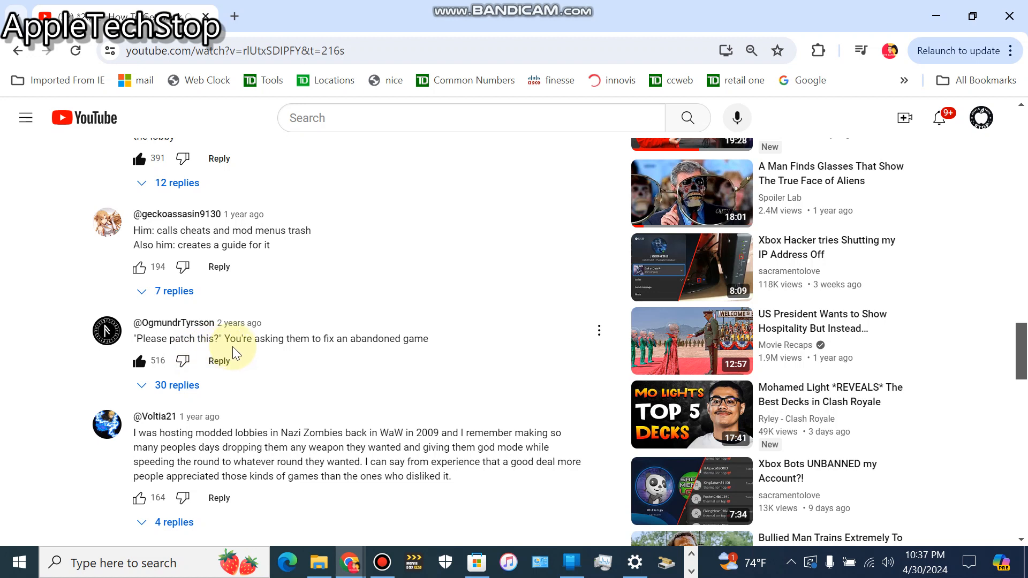
mouse_move(219, 336)
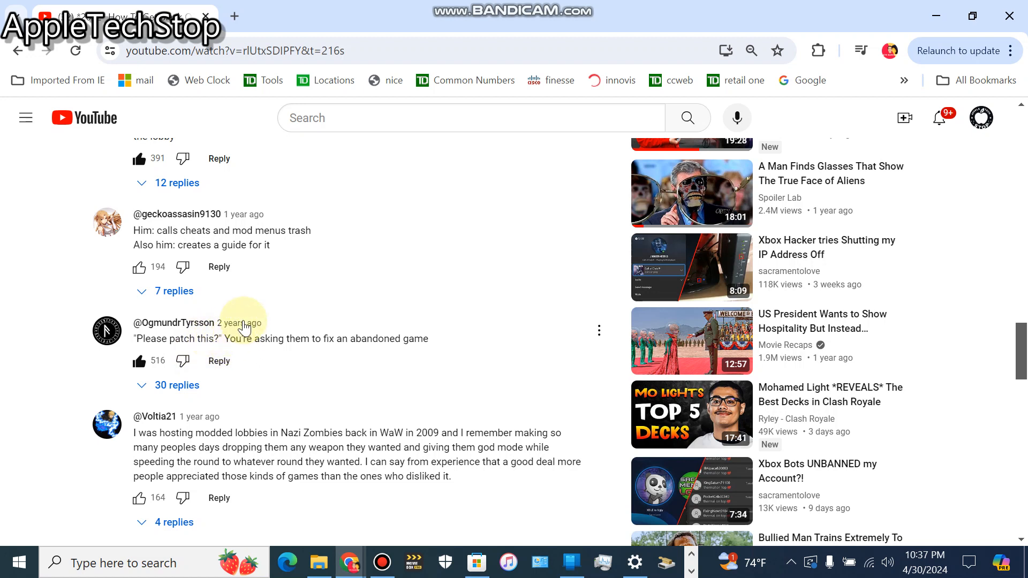
mouse_move(243, 341)
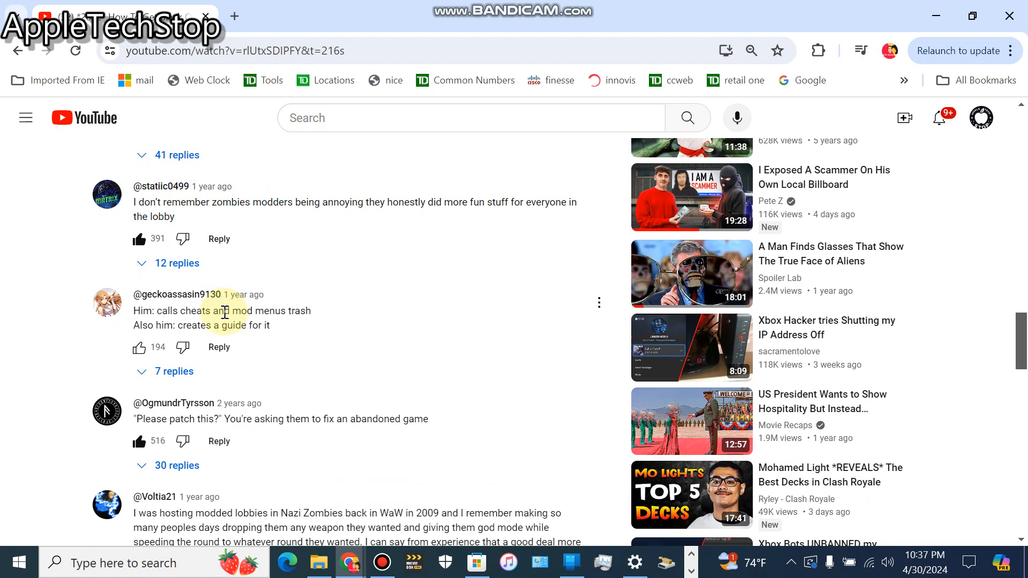
mouse_move(216, 317)
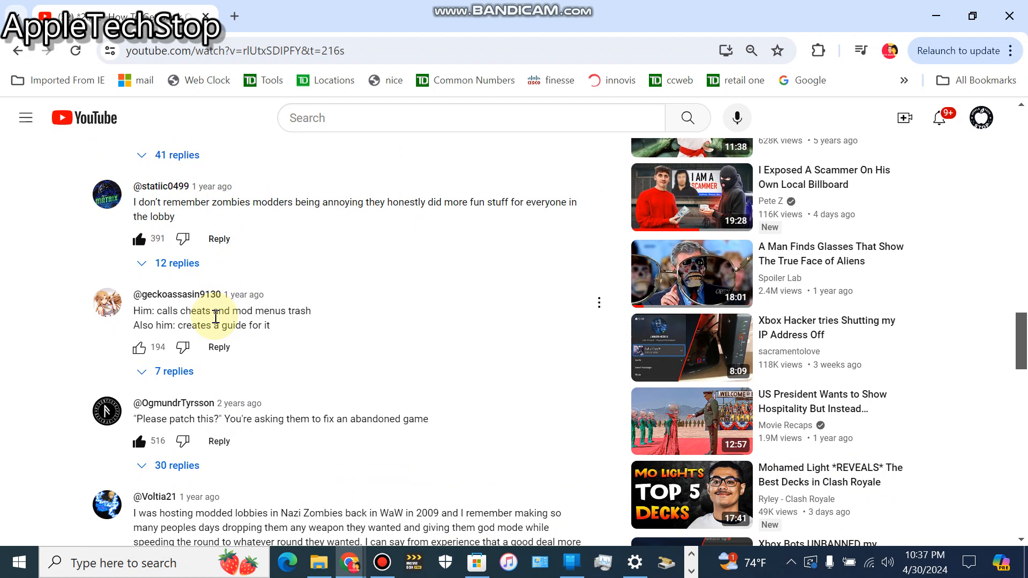
mouse_move(223, 296)
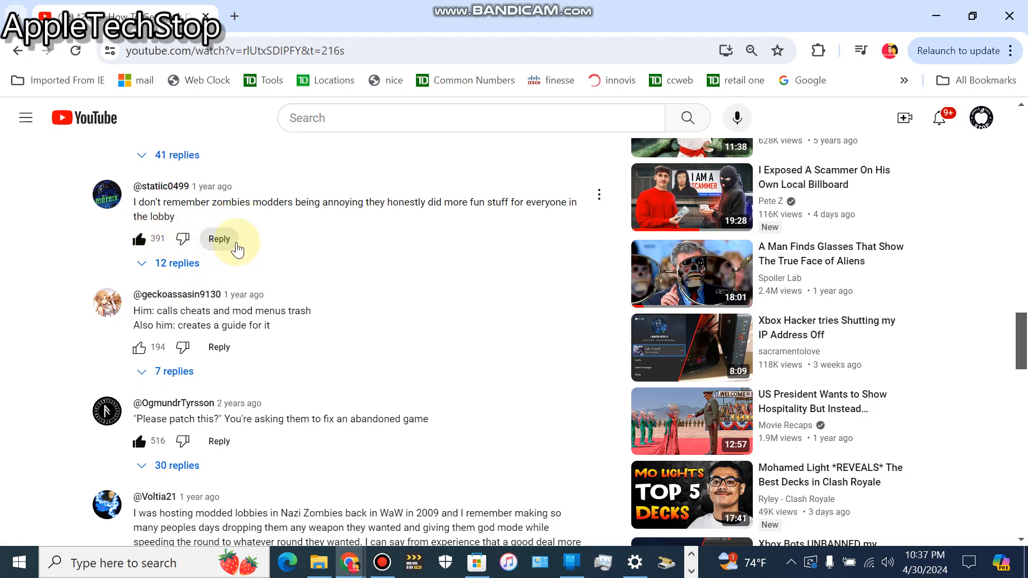
mouse_move(245, 287)
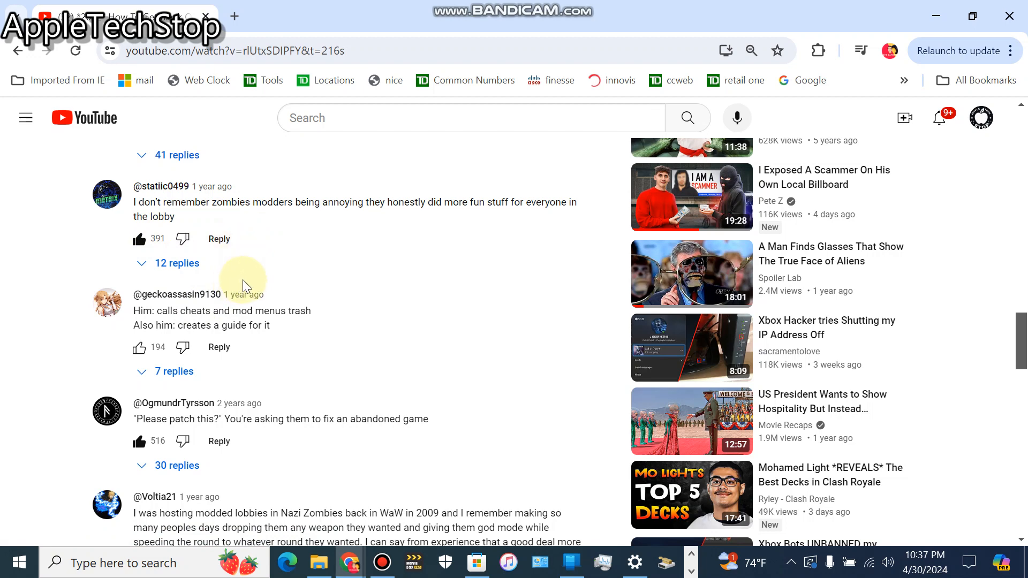
Scroll further through comments about playing modded zombies offline and being taught to cheat.
scroll(down, 3)
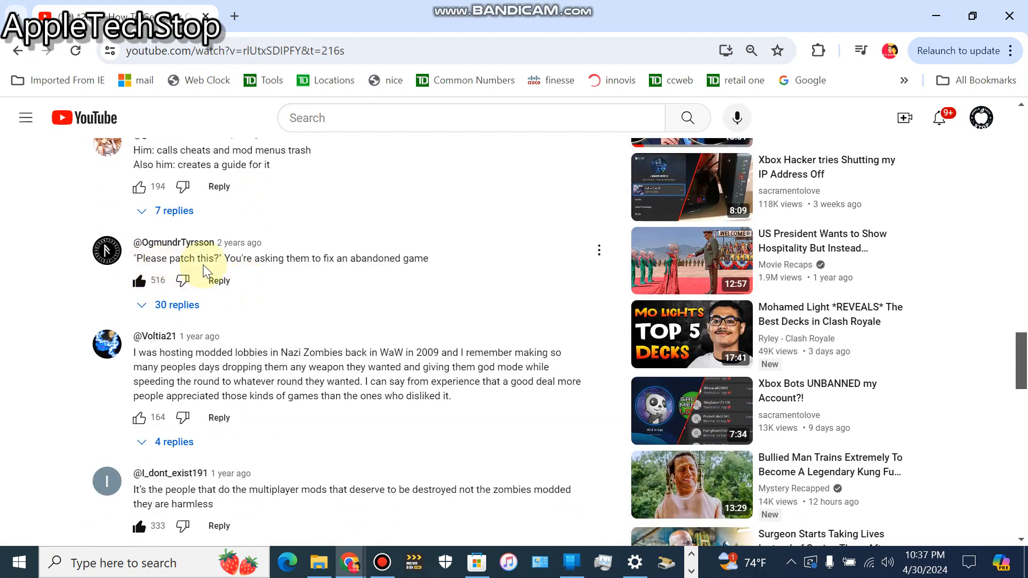
scroll(down, 3)
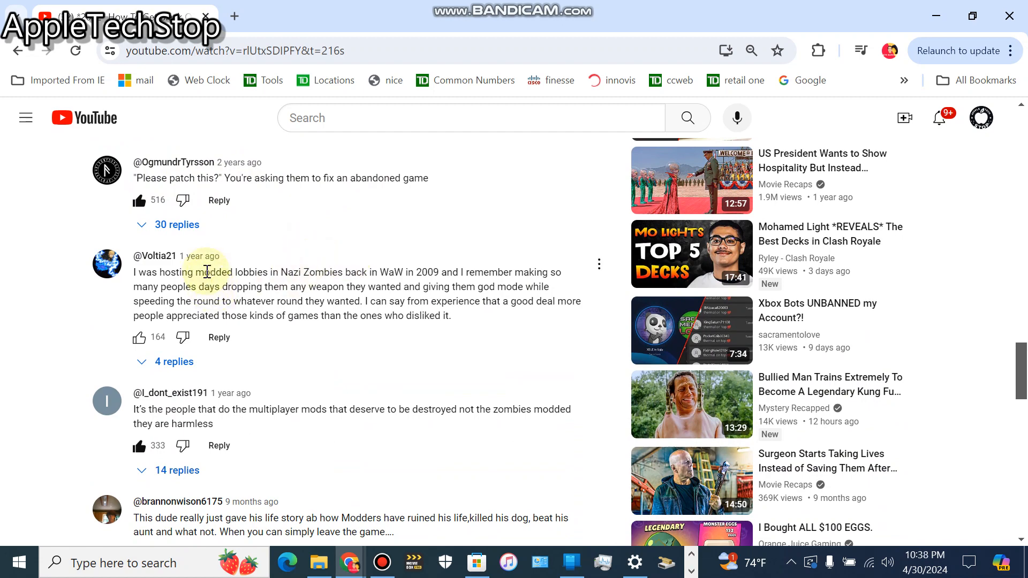
scroll(down, 3)
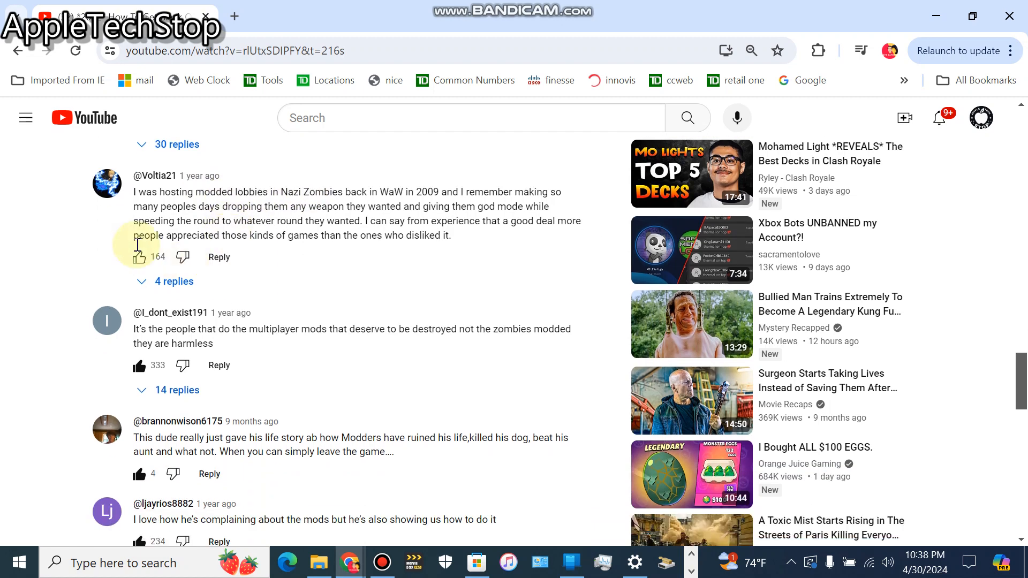
scroll(down, 3)
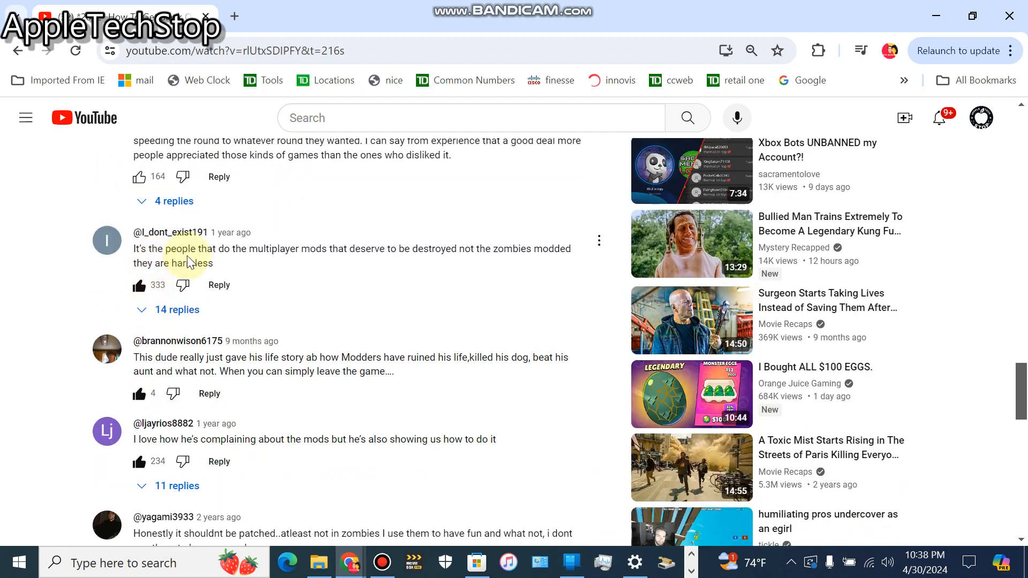
mouse_move(392, 253)
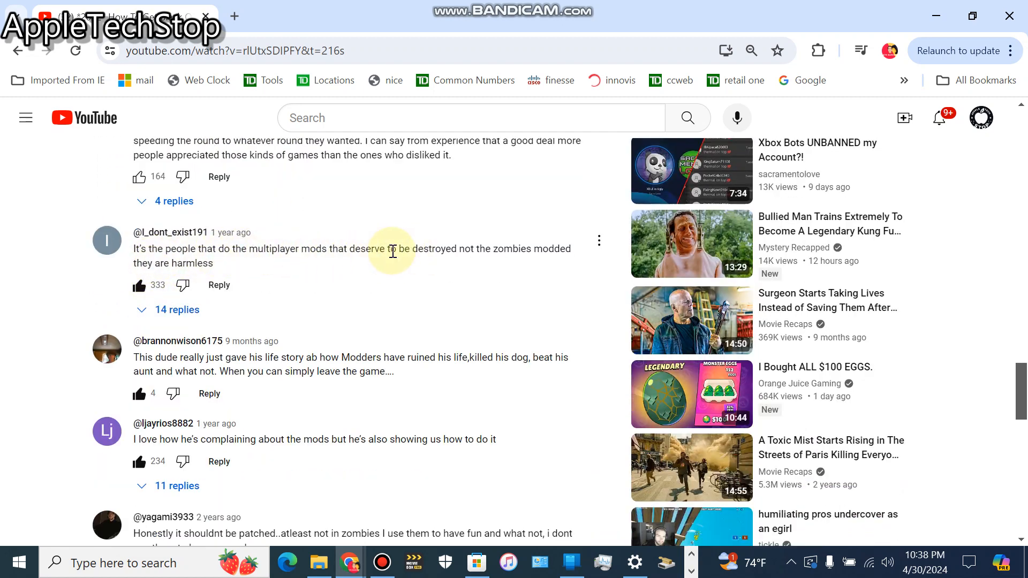
scroll(down, 3)
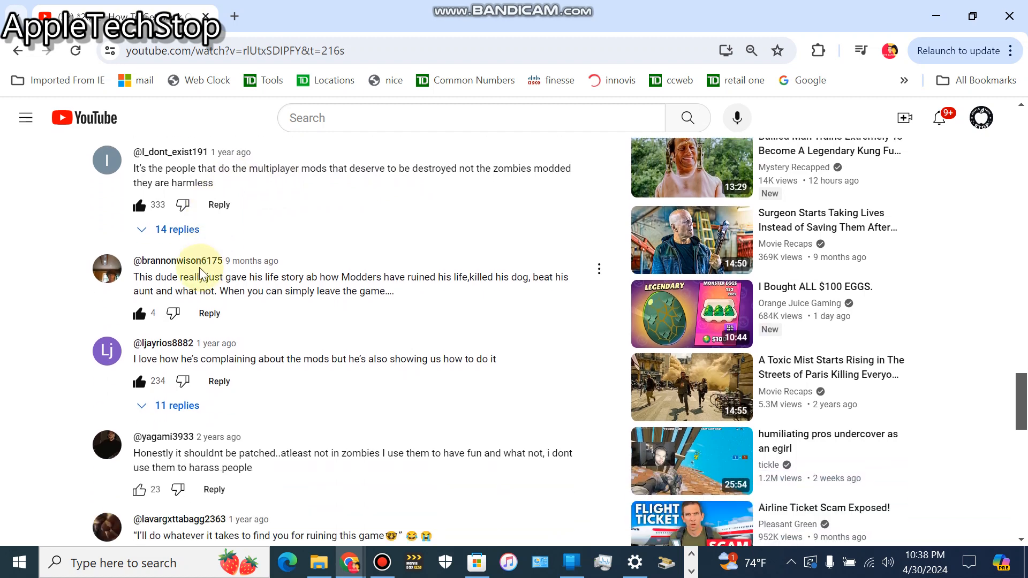
scroll(down, 3)
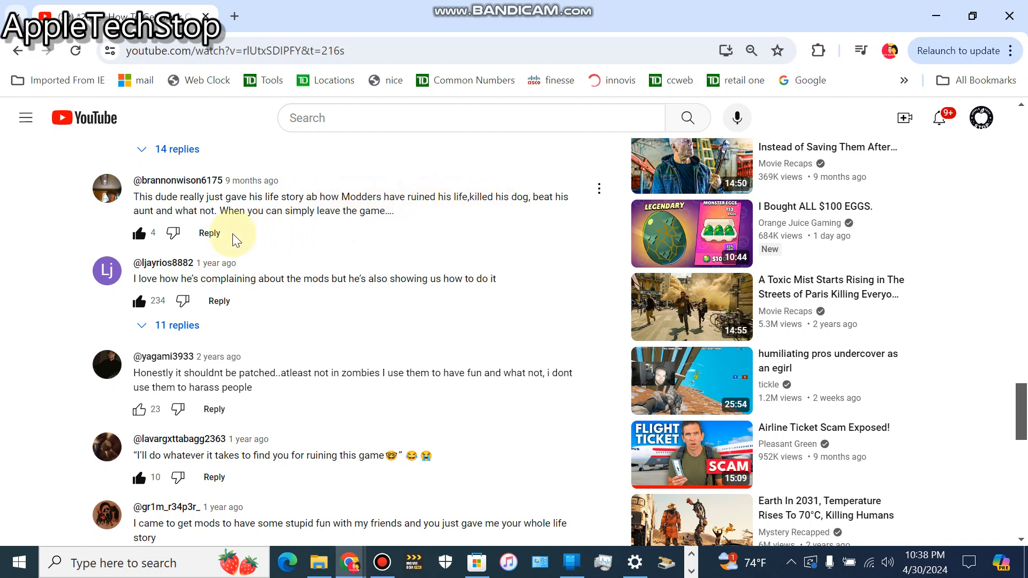
scroll(down, 3)
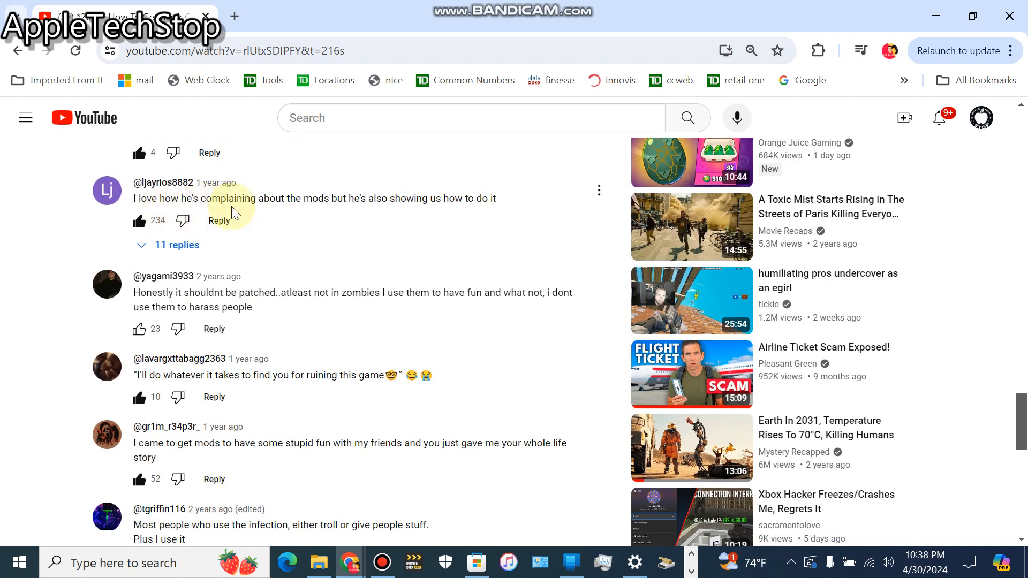
scroll(down, 3)
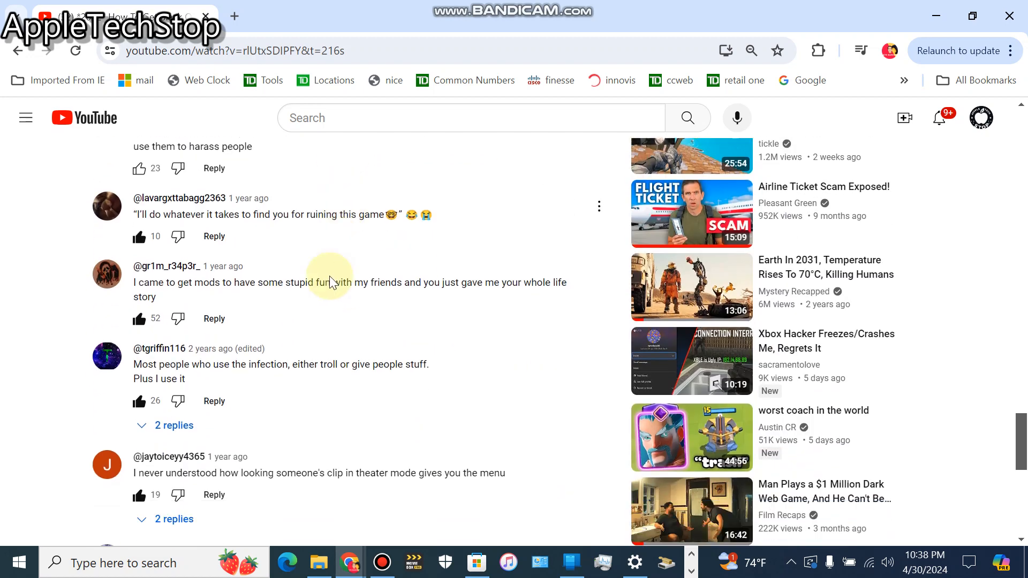
scroll(down, 3)
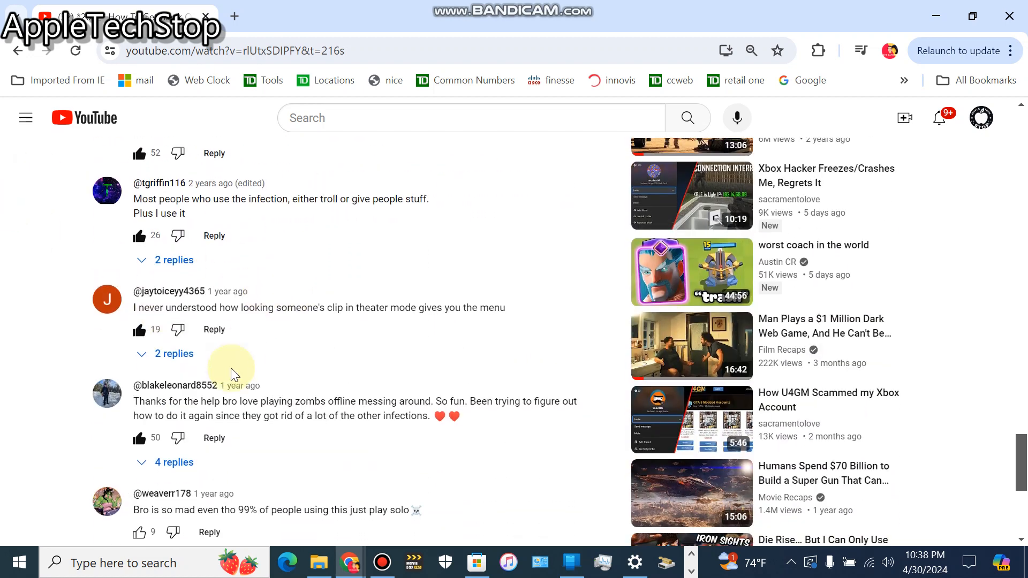
scroll(down, 3)
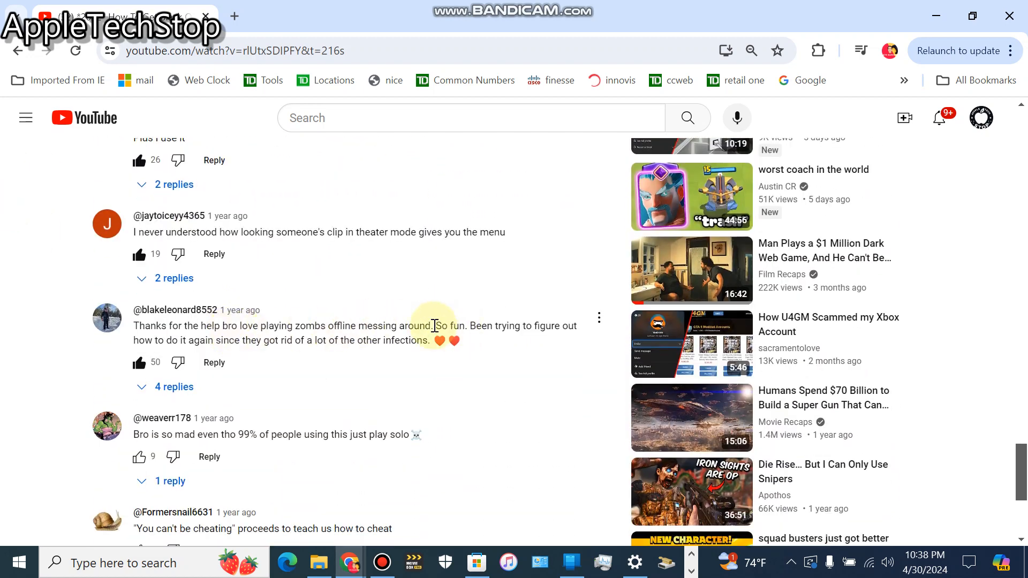